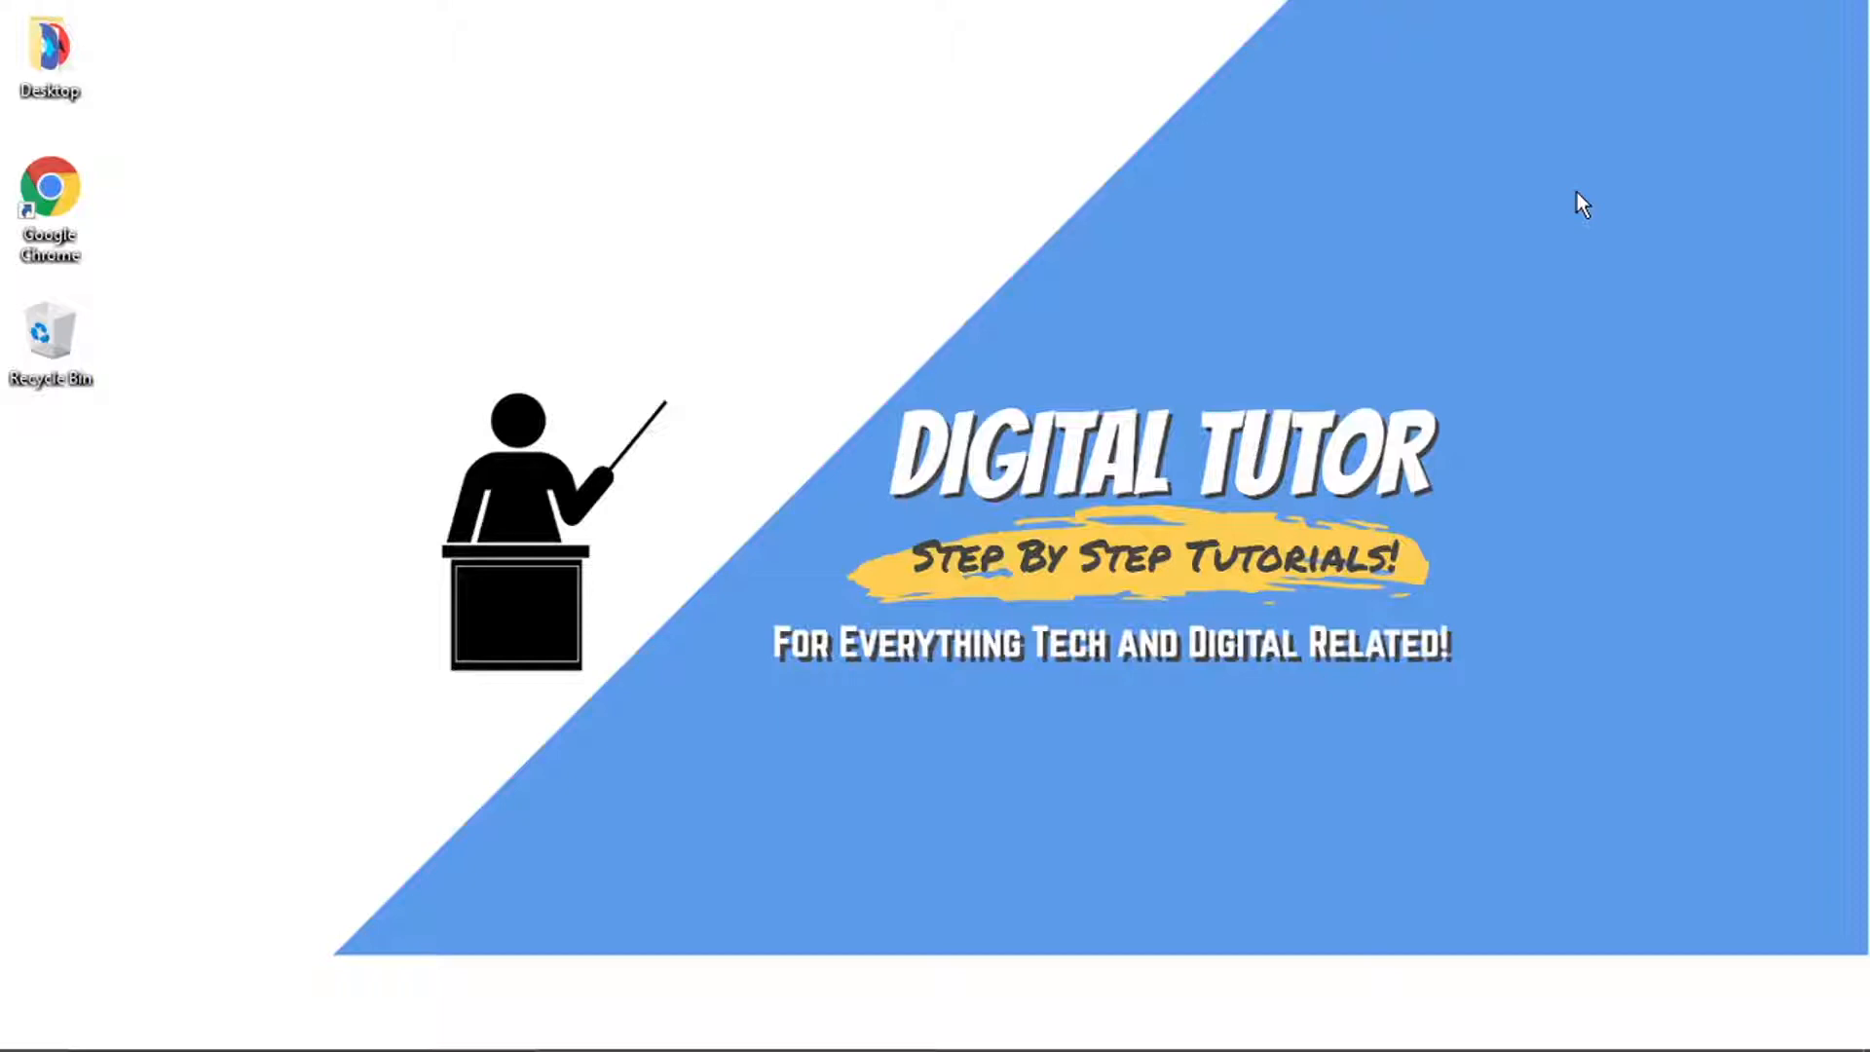
pyautogui.moveTo(1430, 382)
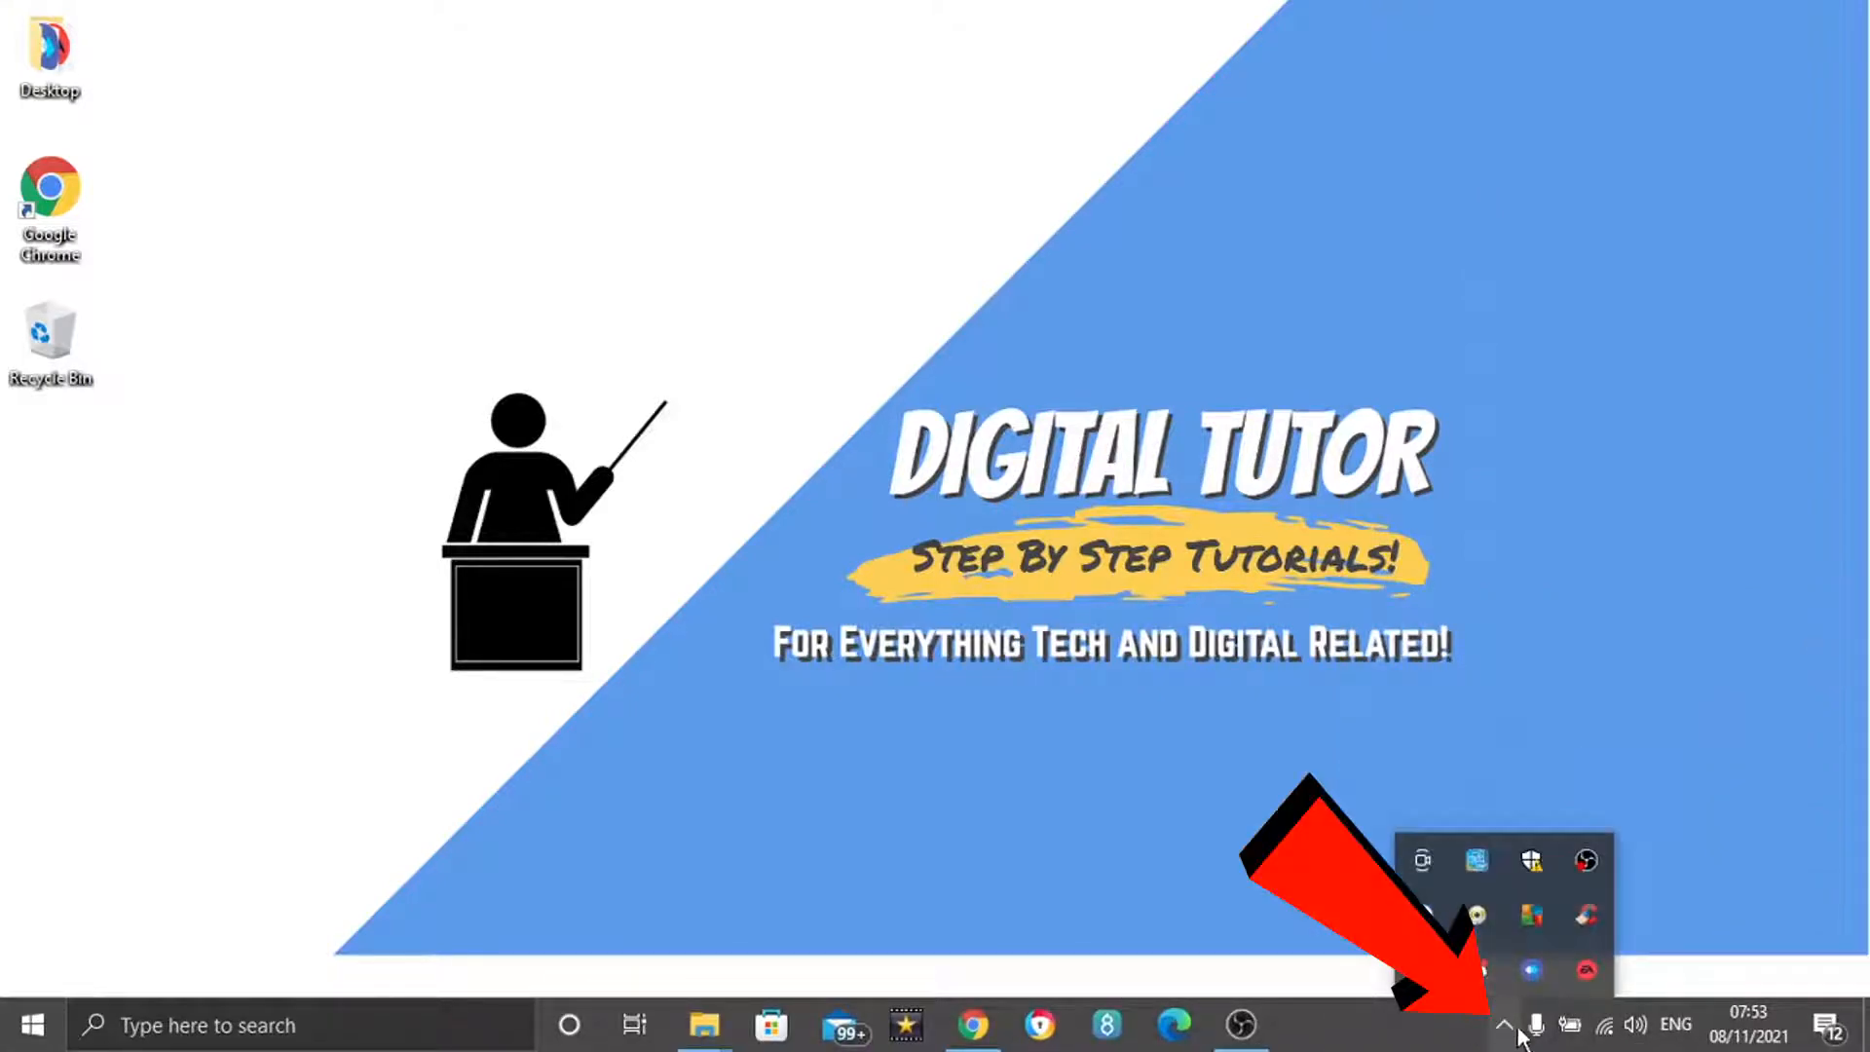
pyautogui.moveTo(1479, 970)
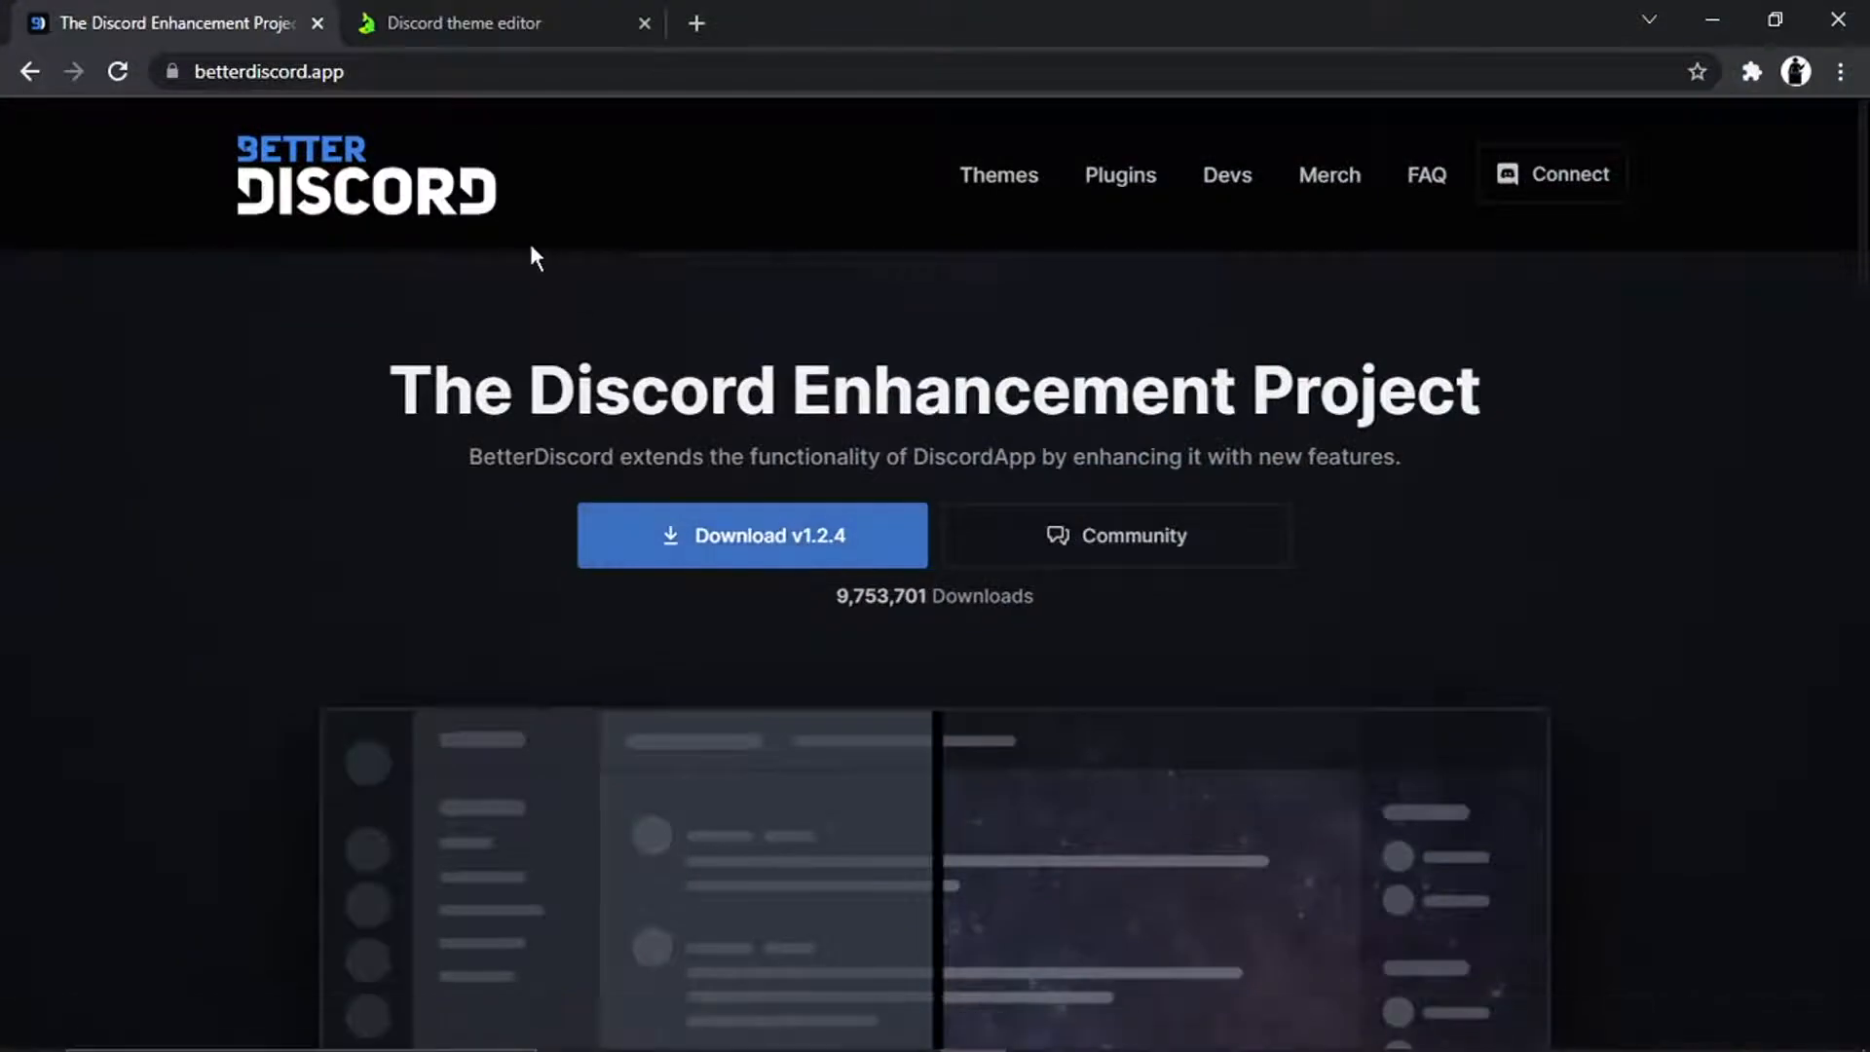
# - Download the BetterDiscord v1.2.4 Windows installer from betterdiscord.app
pyautogui.click(269, 72)
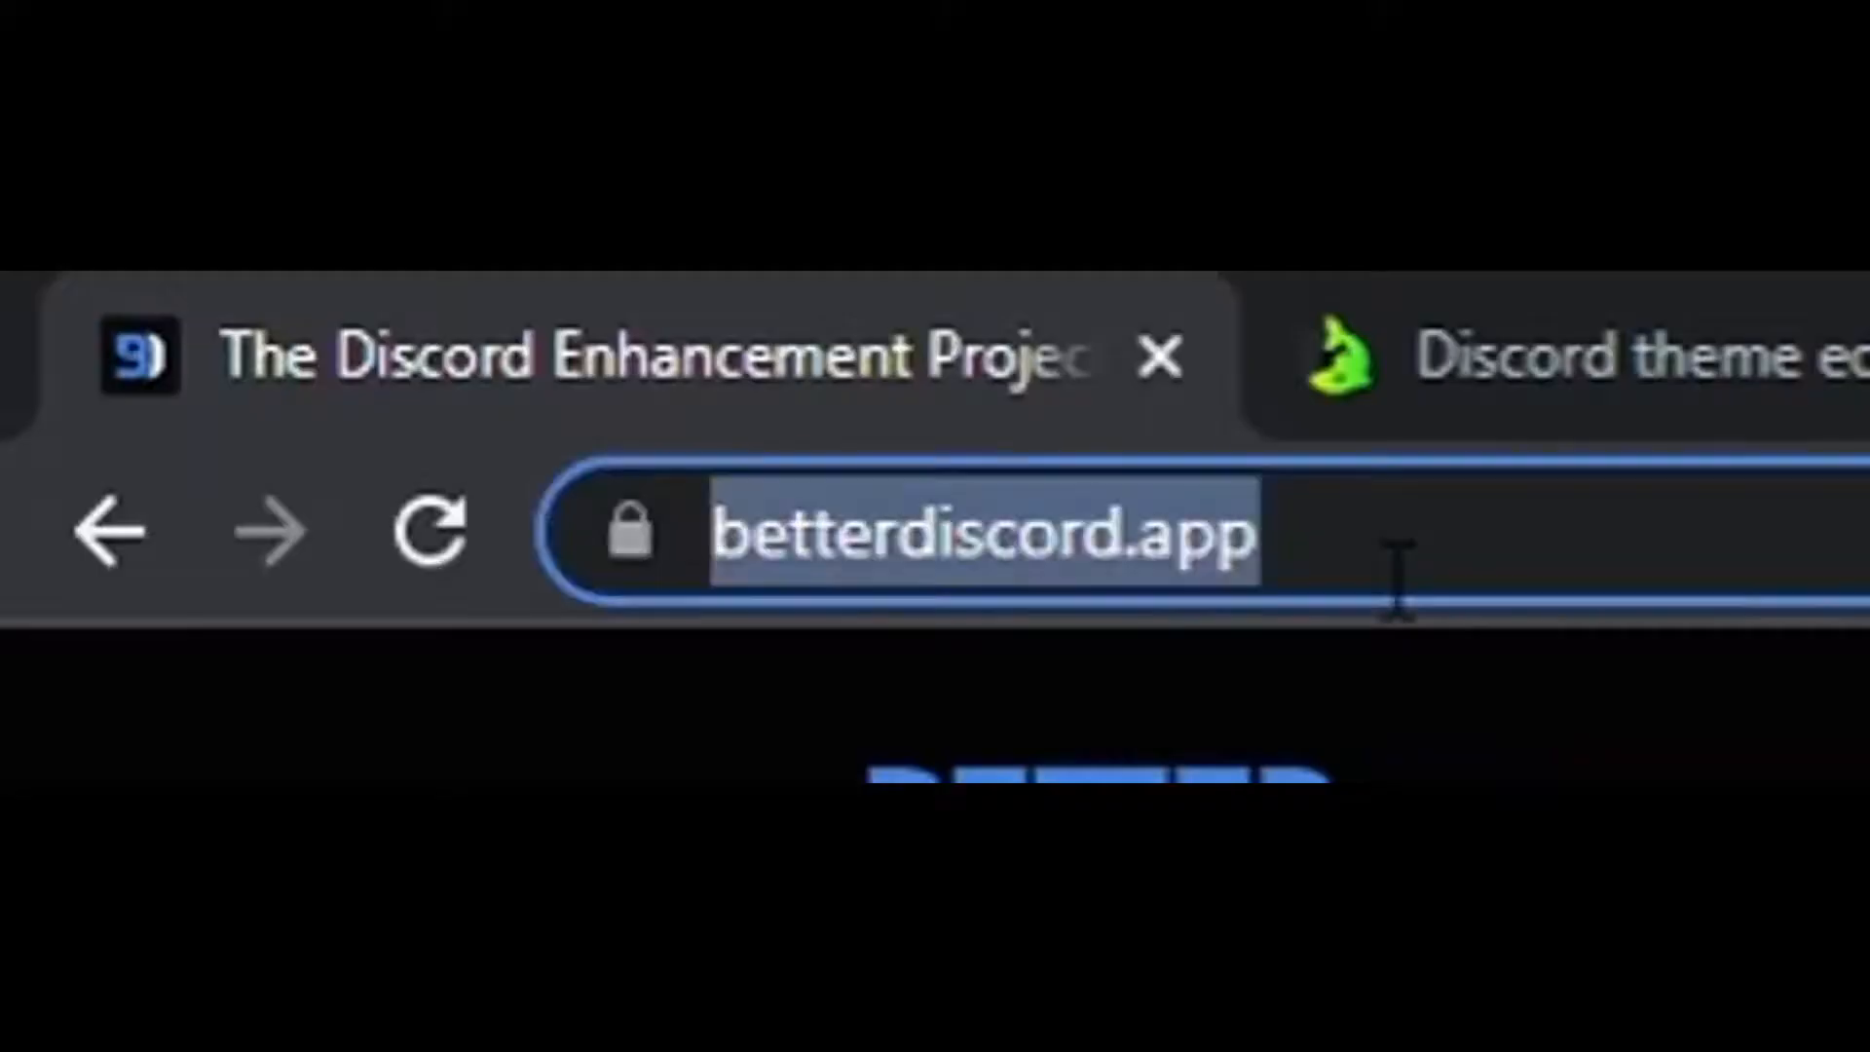
pyautogui.moveTo(1585, 668)
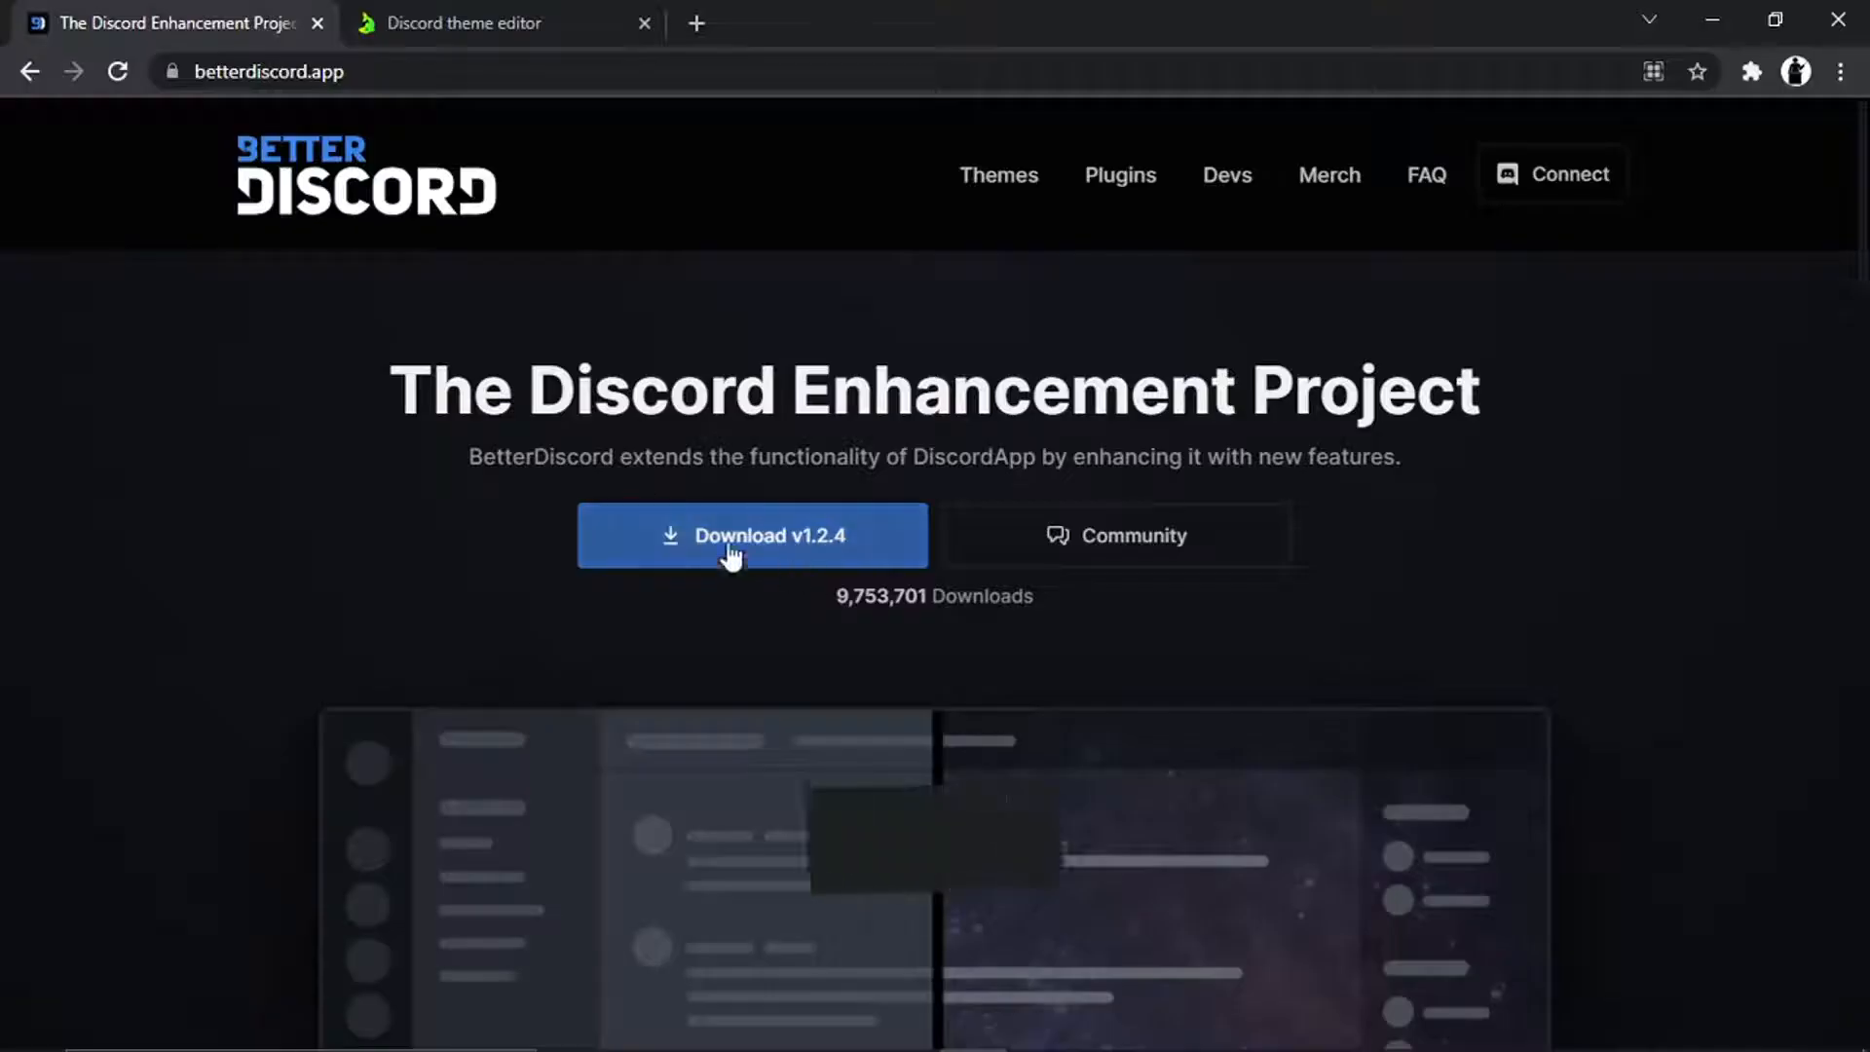
pyautogui.click(752, 535)
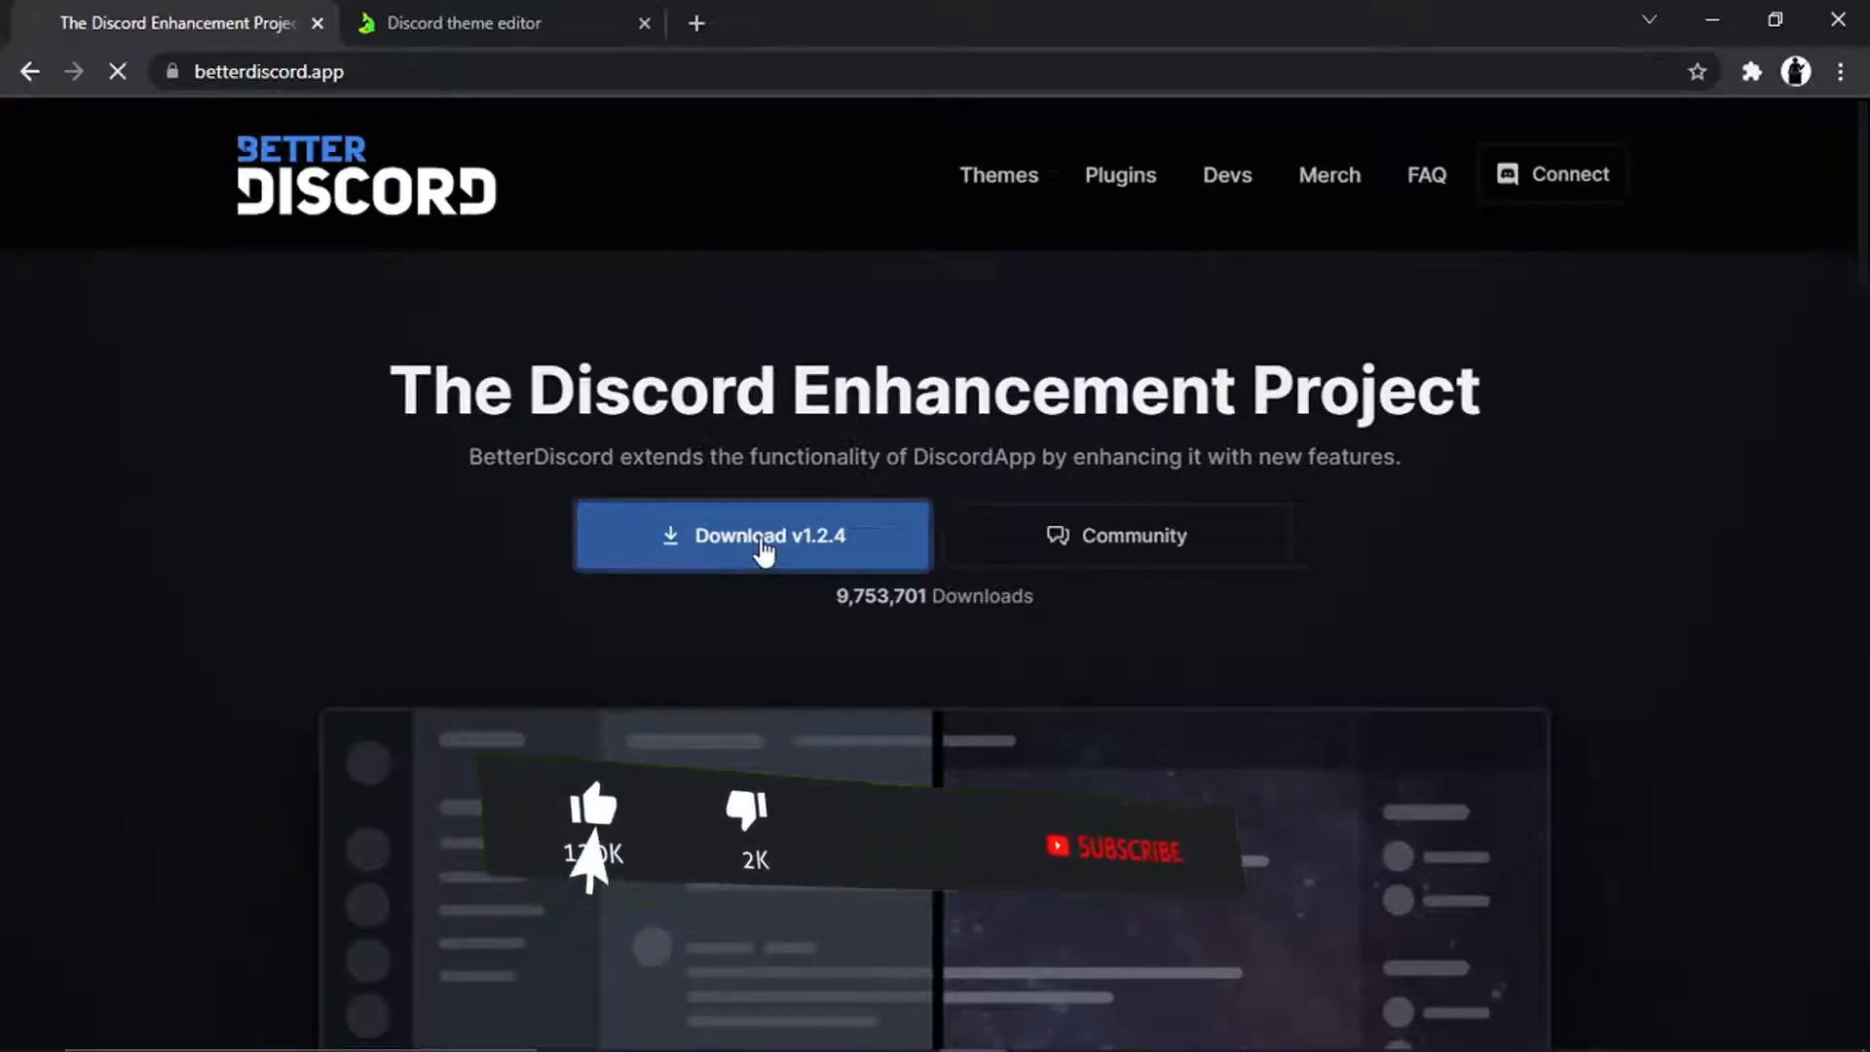
pyautogui.click(752, 534)
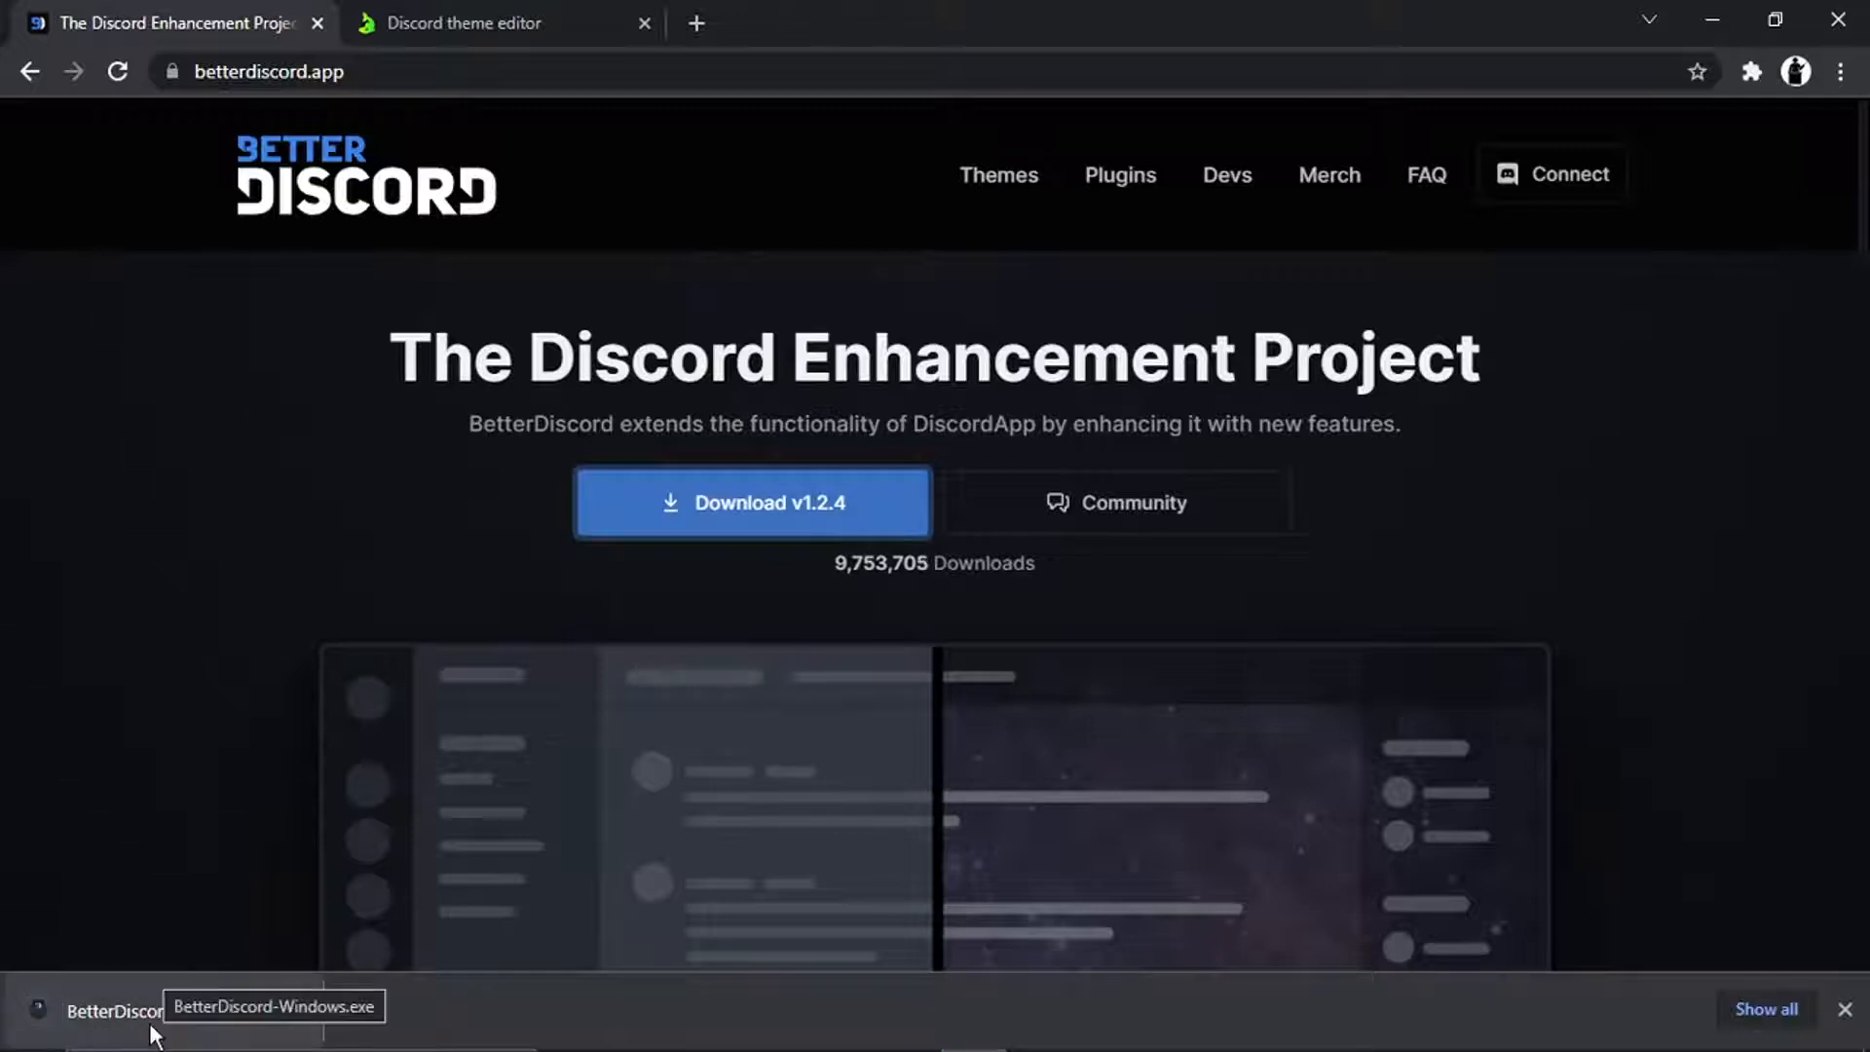
# - Launch BetterDiscord-Windows.exe and allow the unverified installer to run
pyautogui.click(113, 1011)
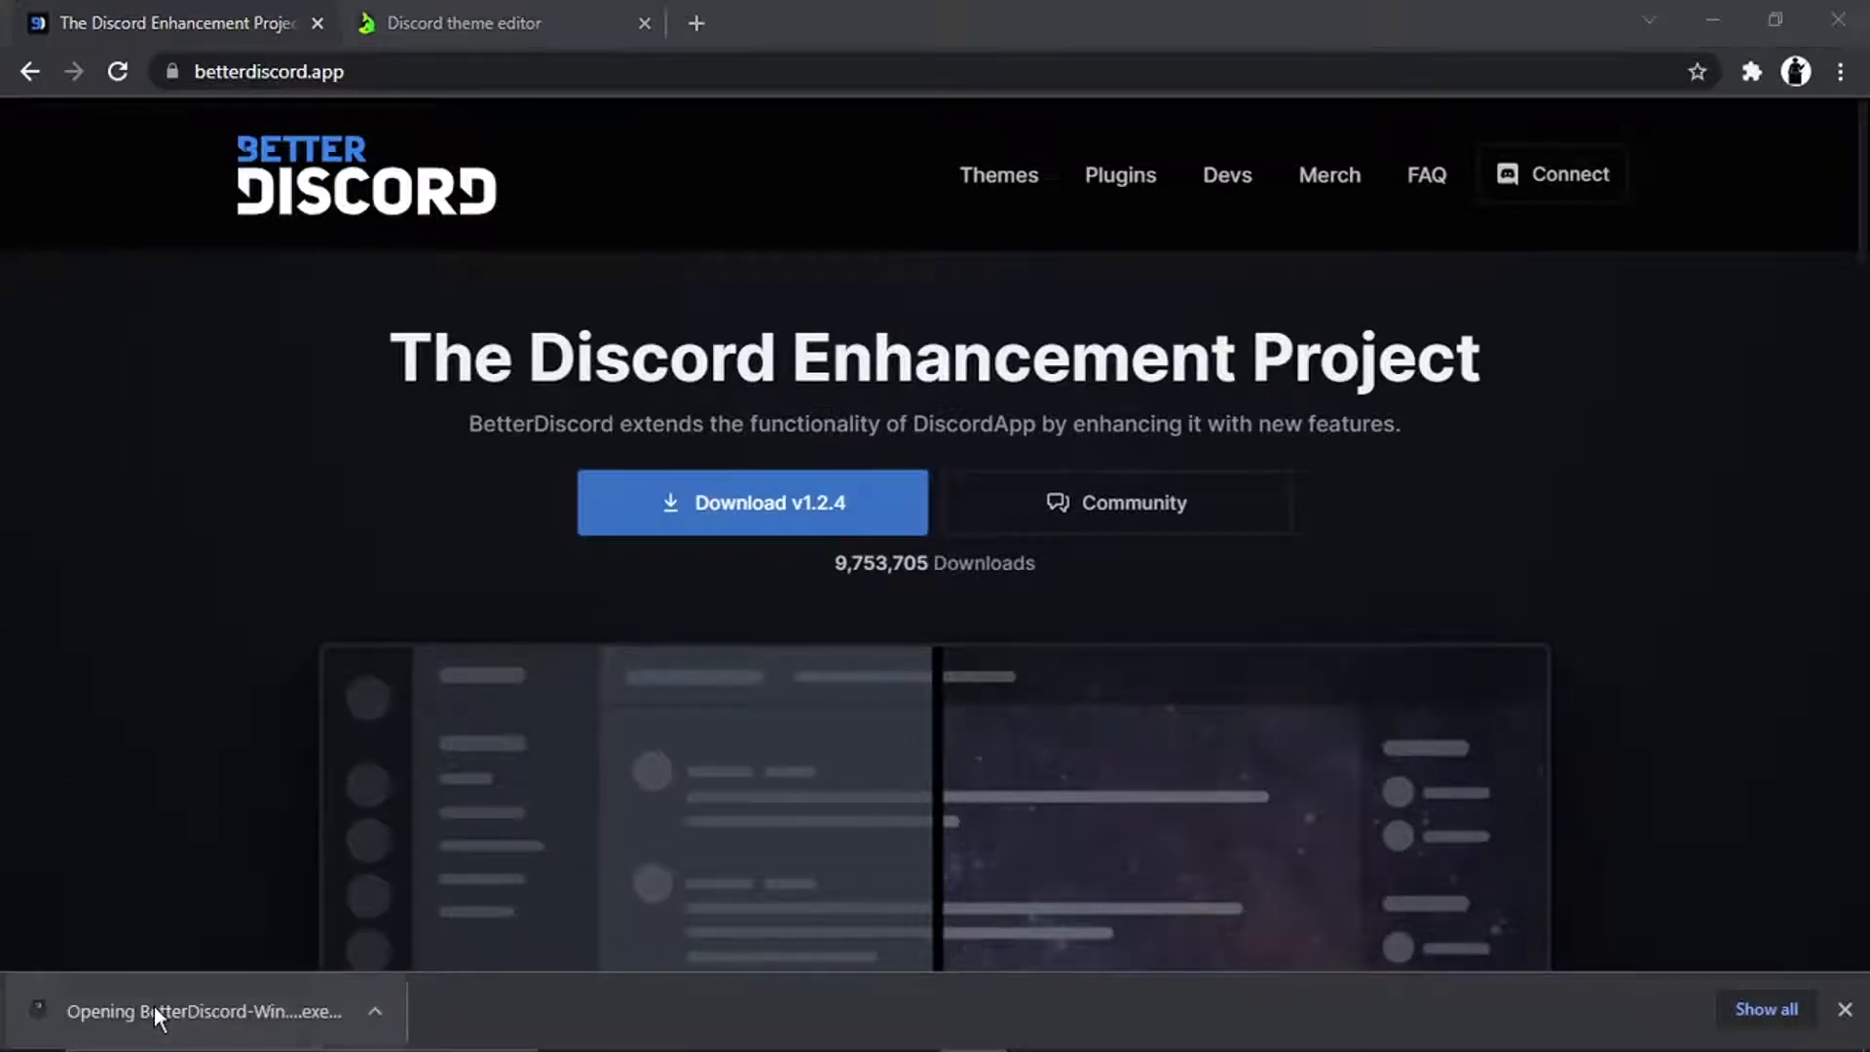
pyautogui.moveTo(683, 631)
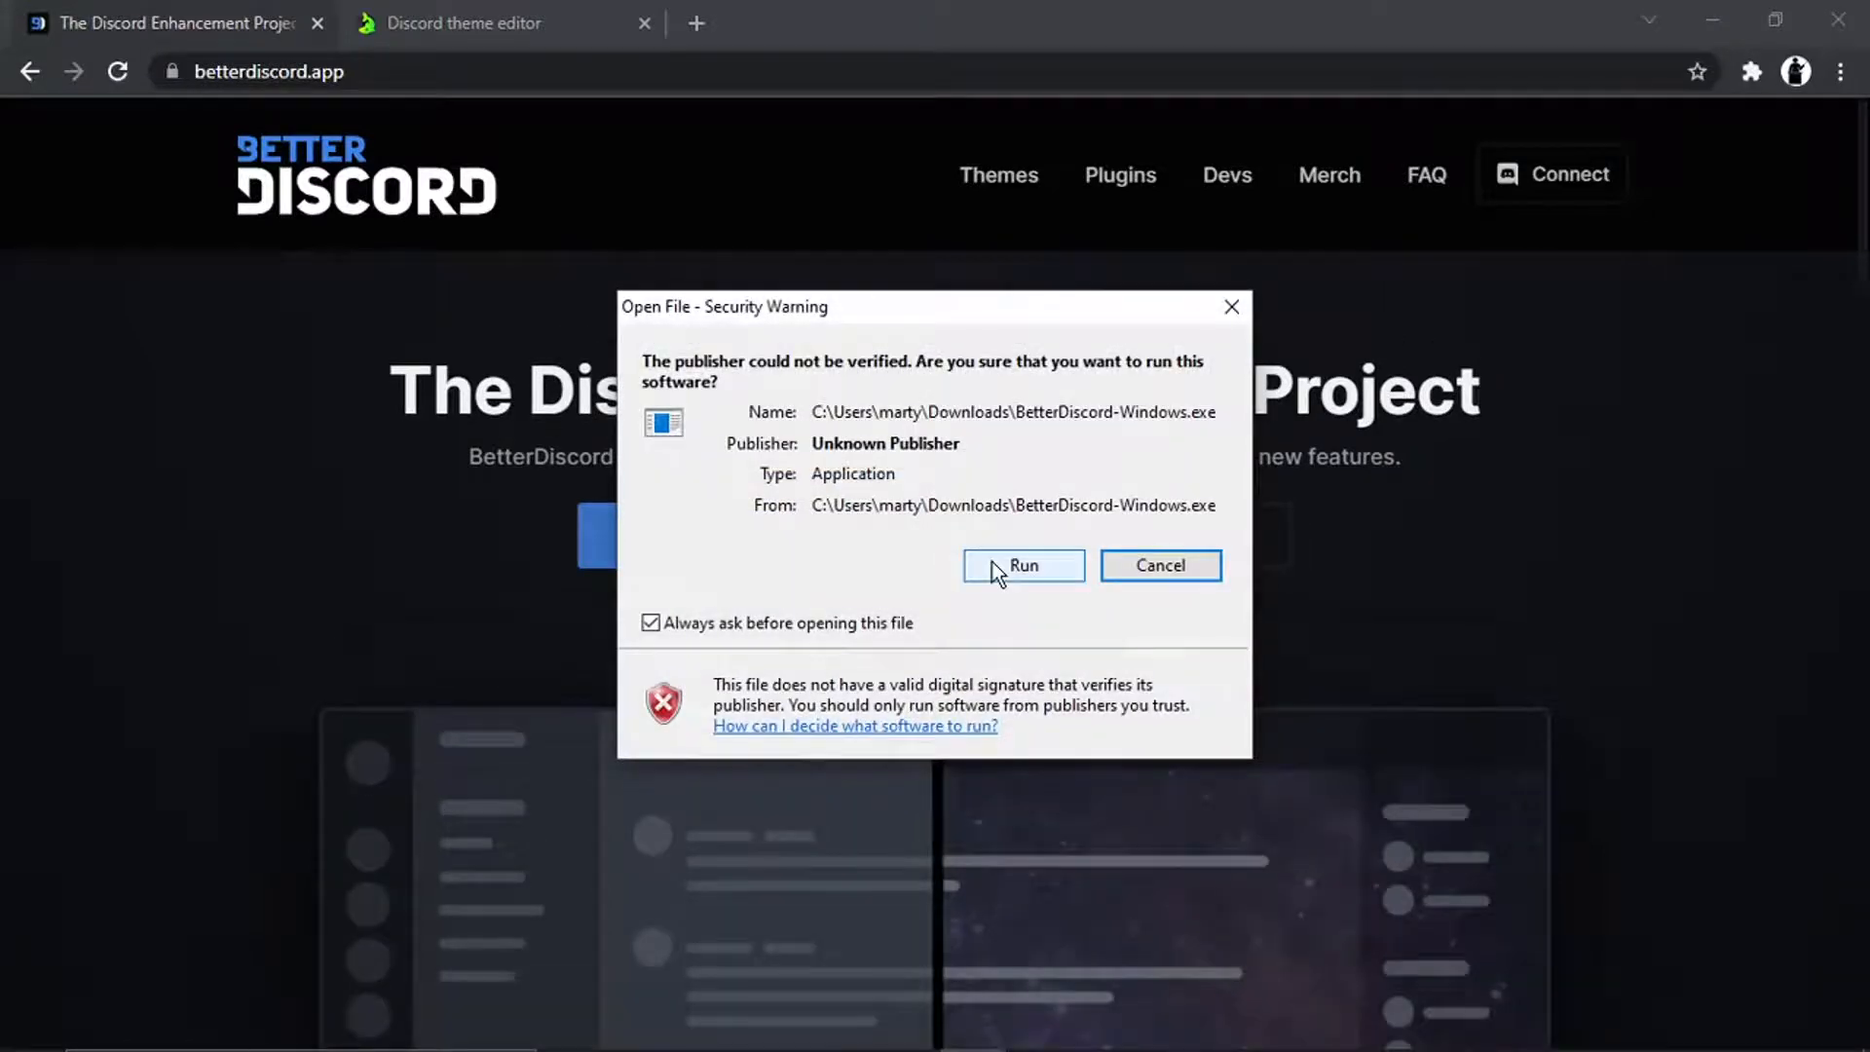
pyautogui.click(1020, 565)
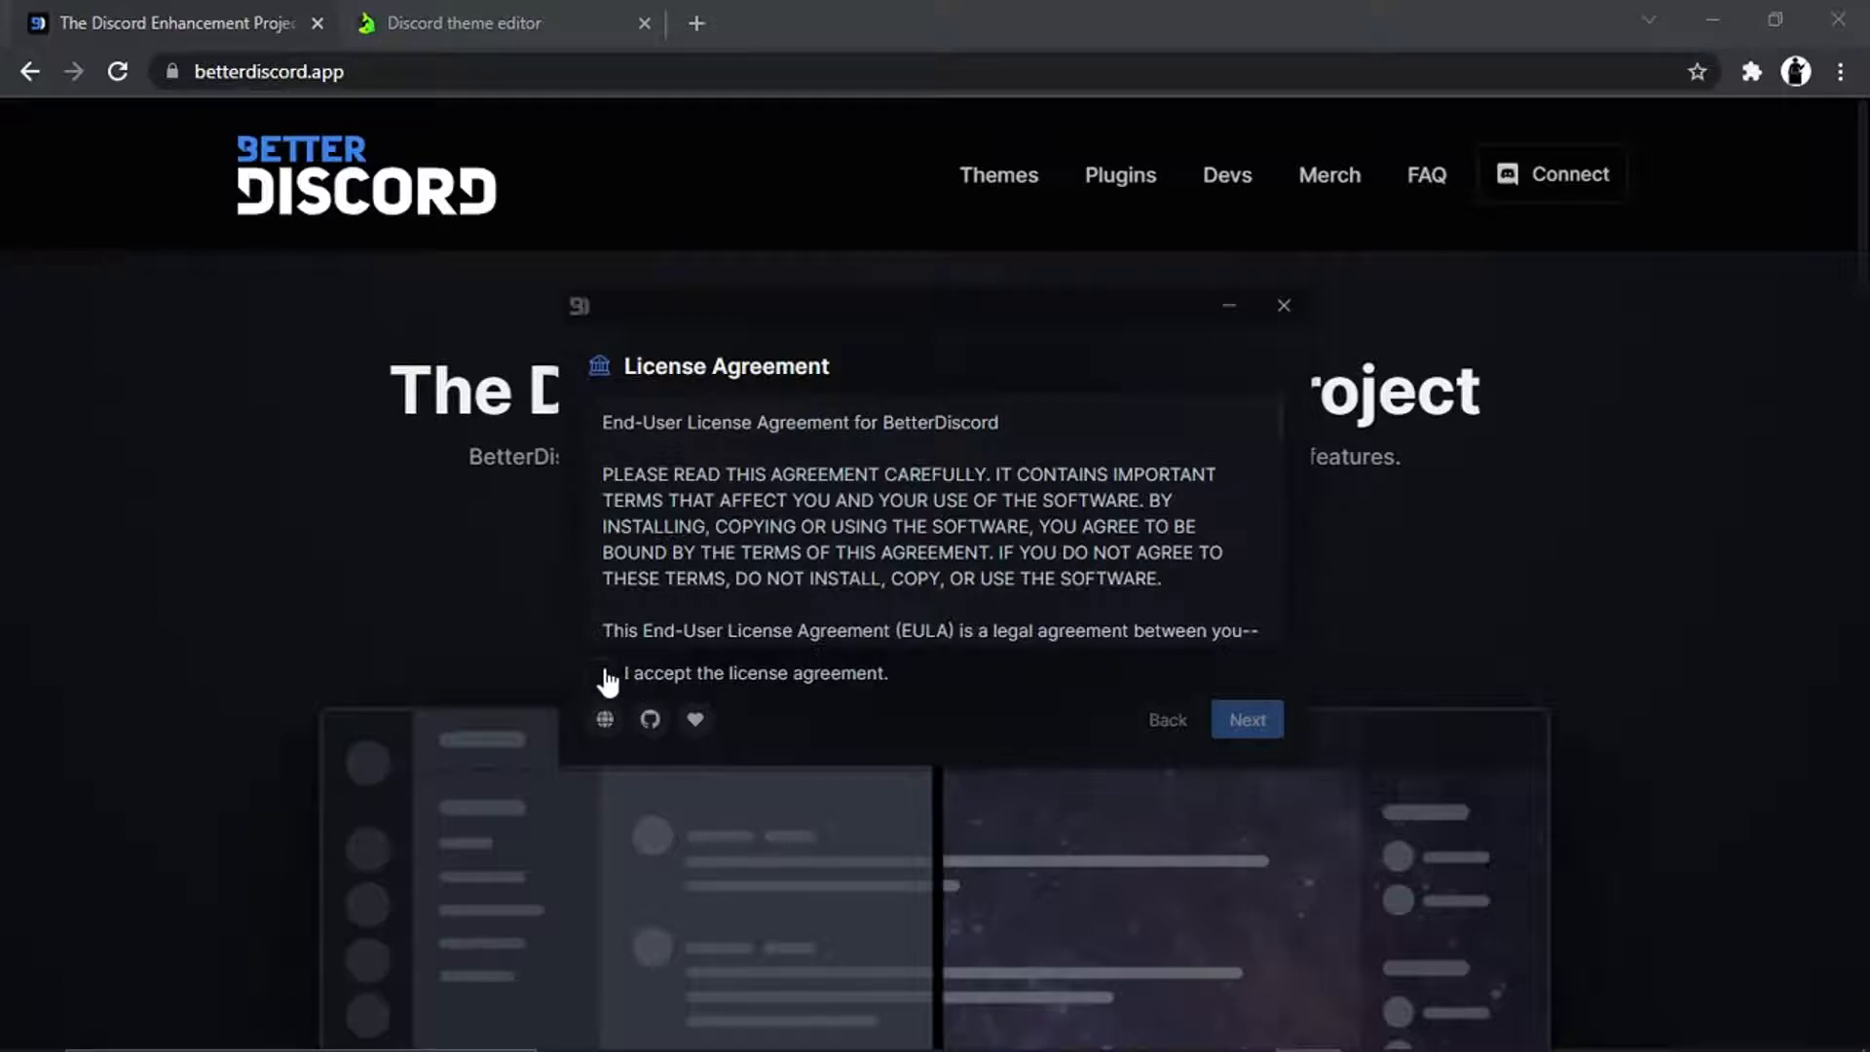
# - Accept the license, install BetterDiscord into the detected Discord, and close the finished installer
pyautogui.click(600, 672)
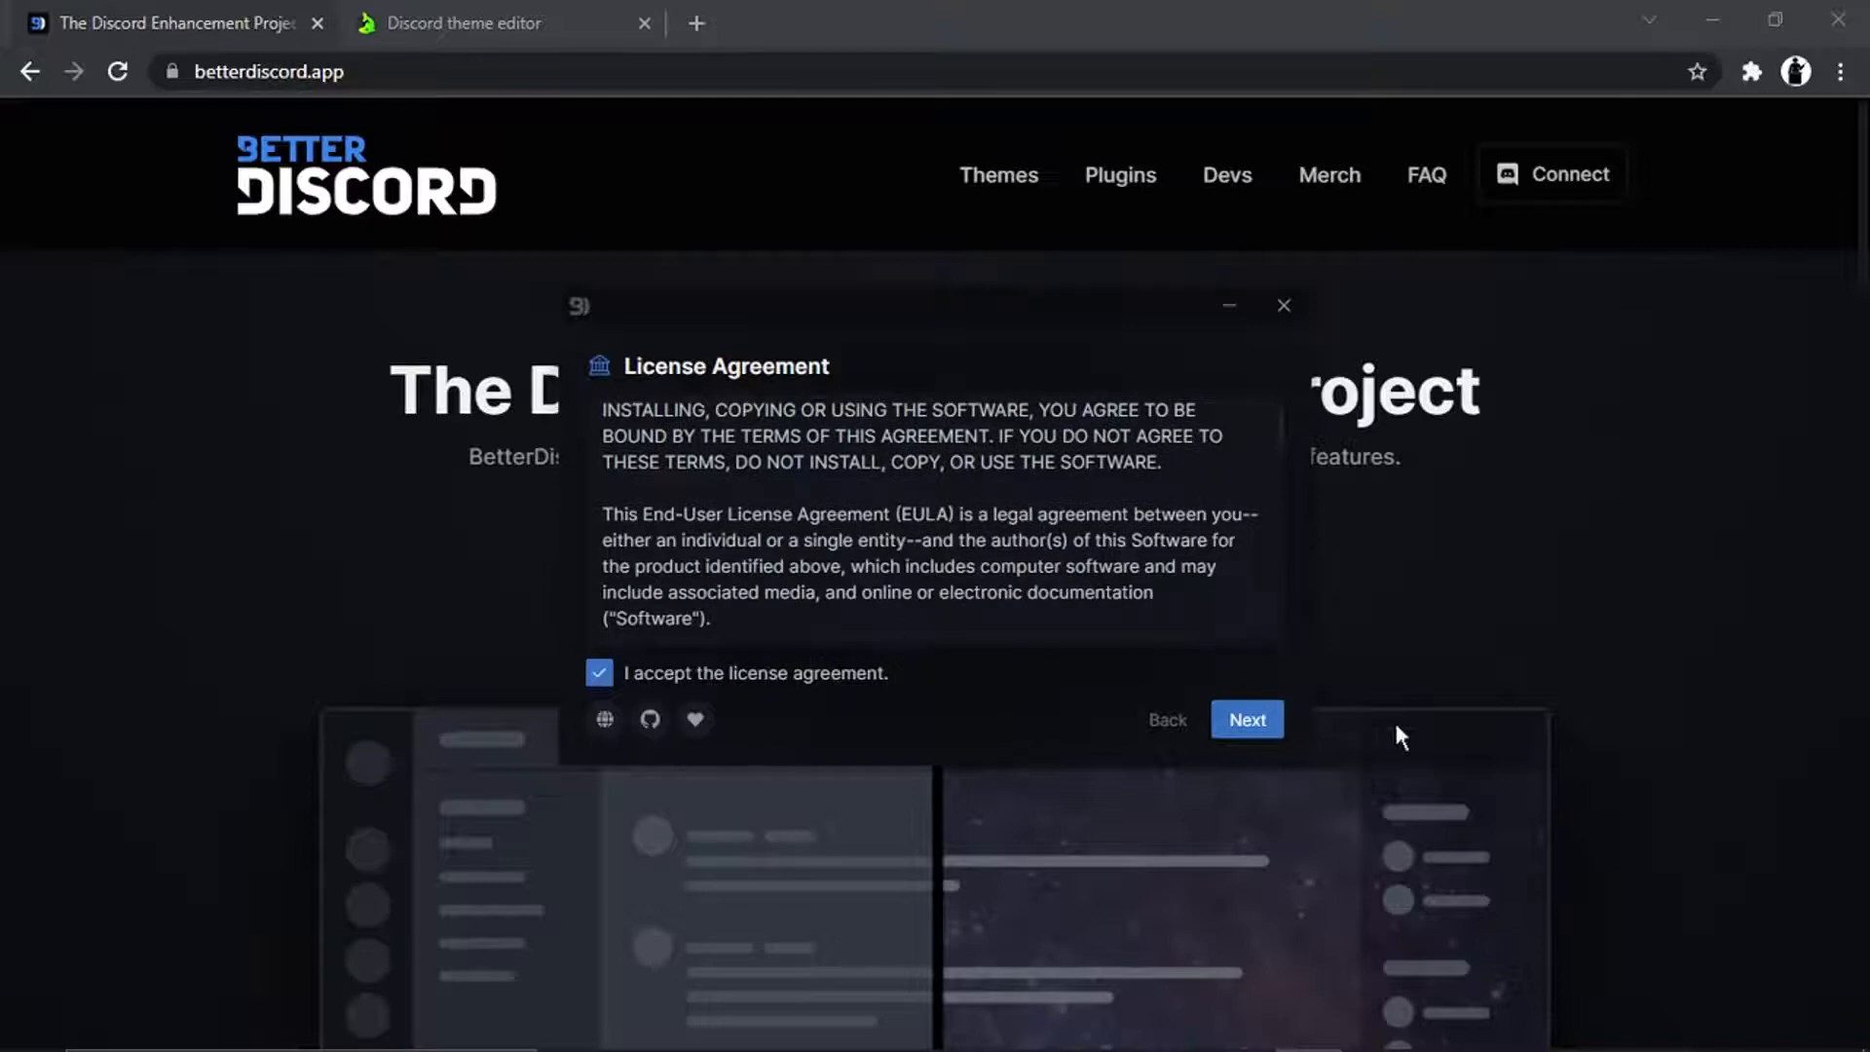
pyautogui.click(1246, 719)
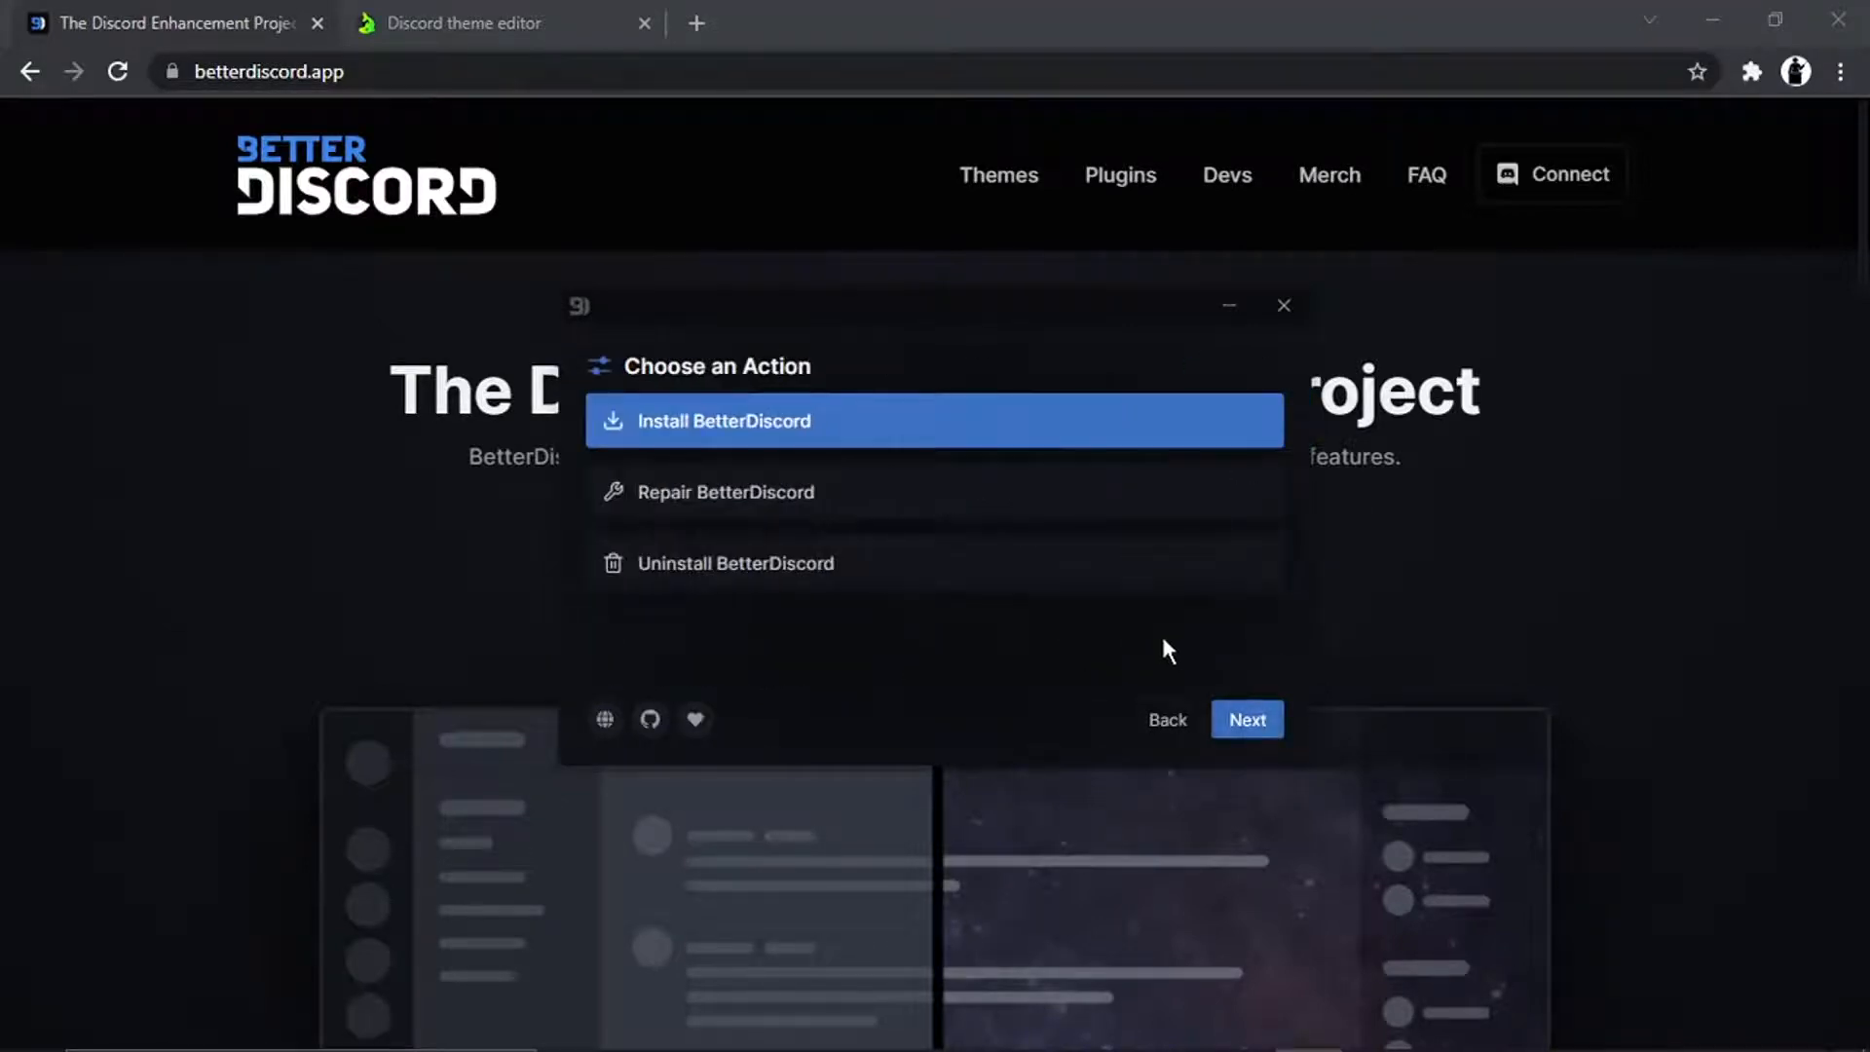
pyautogui.moveTo(752, 429)
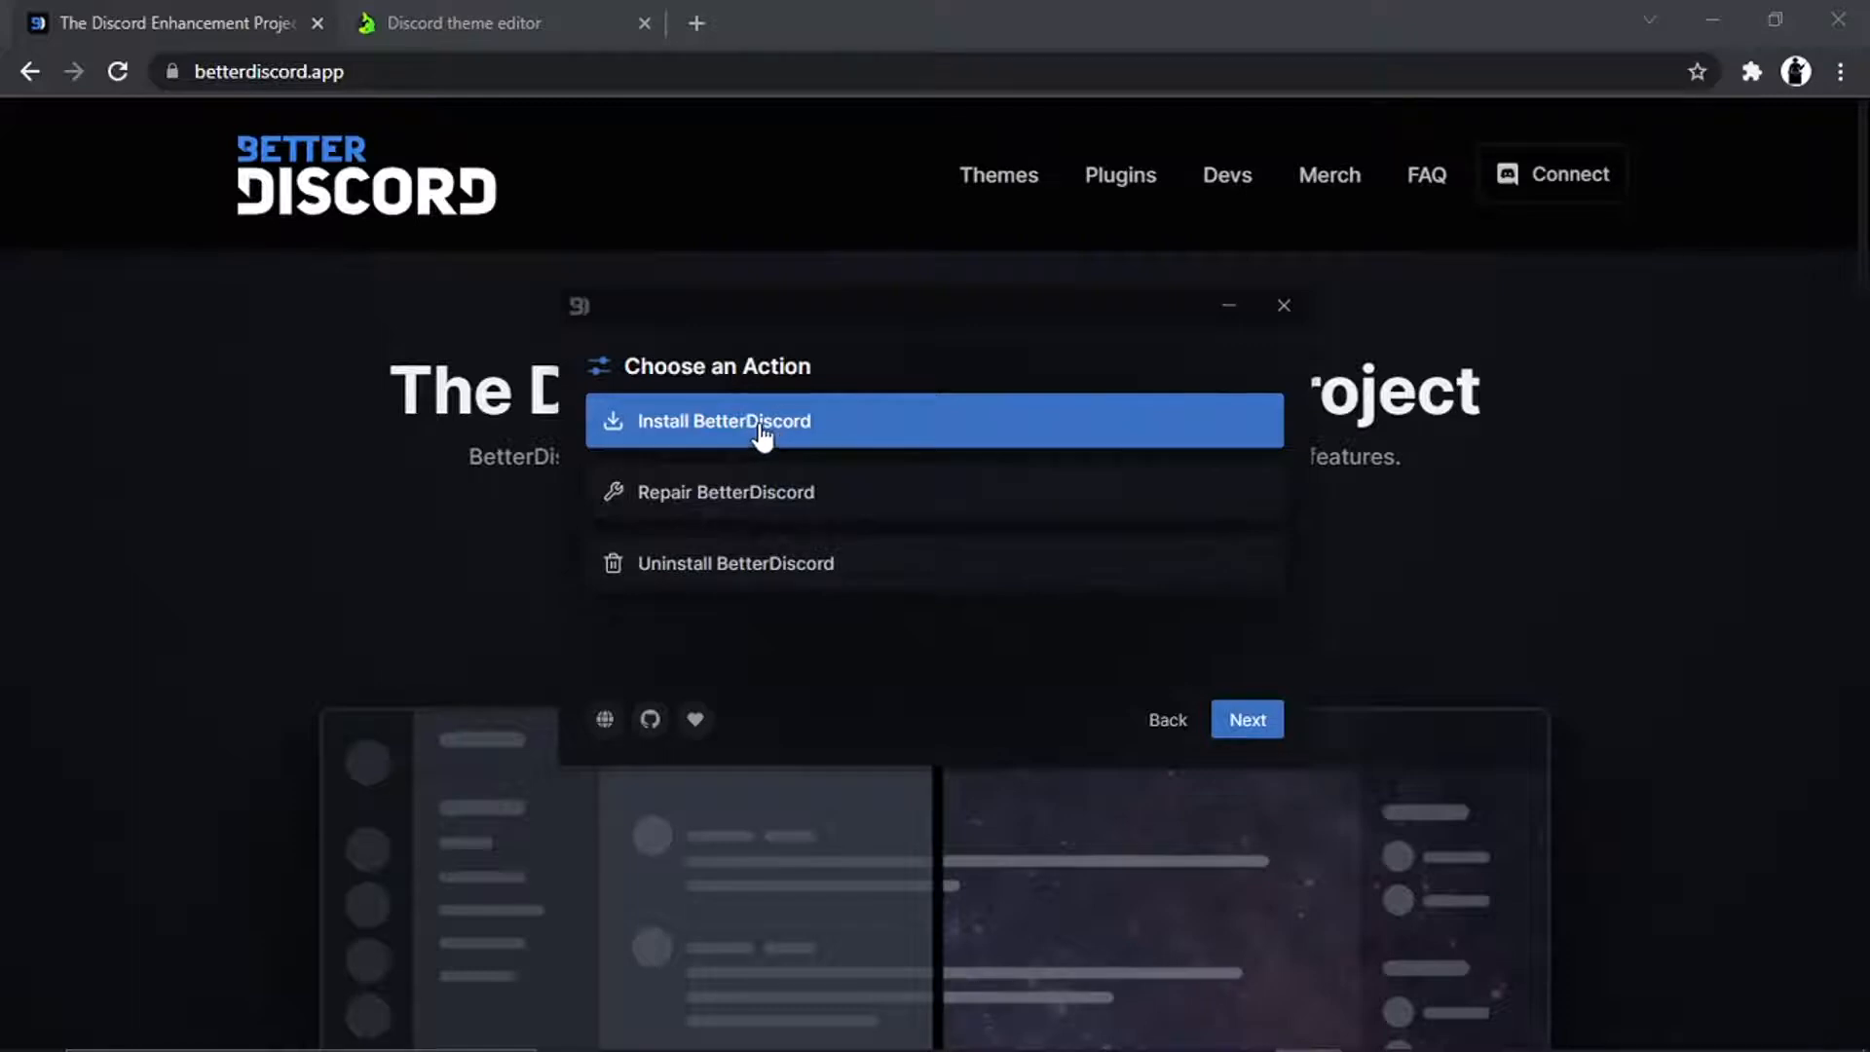
pyautogui.click(1245, 719)
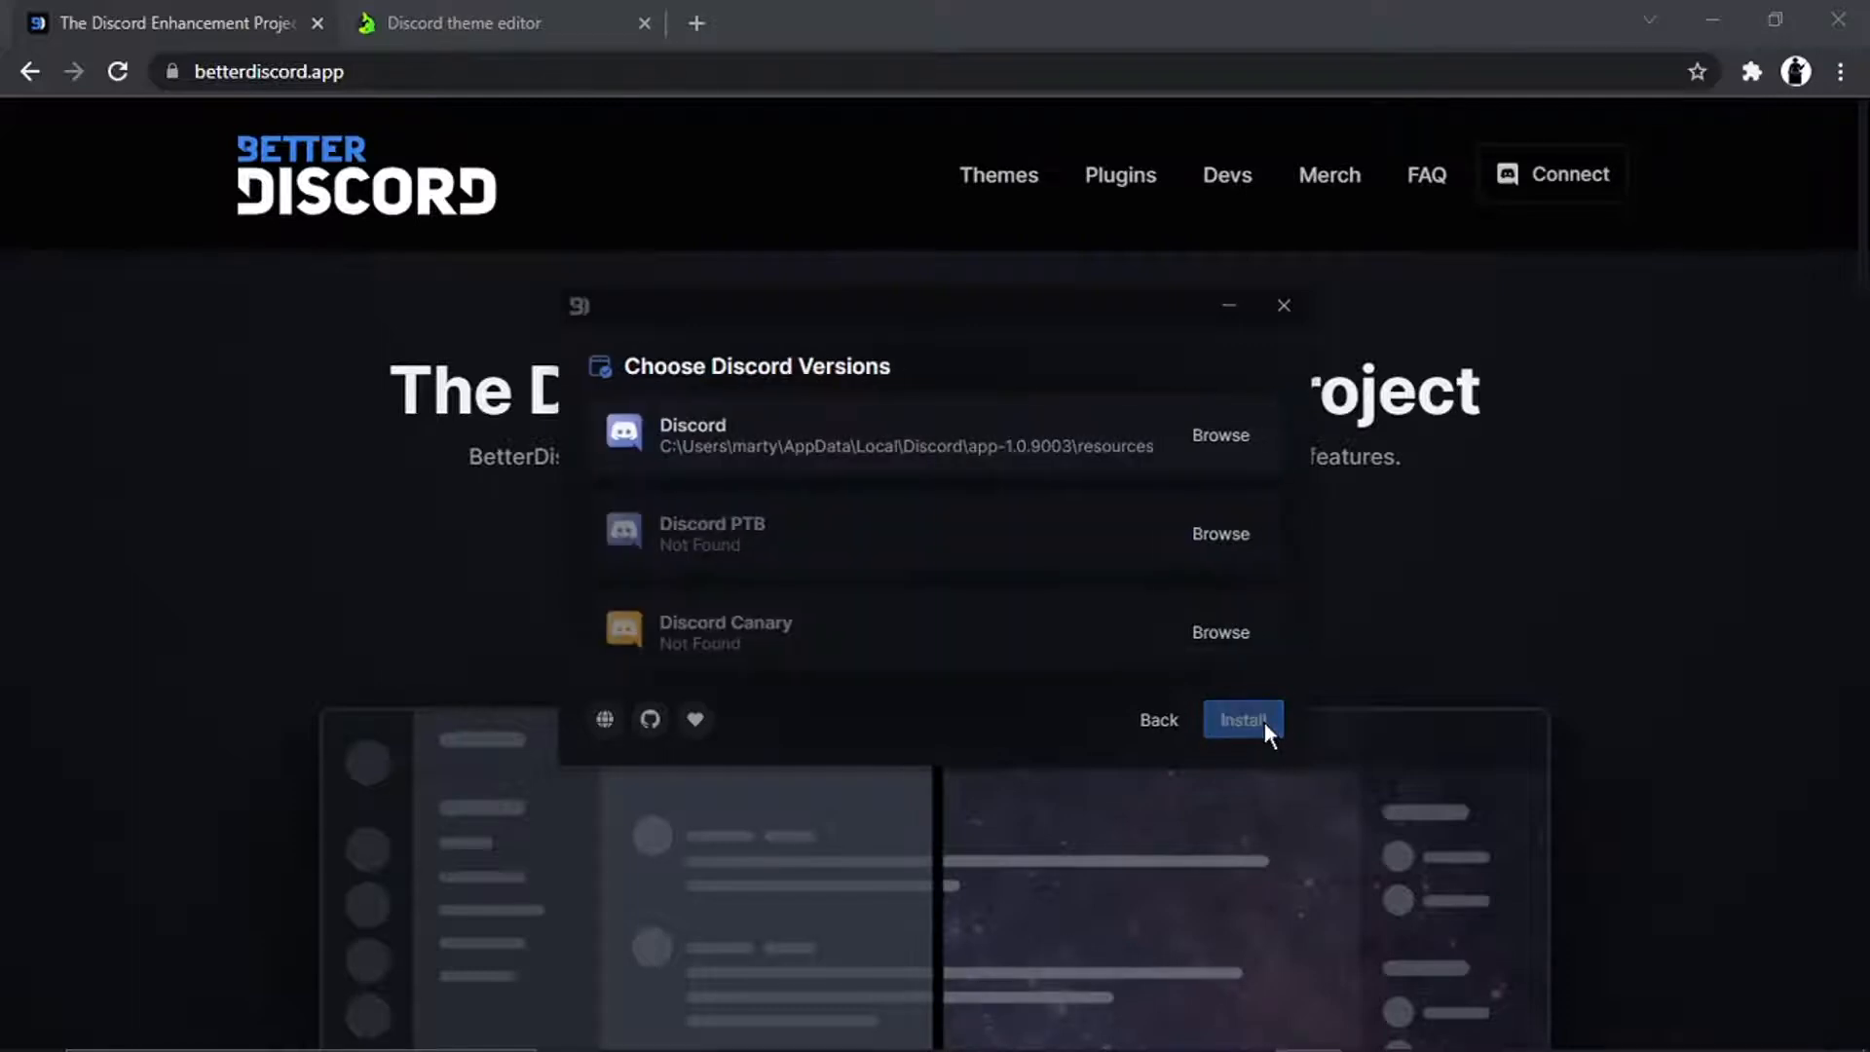
pyautogui.click(1243, 718)
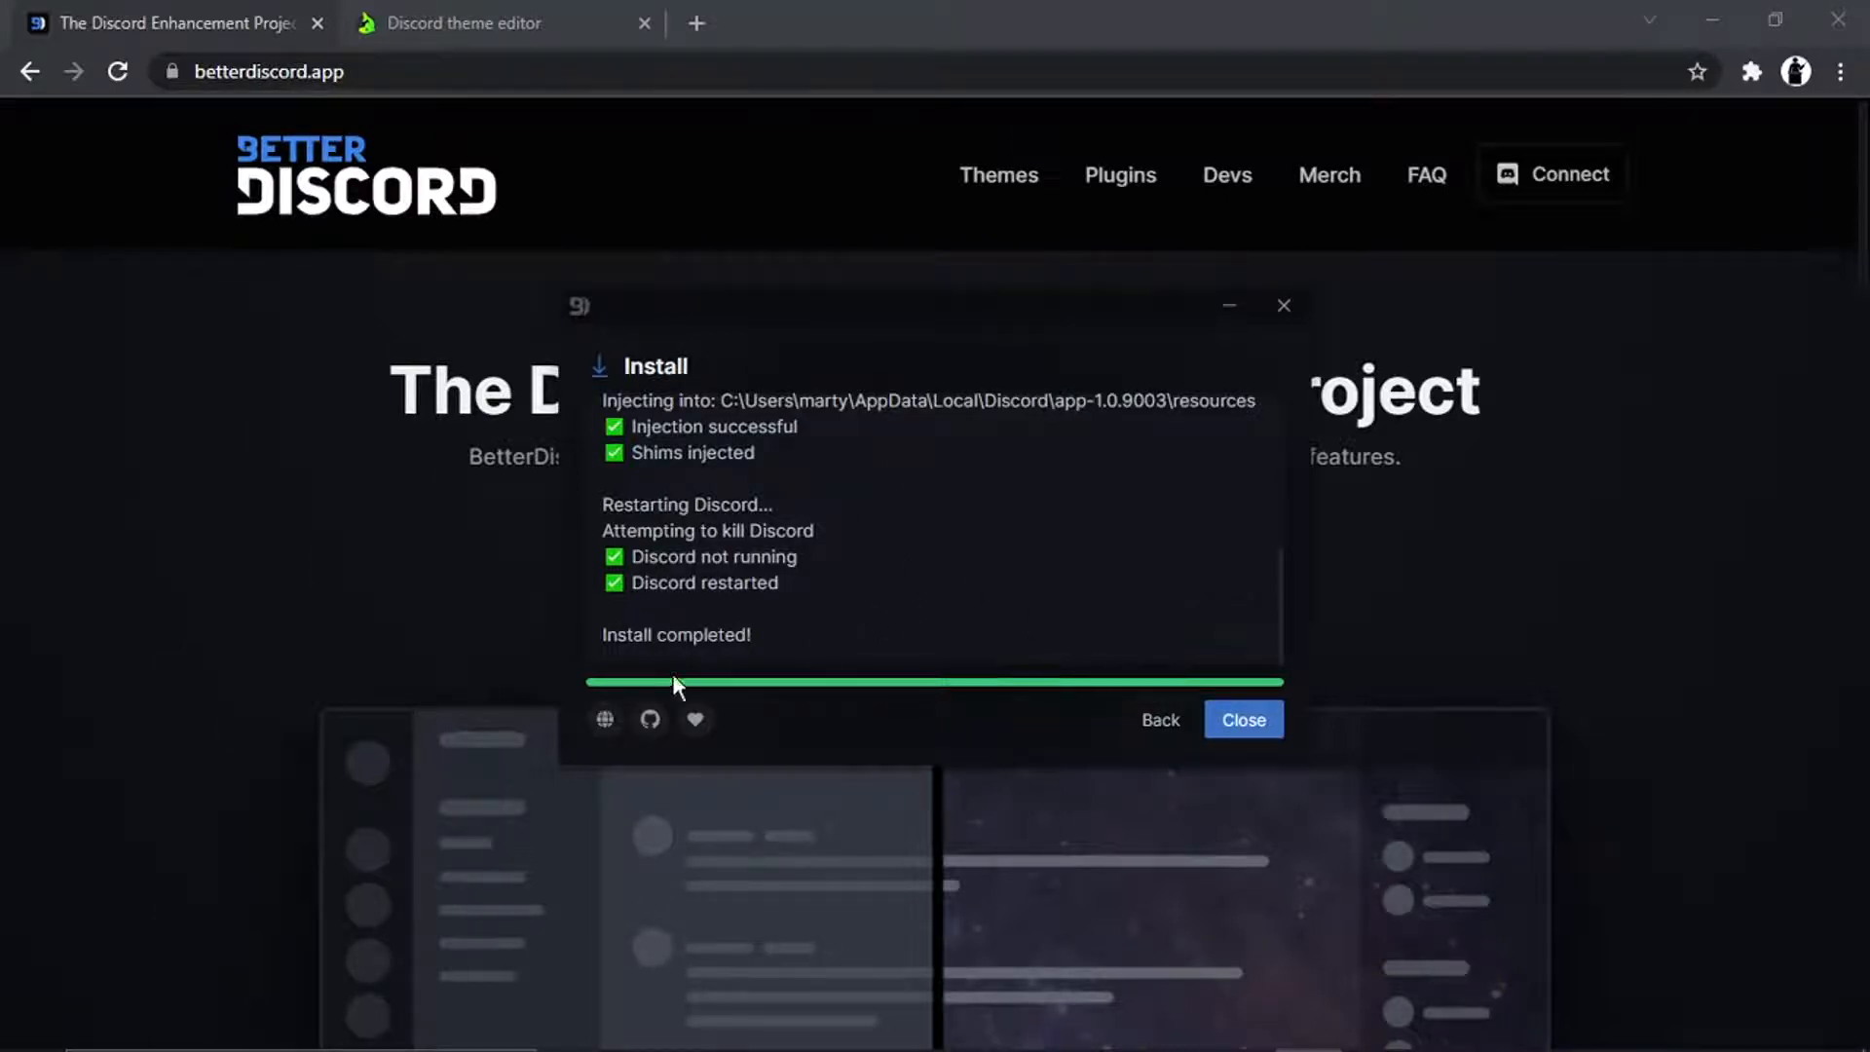
pyautogui.moveTo(1243, 719)
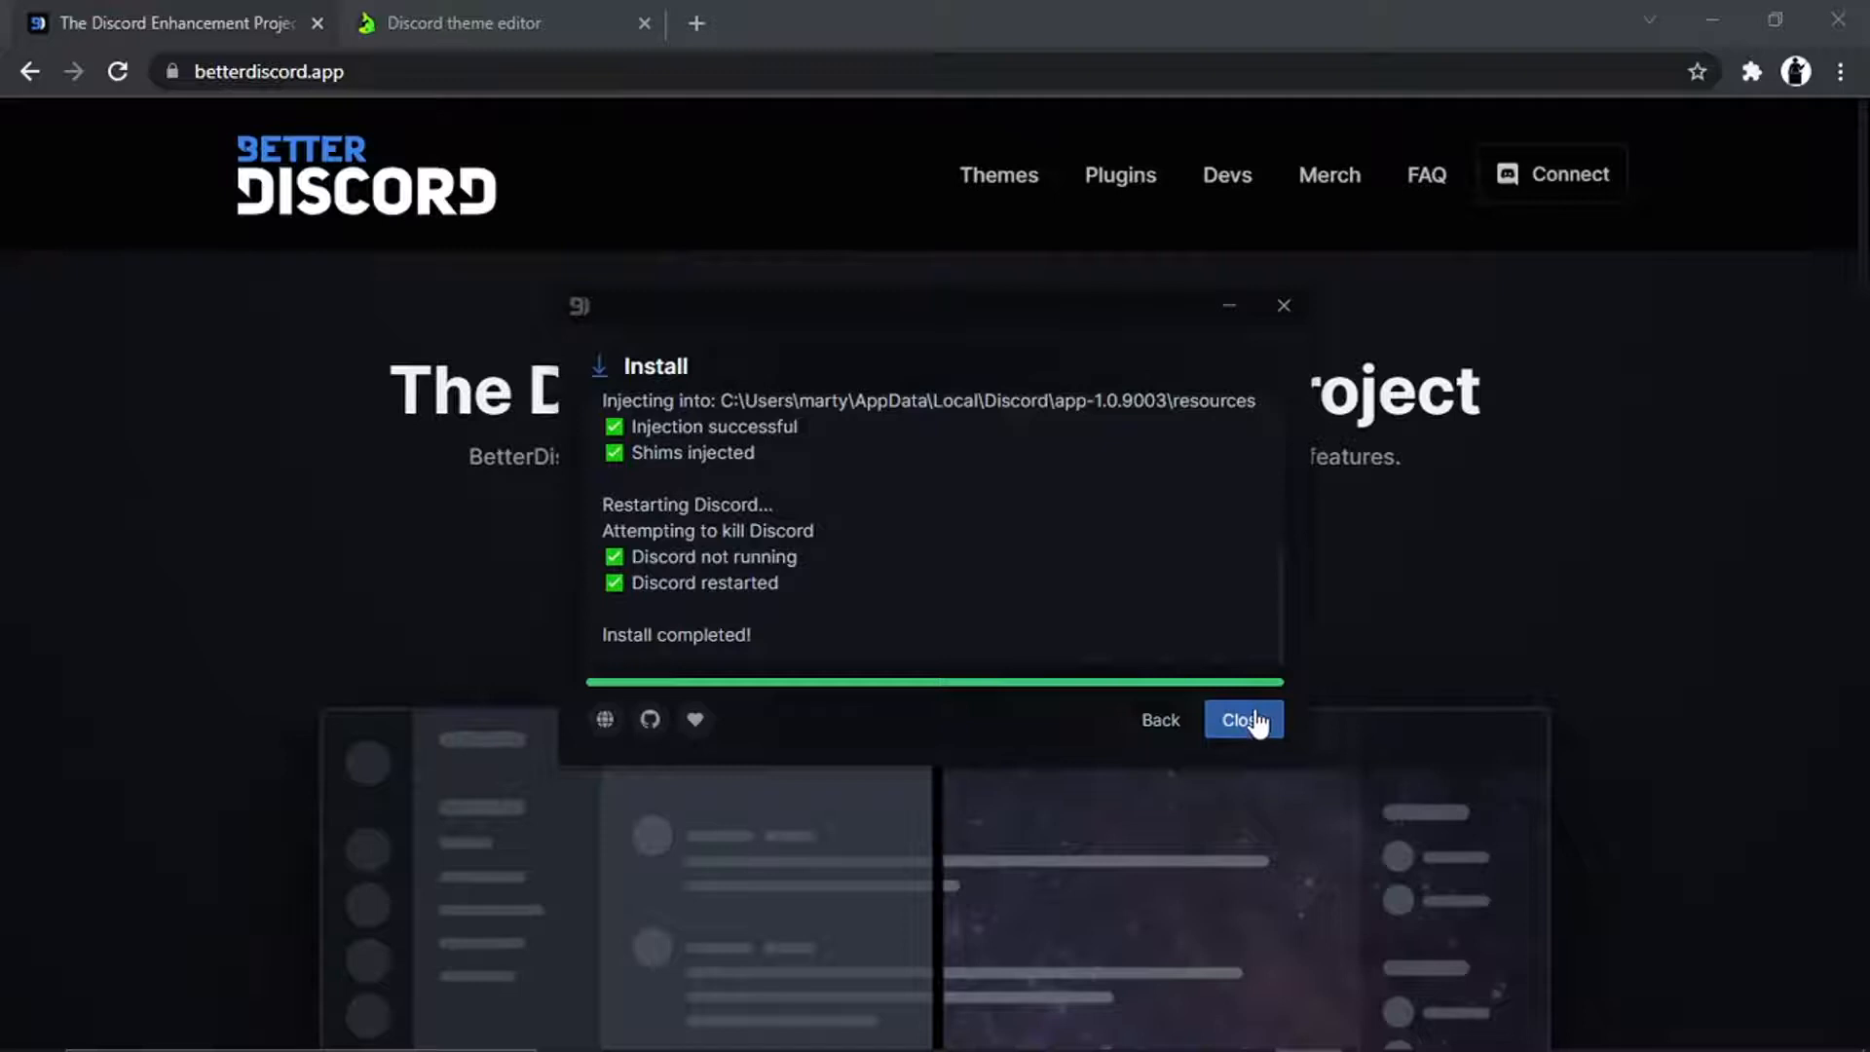
pyautogui.click(1243, 719)
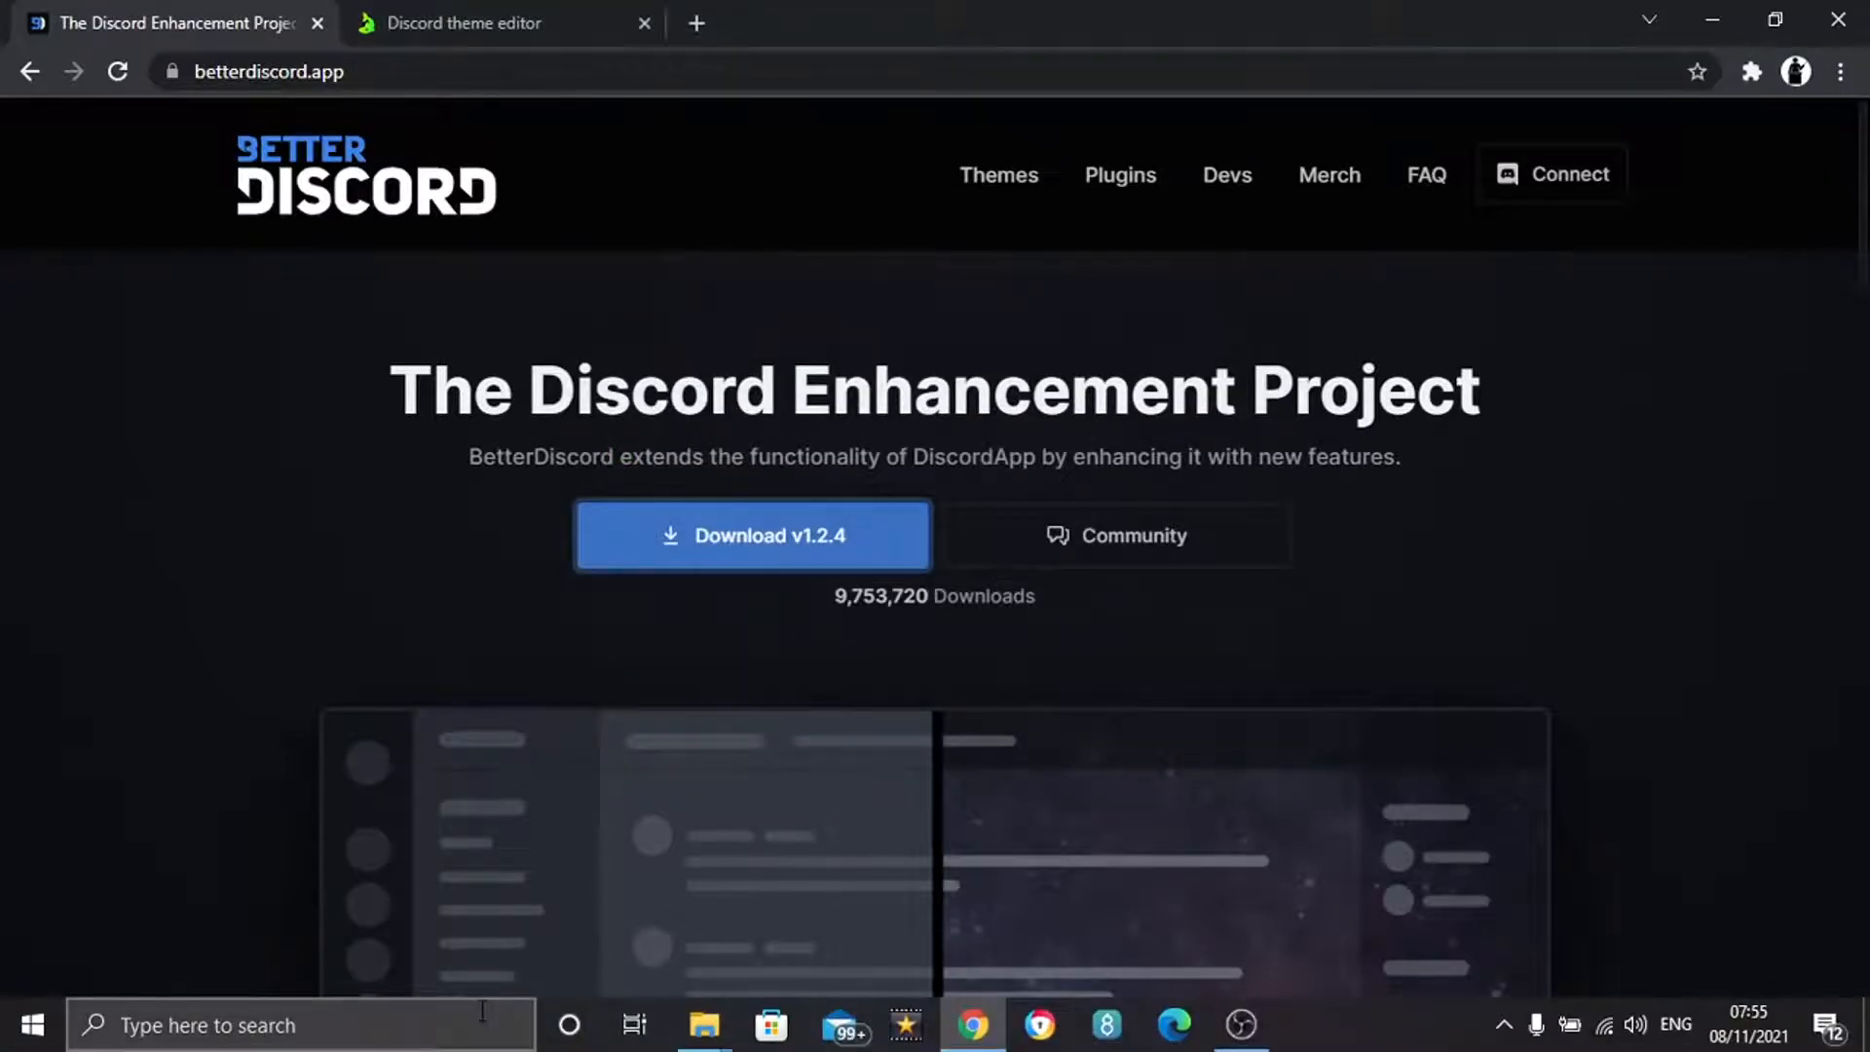
# - Launch Discord from Windows search and dismiss the BetterDiscord v1.2.4 release notes
pyautogui.write('dico')
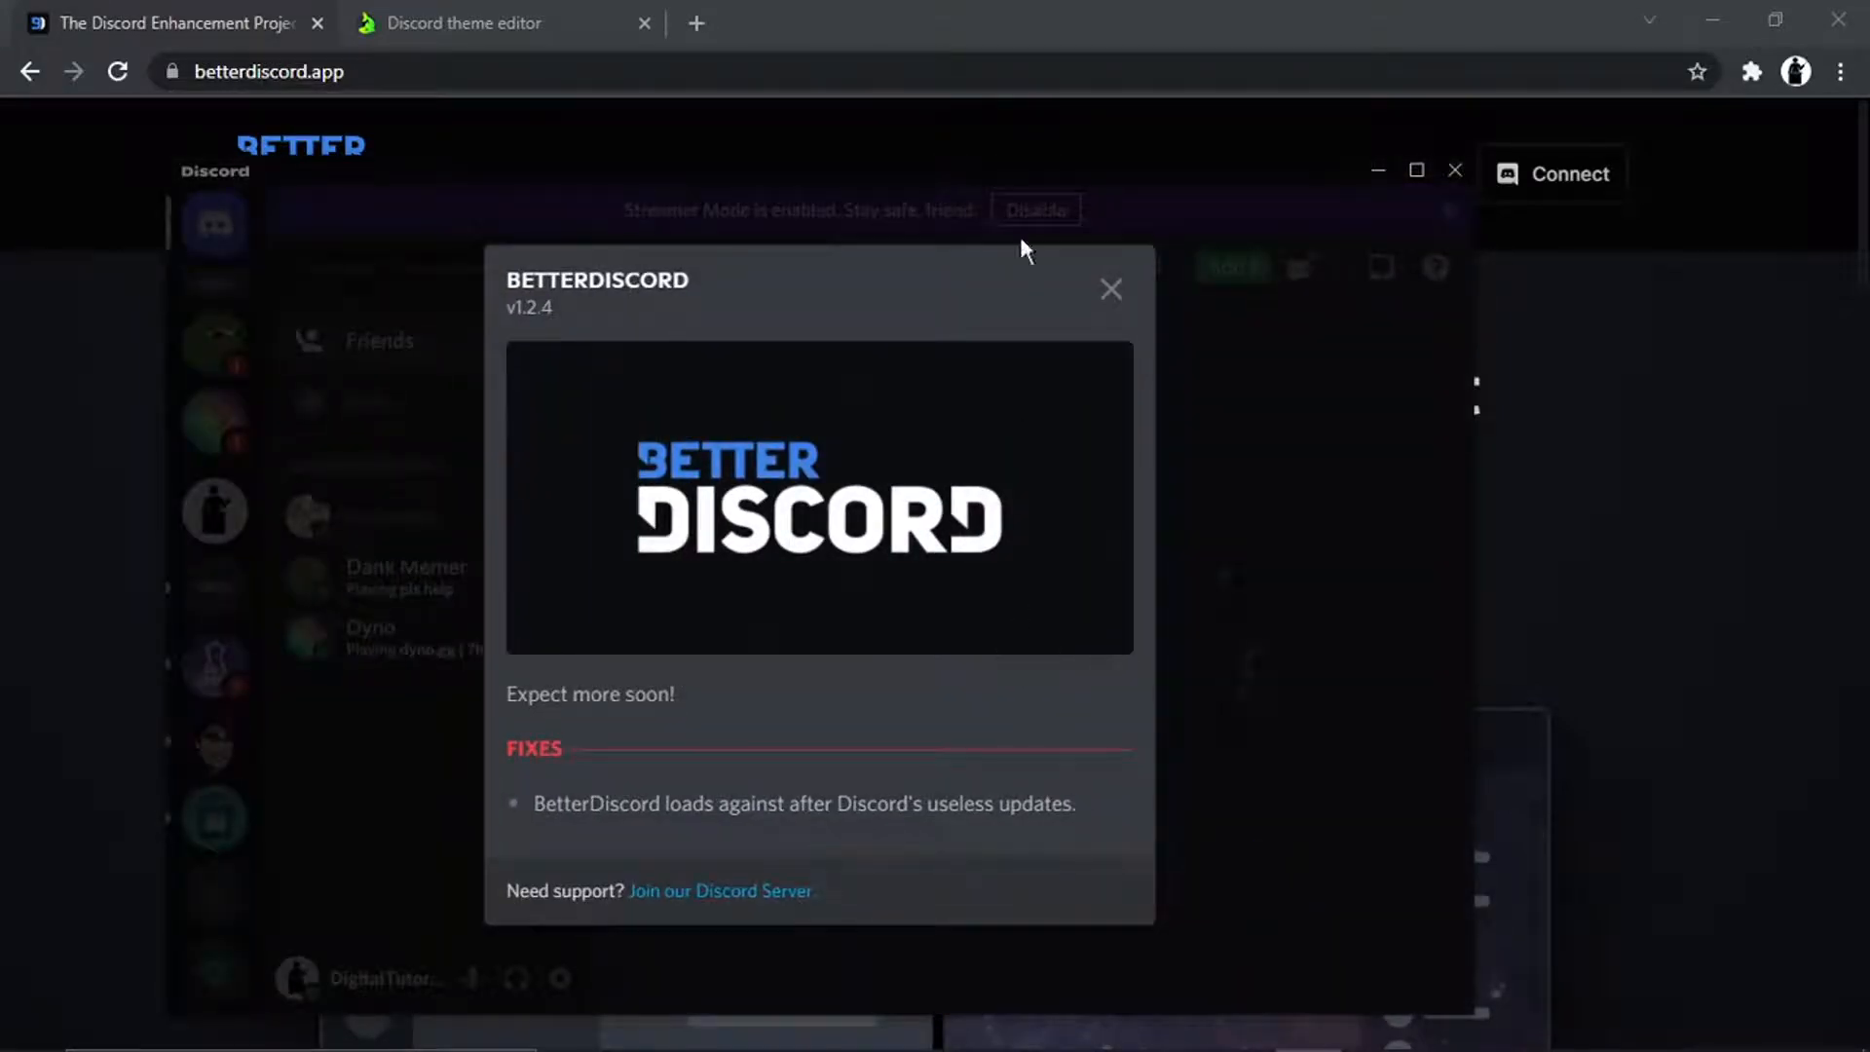
pyautogui.click(1109, 288)
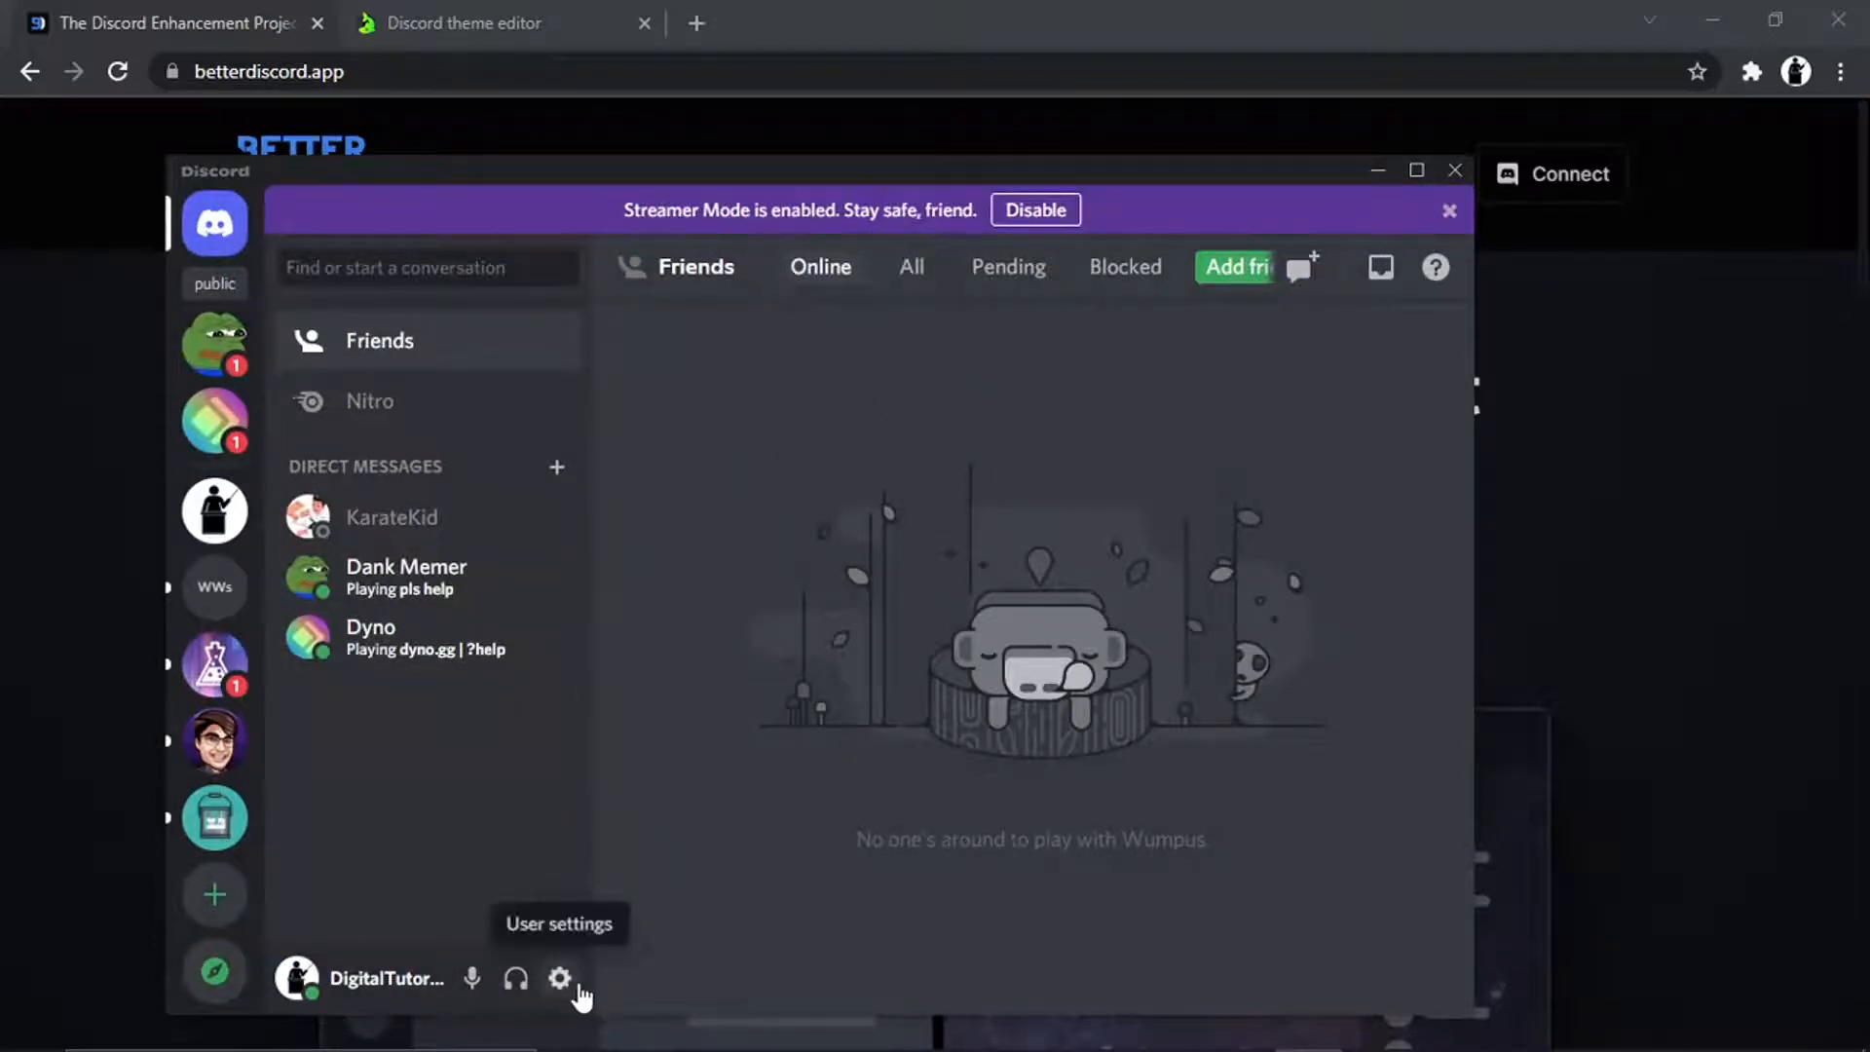
# - Go to BetterDiscord's Themes page in user settings, which reports no themes installed
pyautogui.click(559, 978)
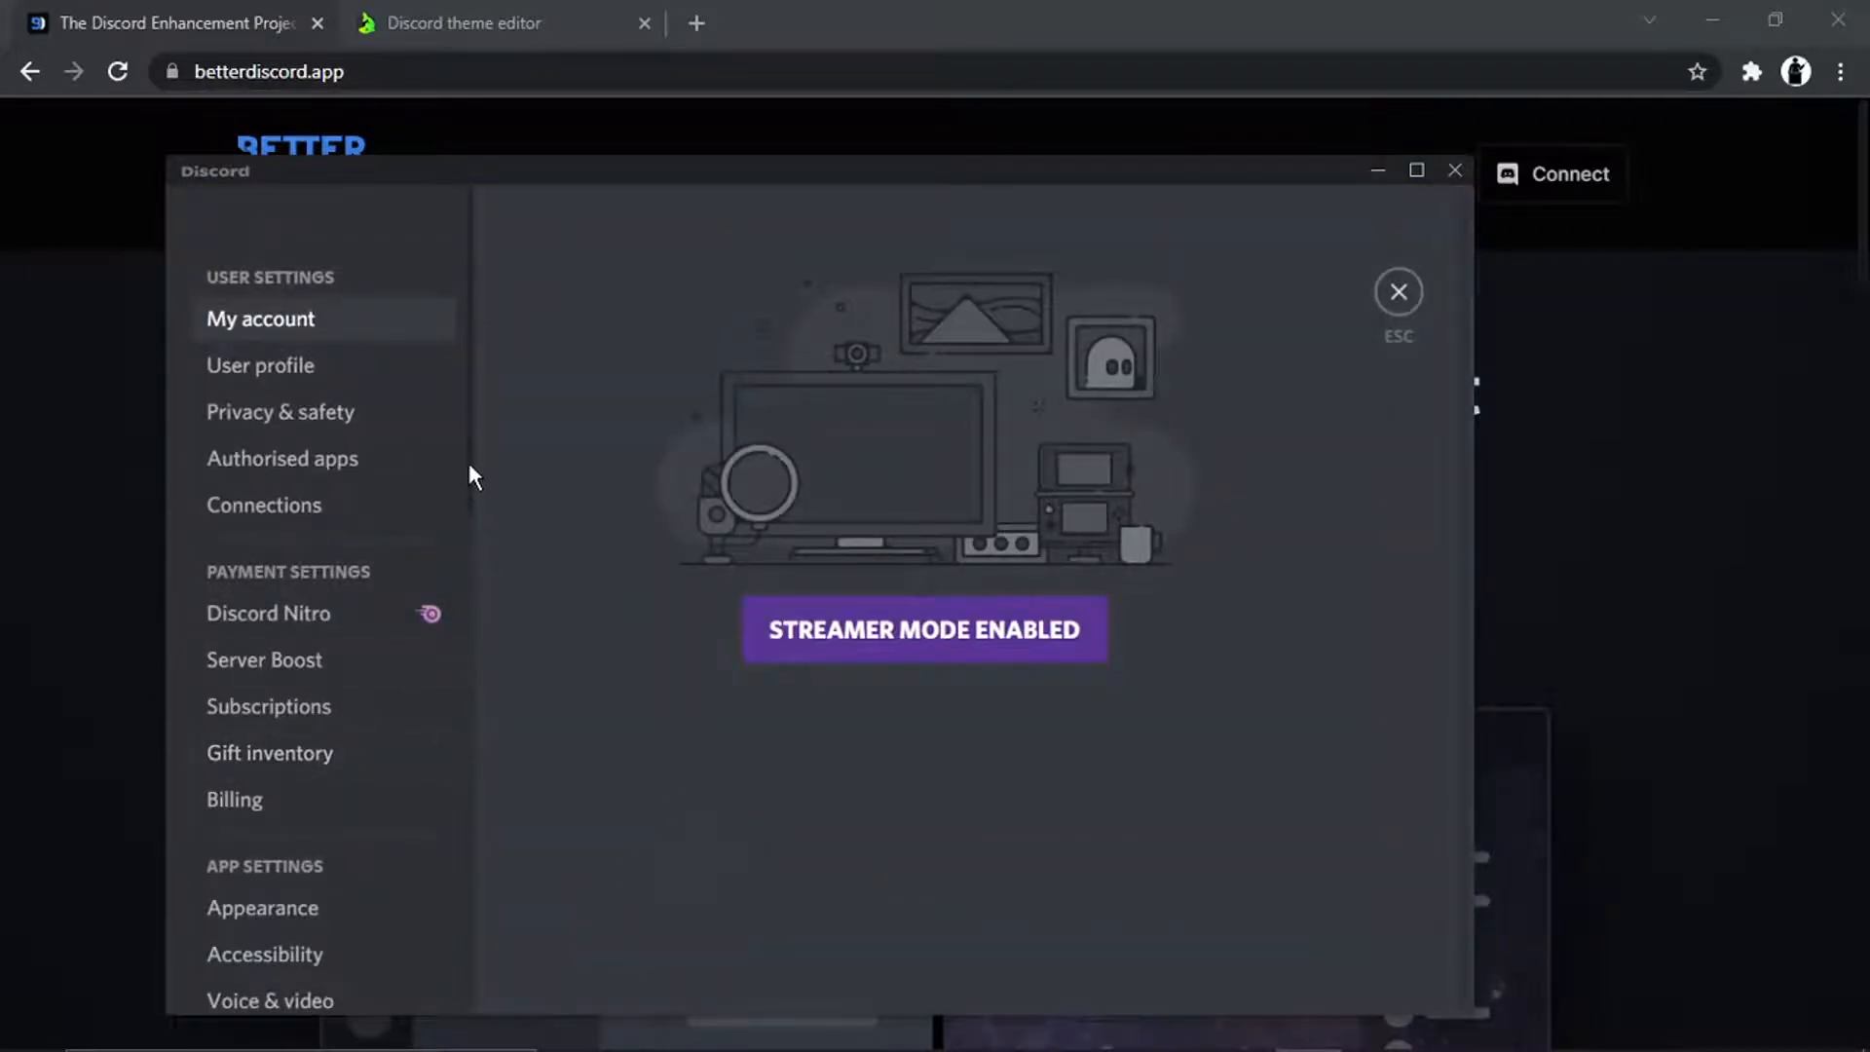
pyautogui.scroll(-3)
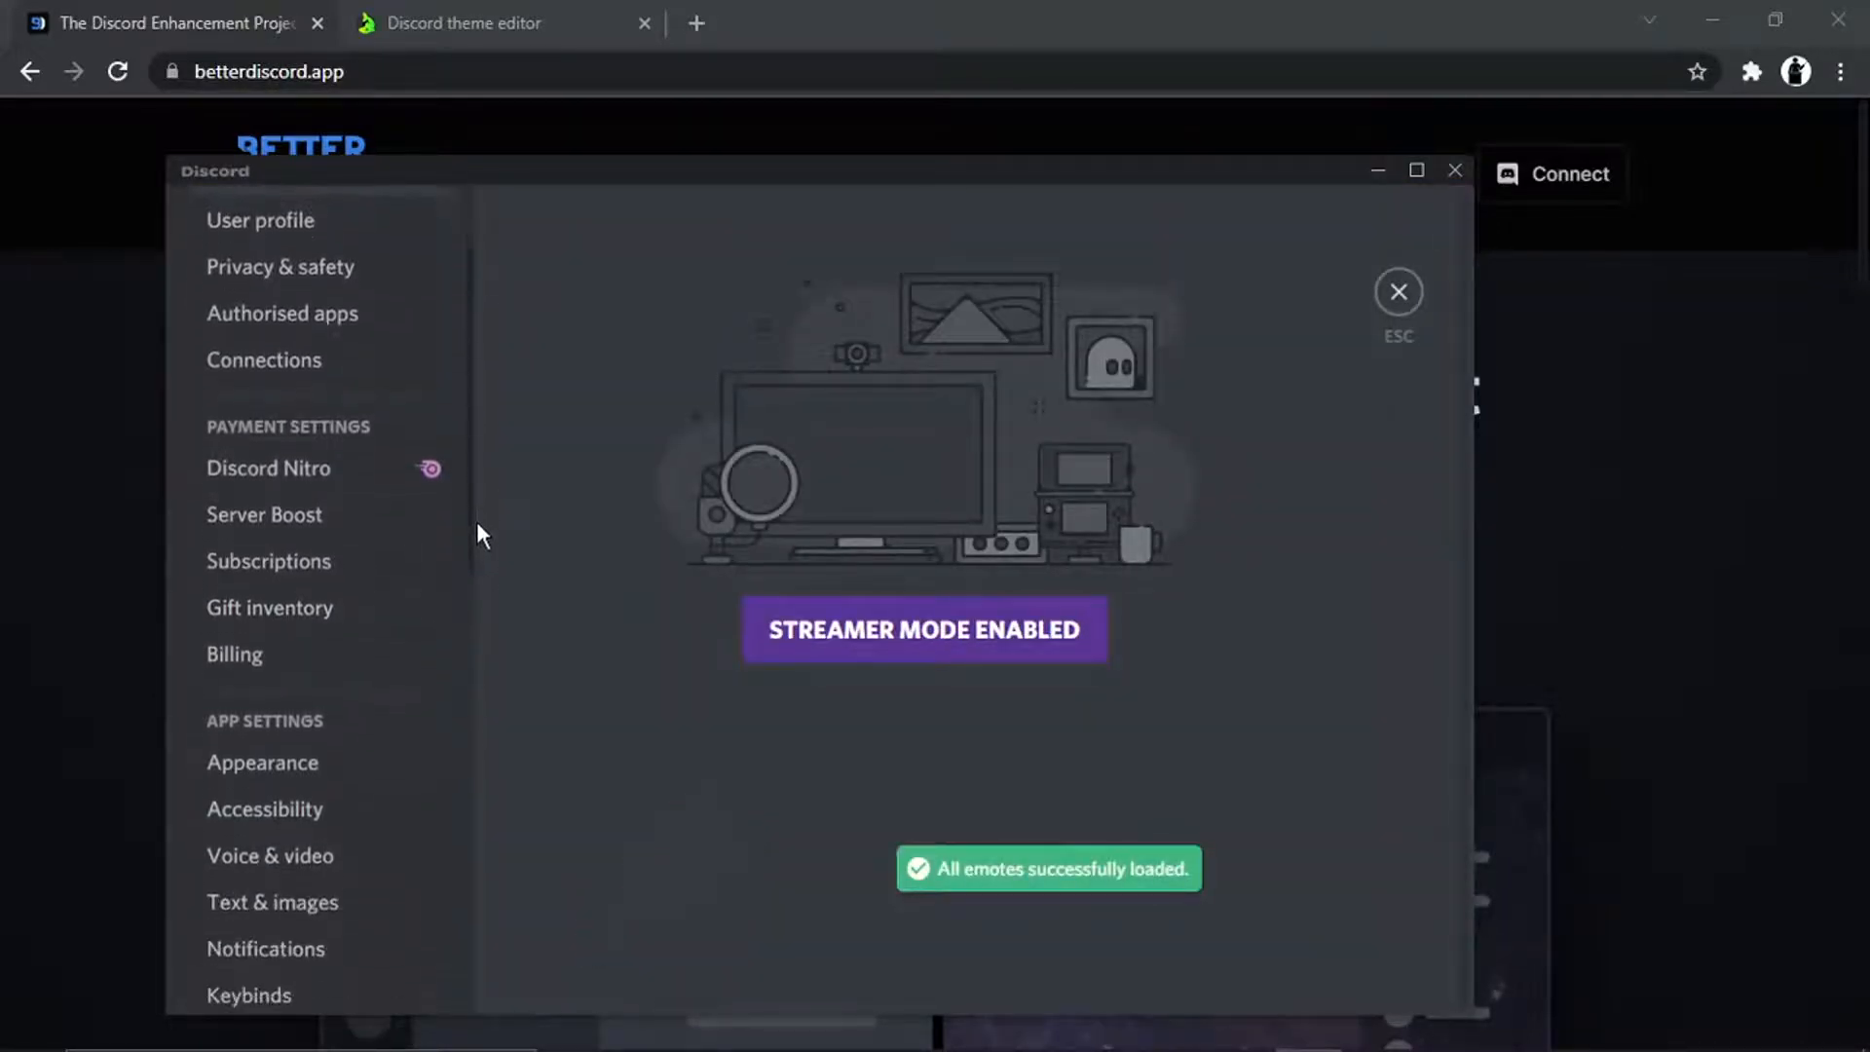
pyautogui.scroll(-3)
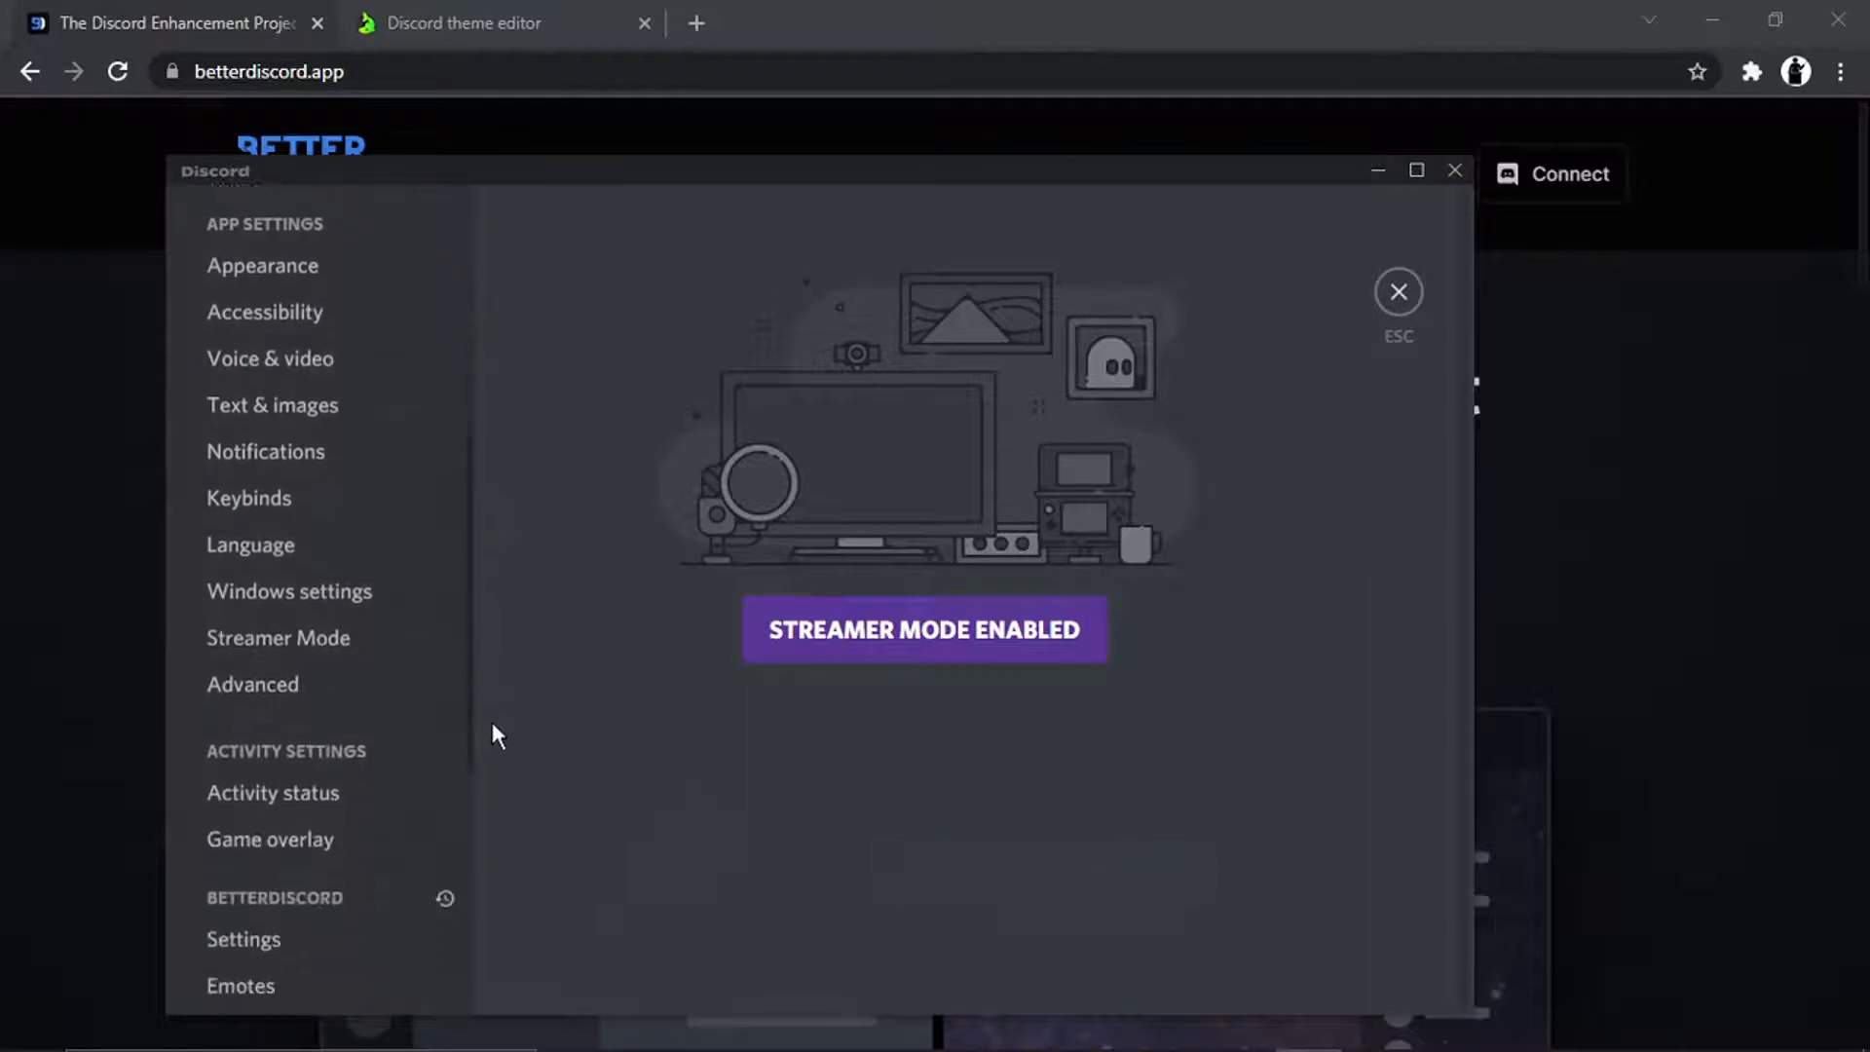
pyautogui.scroll(-3)
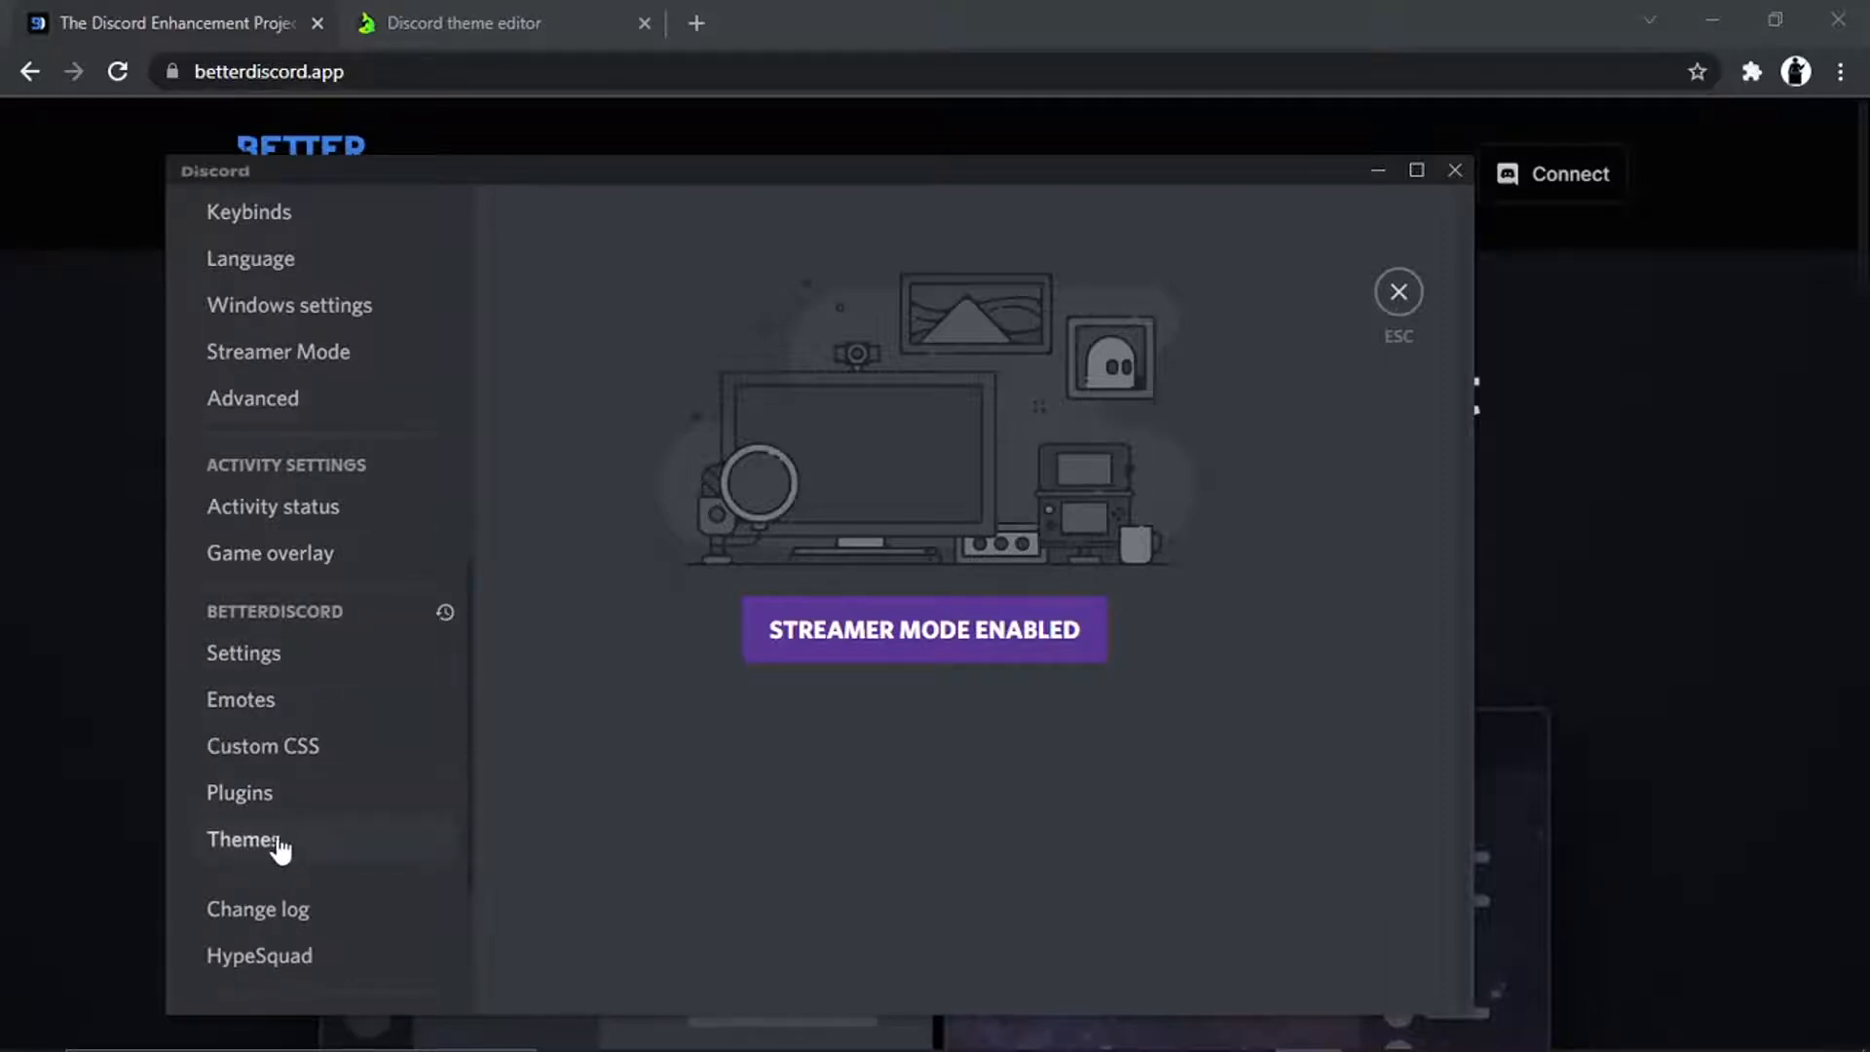
pyautogui.click(245, 837)
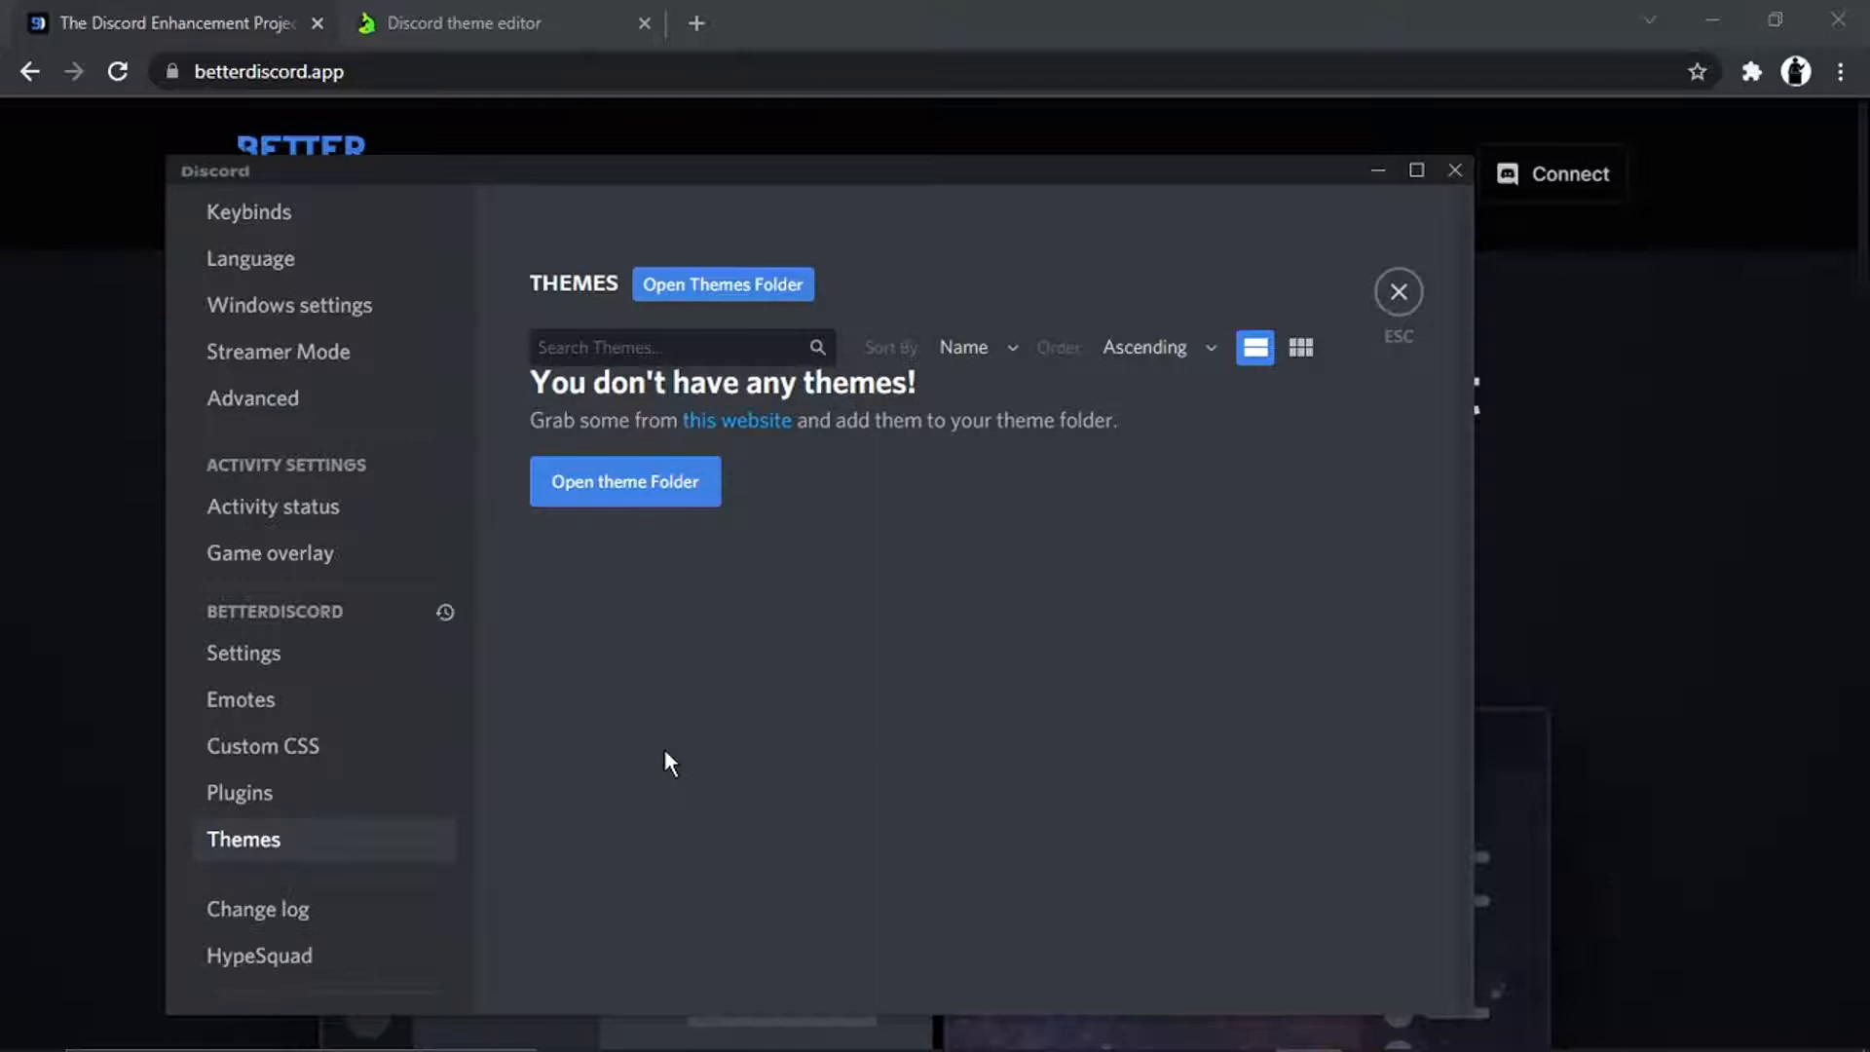
pyautogui.moveTo(847, 339)
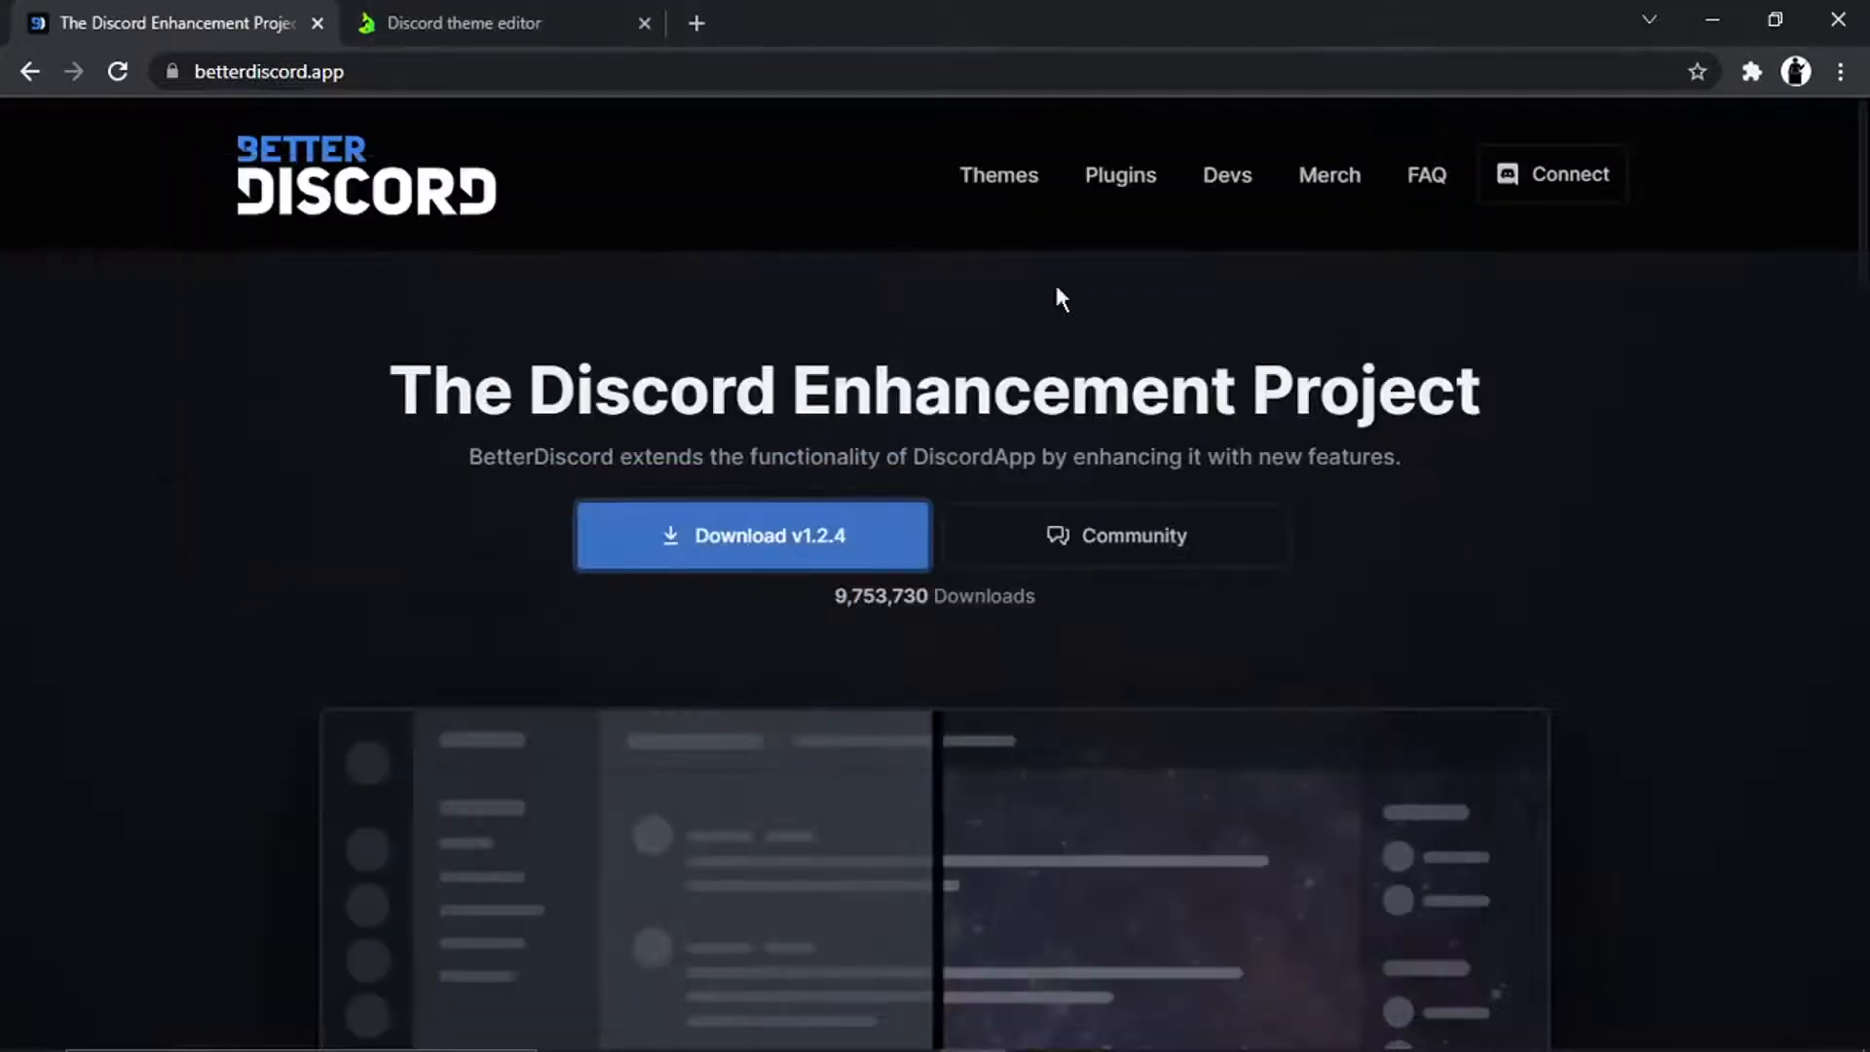
# - Browse the Limeshark theme gallery to the Neutron theme card
pyautogui.click(489, 24)
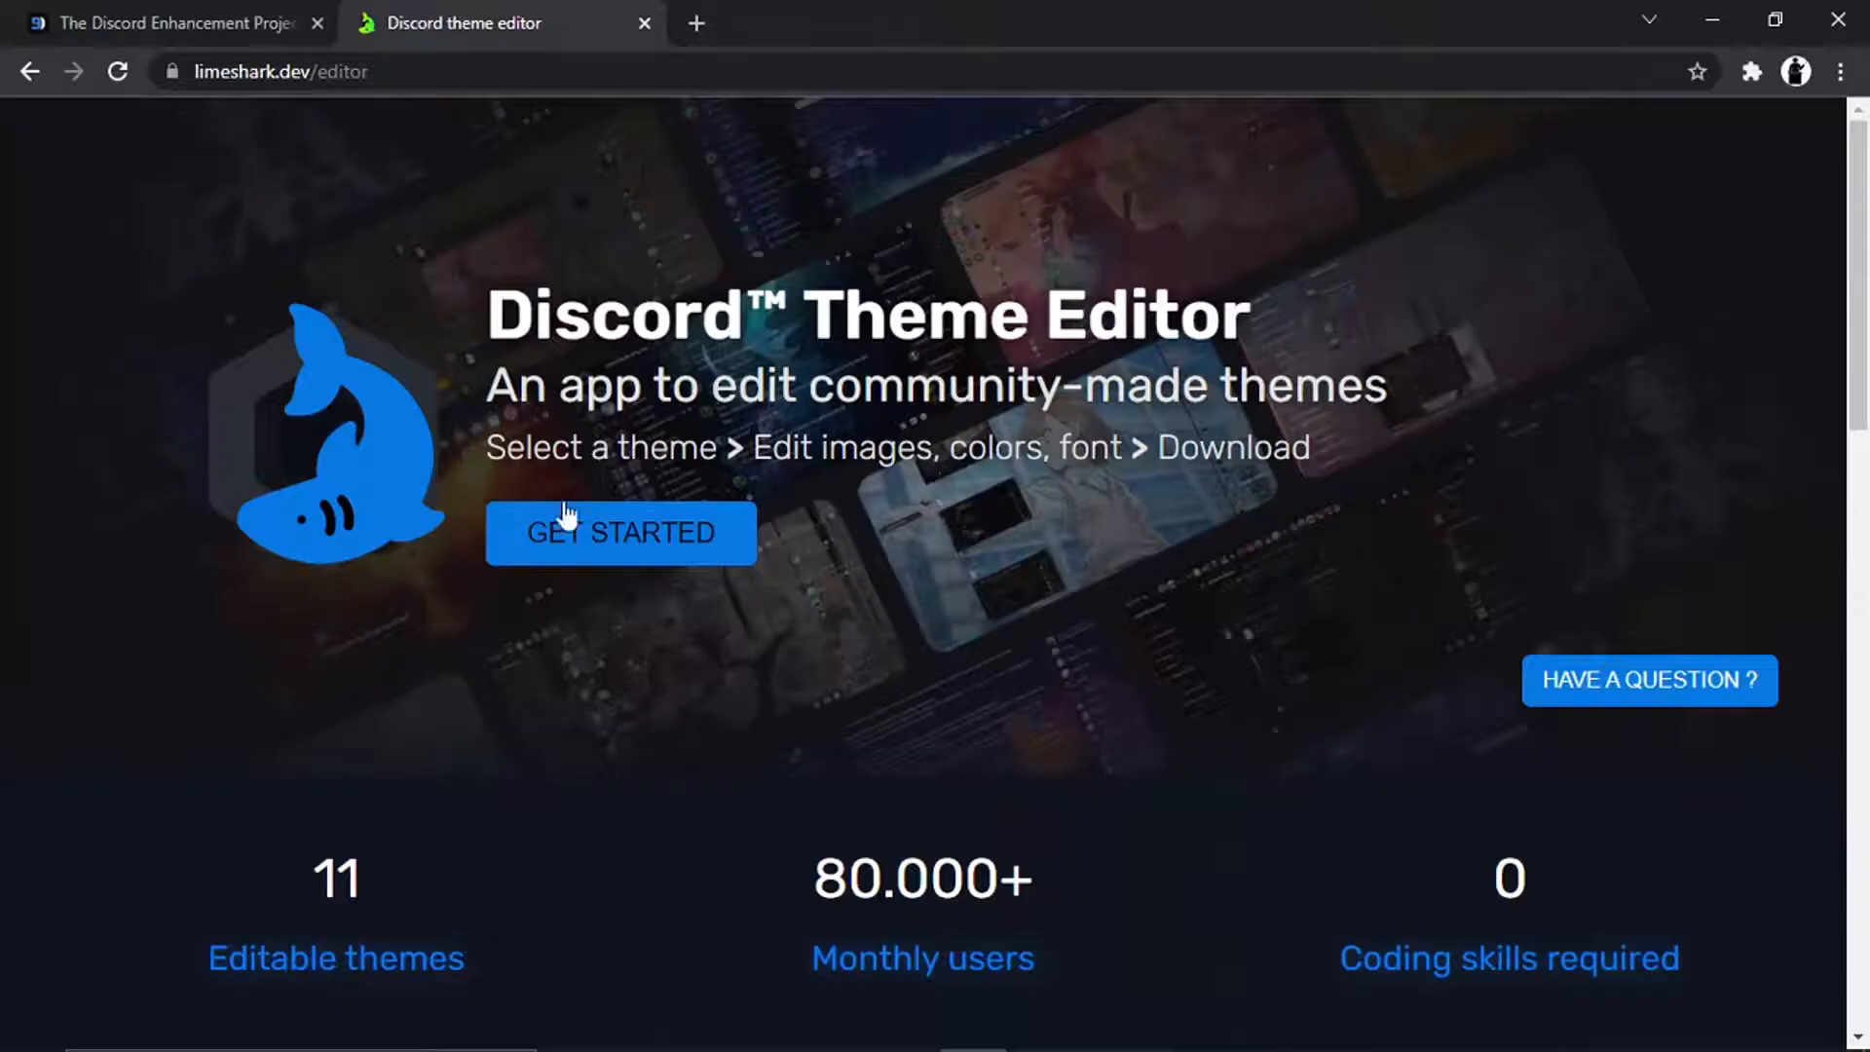
pyautogui.click(619, 534)
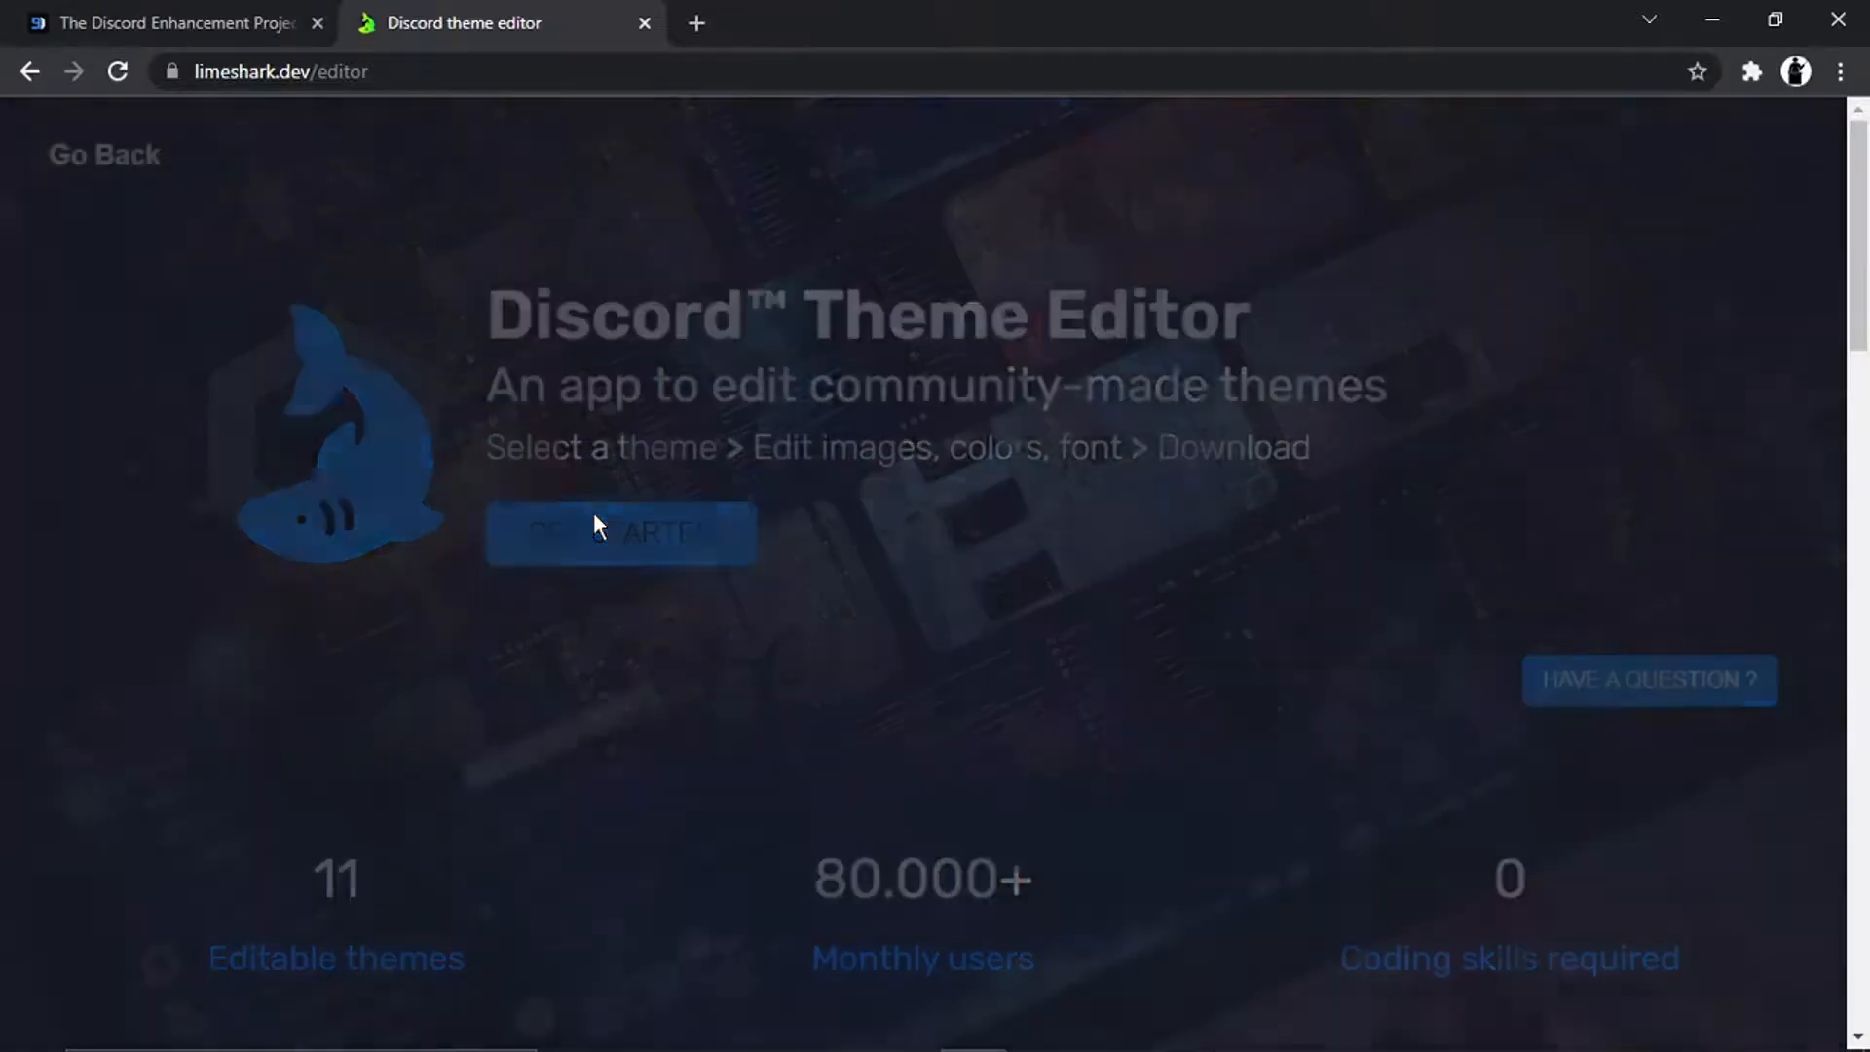
pyautogui.click(619, 532)
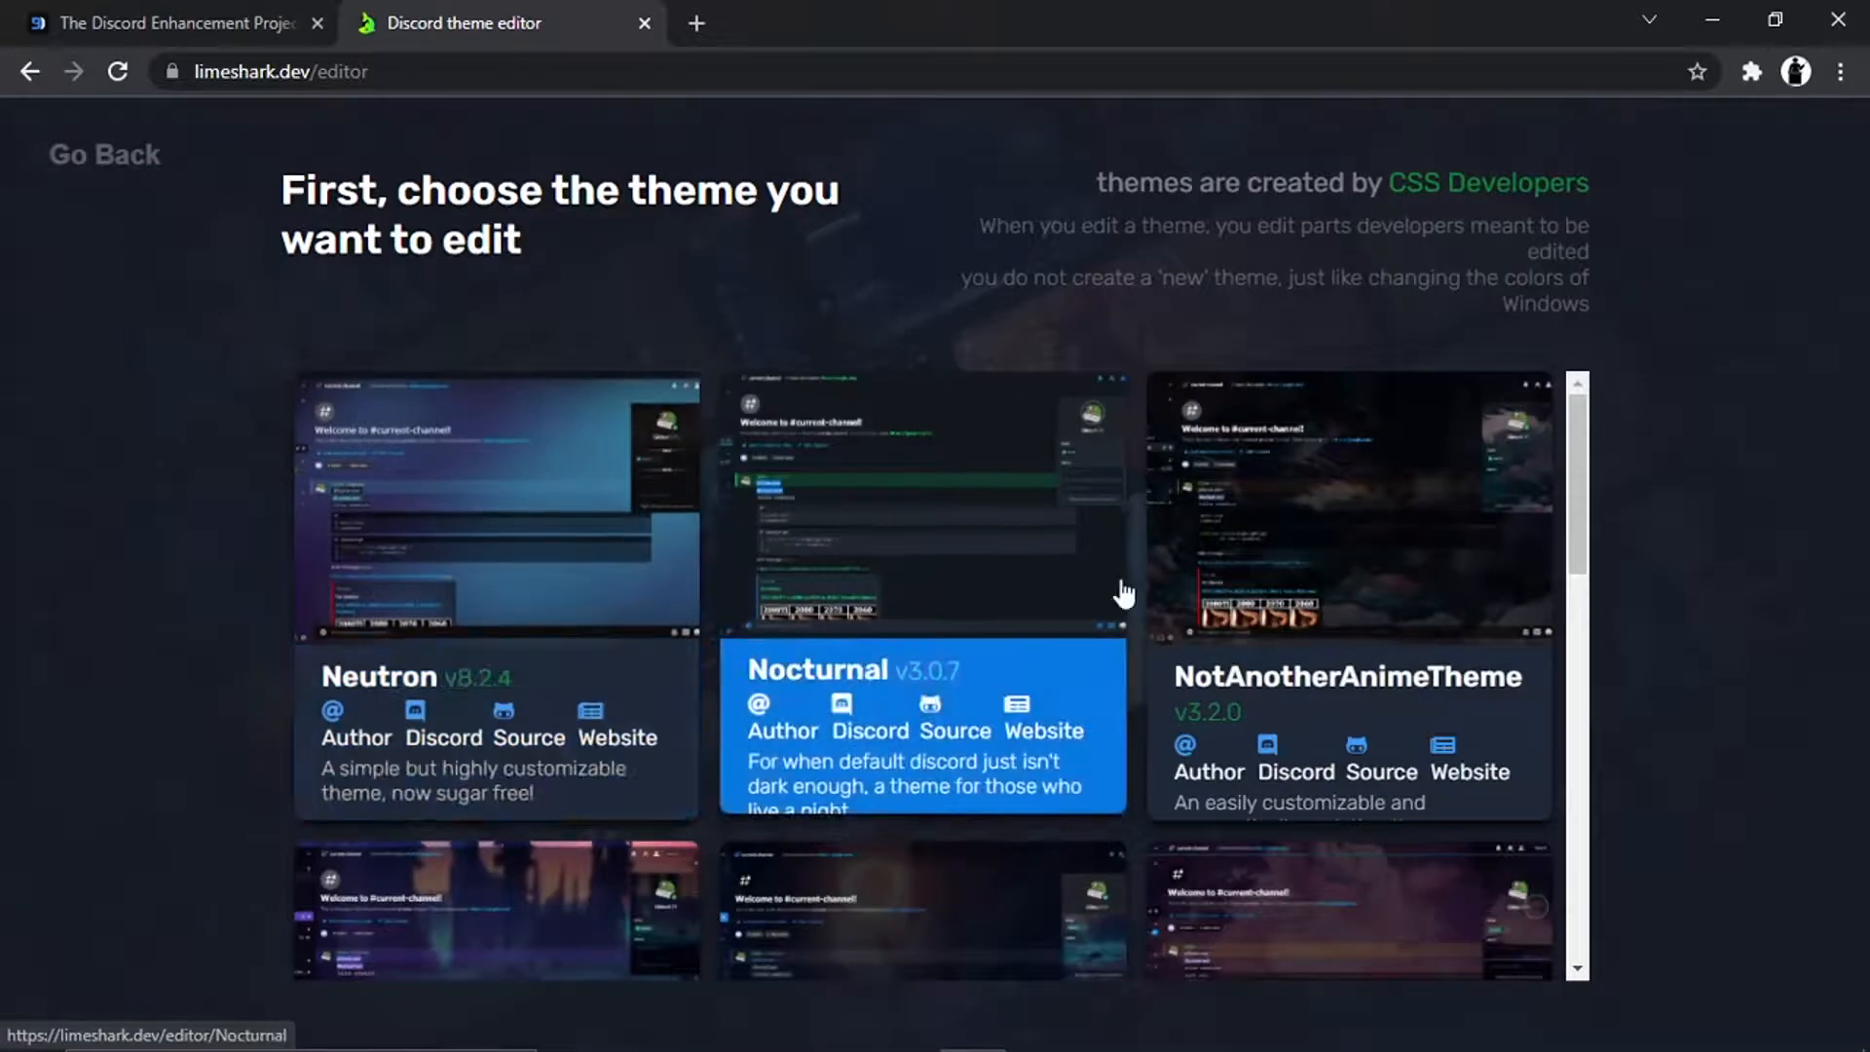
pyautogui.moveTo(1579, 454)
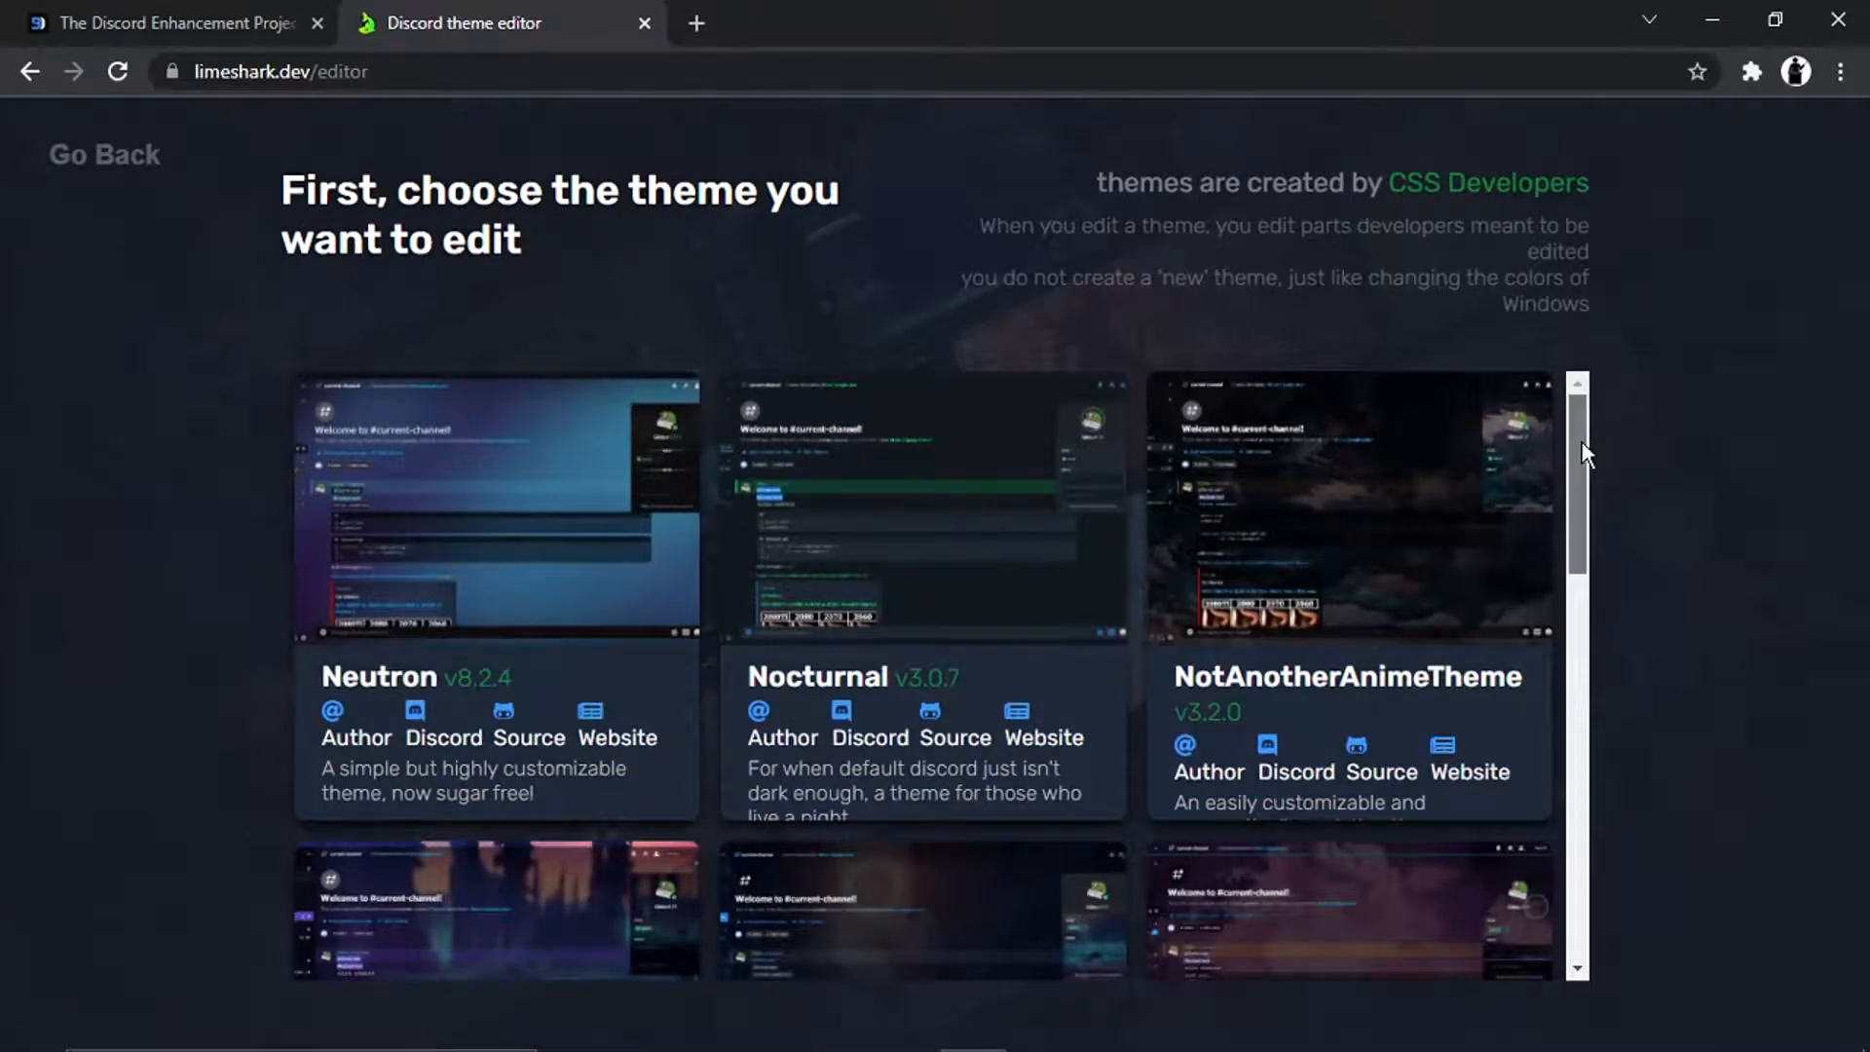
pyautogui.scroll(-3)
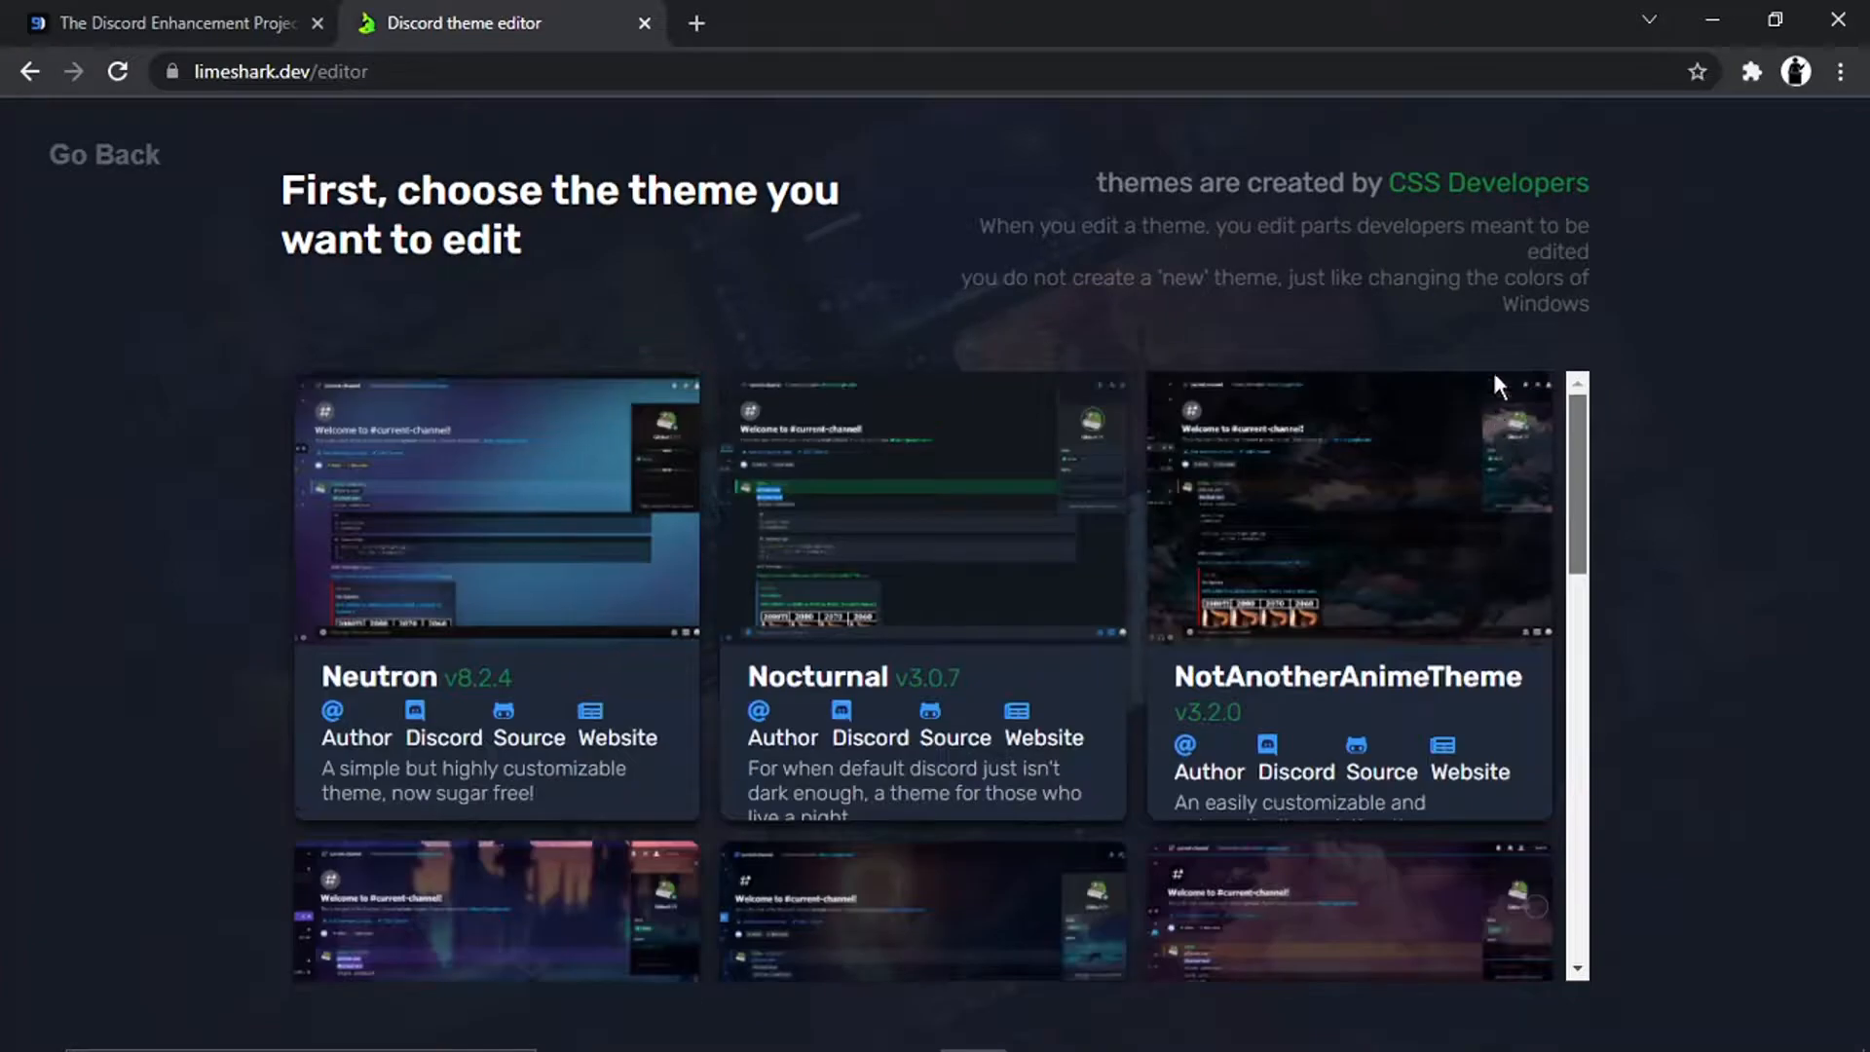
pyautogui.scroll(-3)
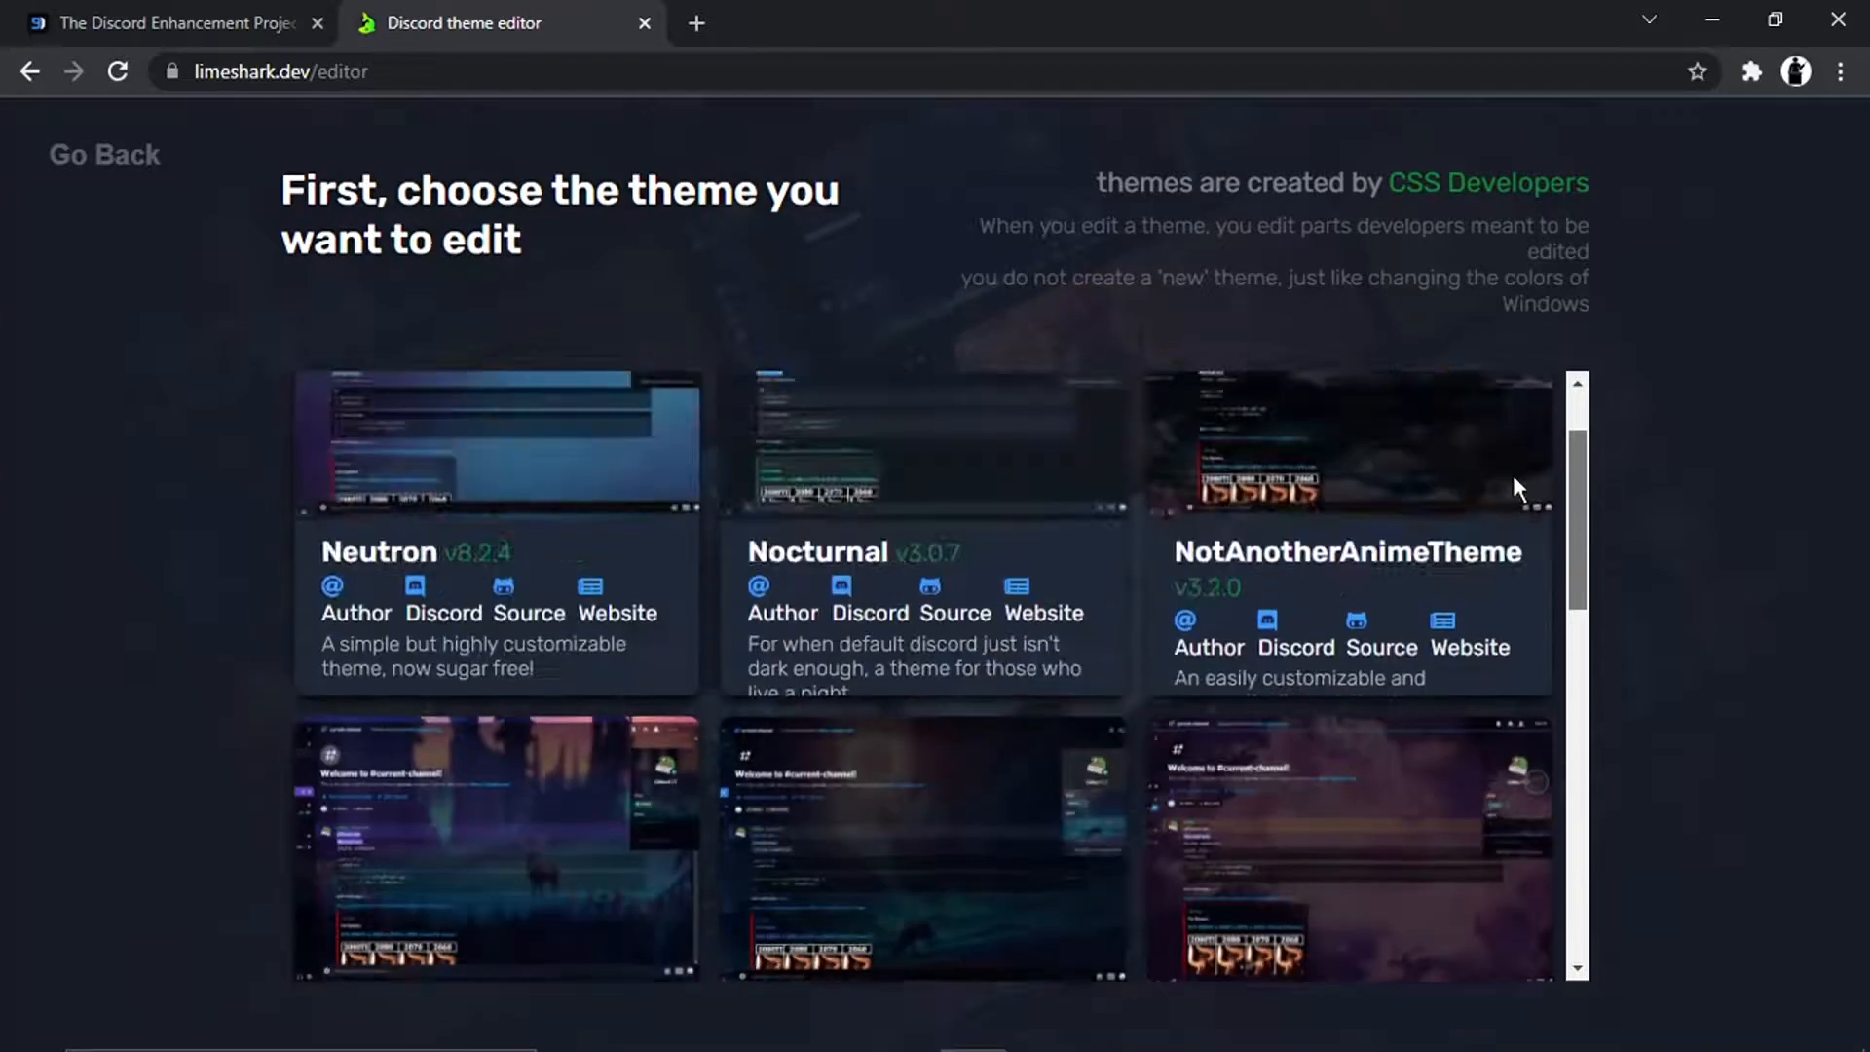
pyautogui.scroll(-3)
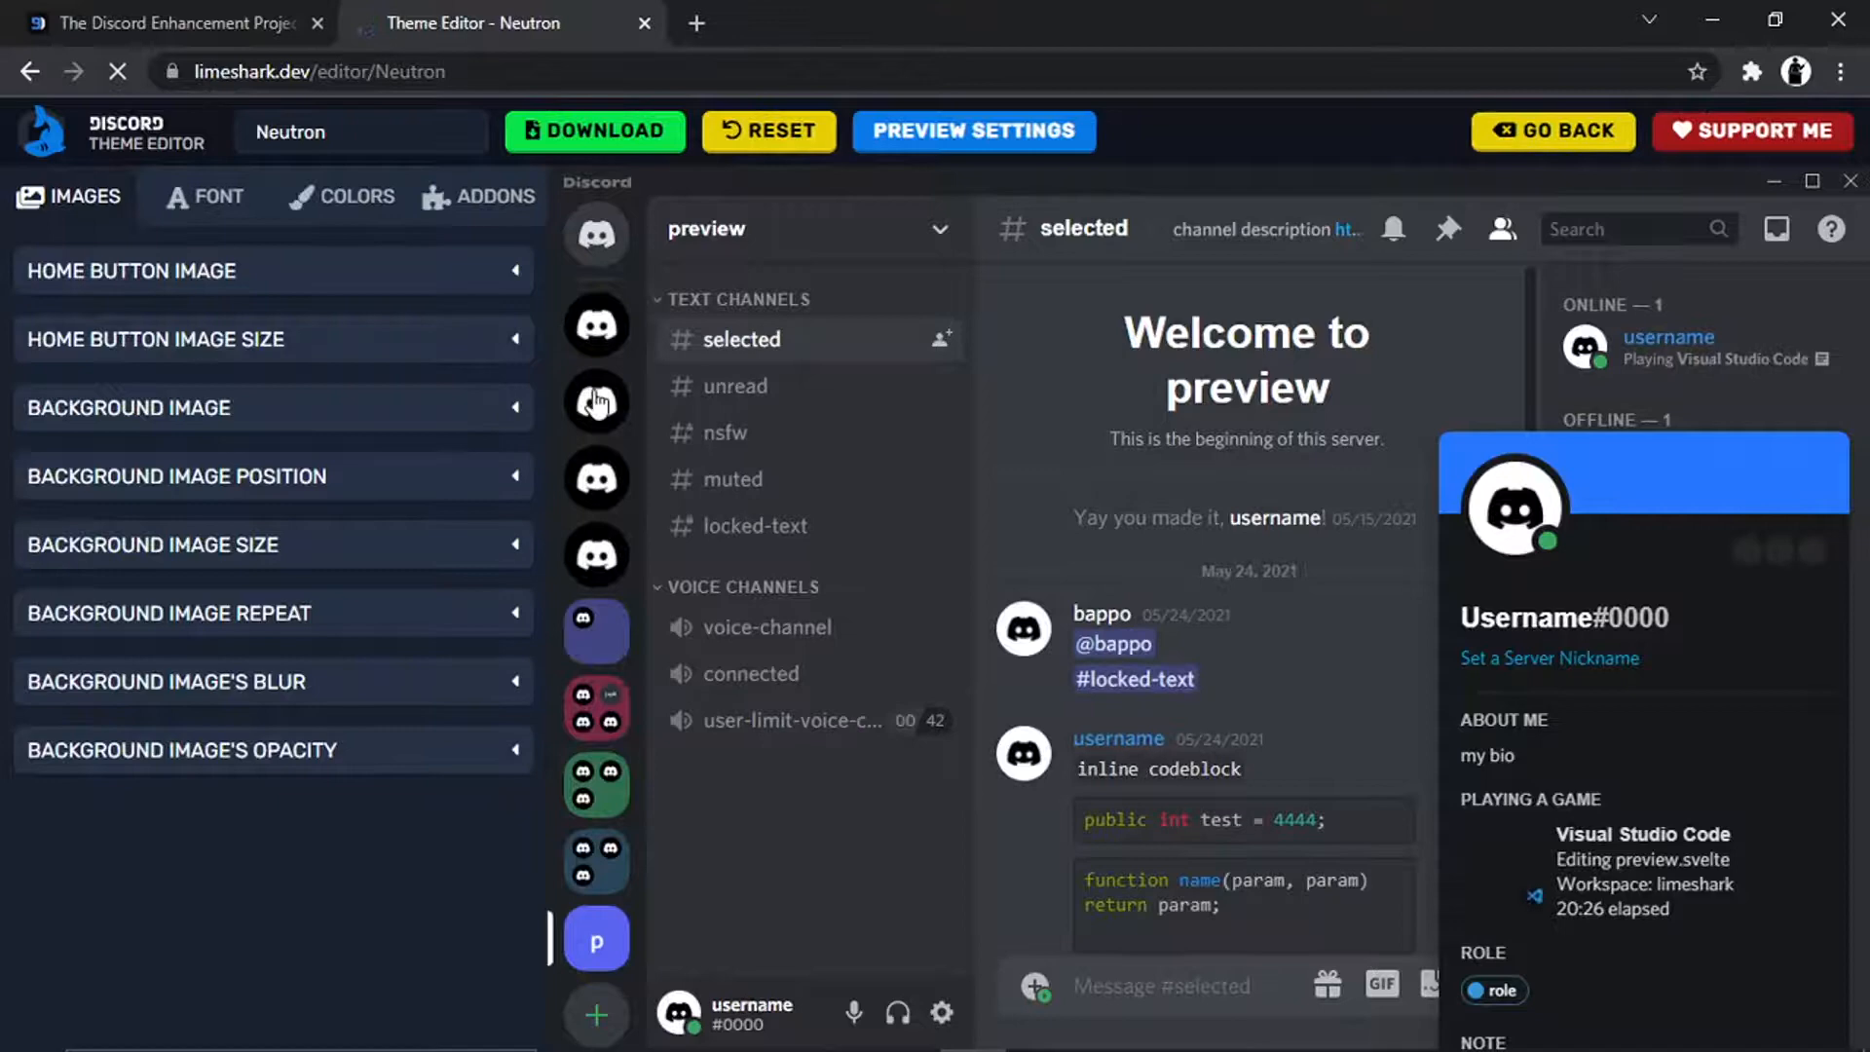
pyautogui.click(117, 72)
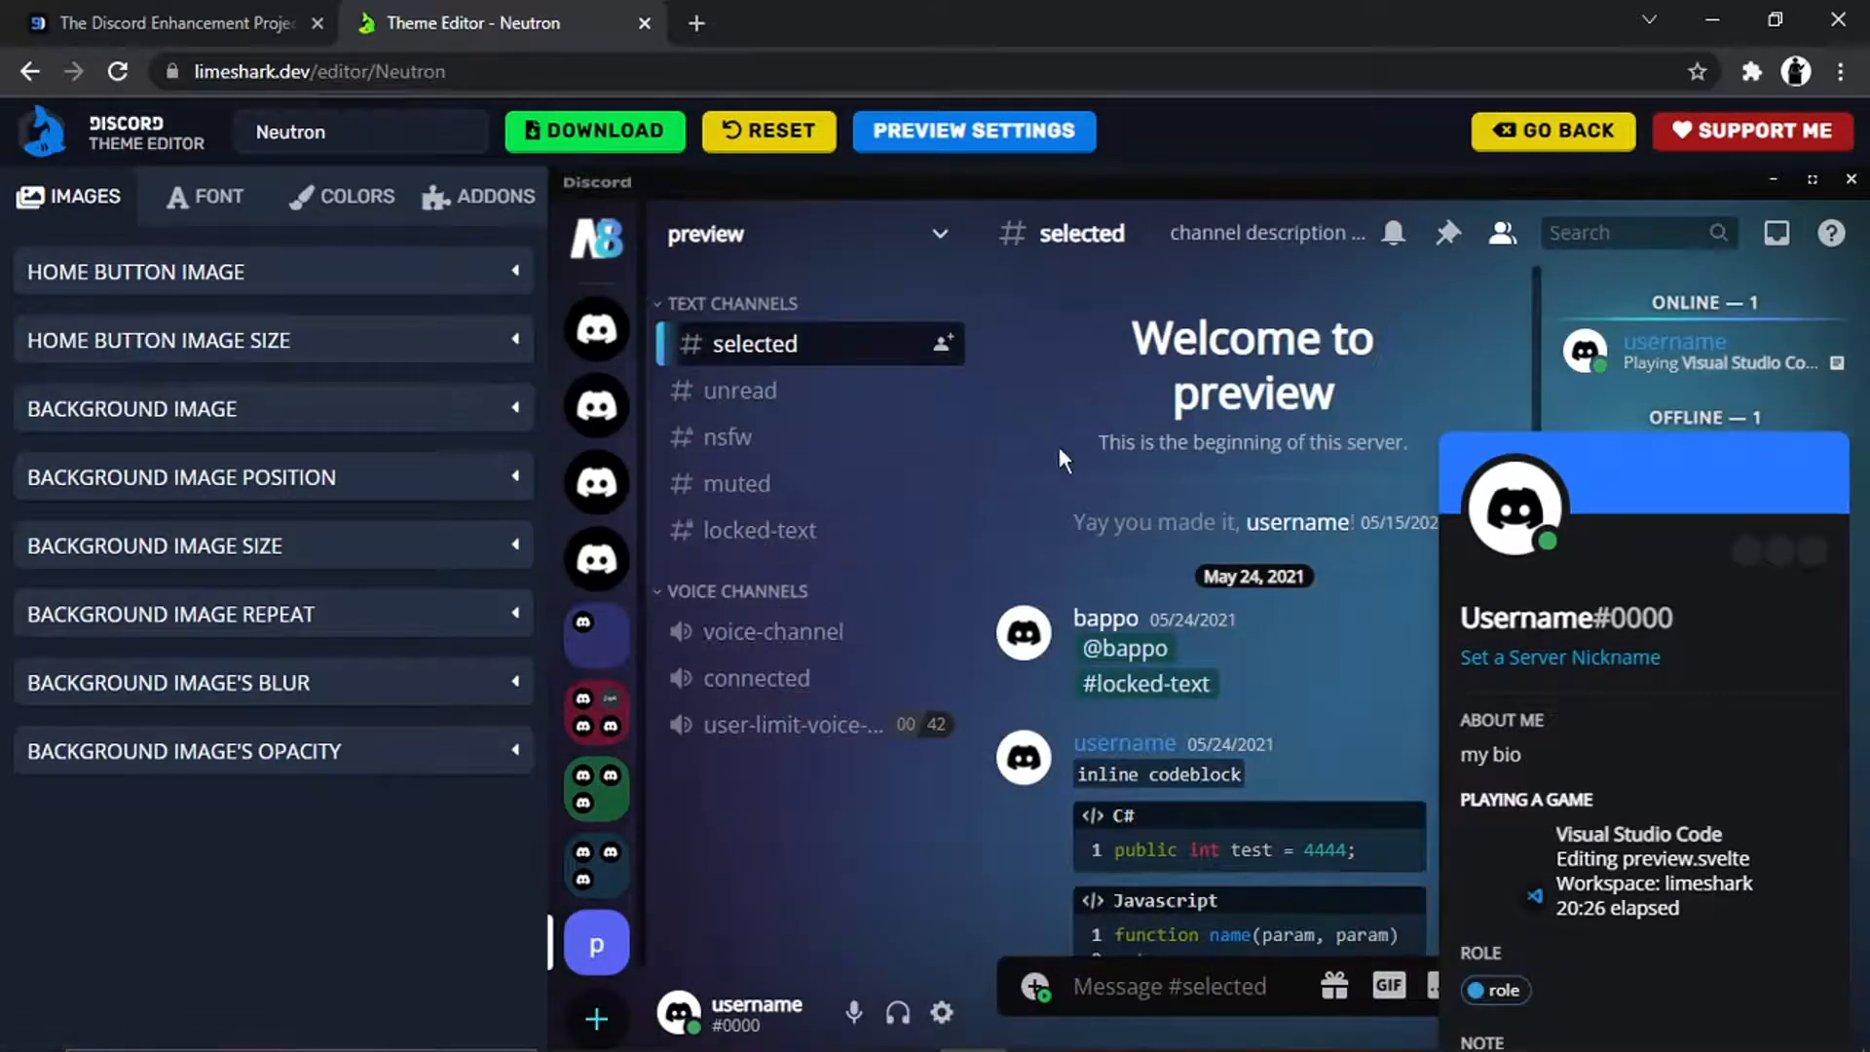
pyautogui.moveTo(1019, 524)
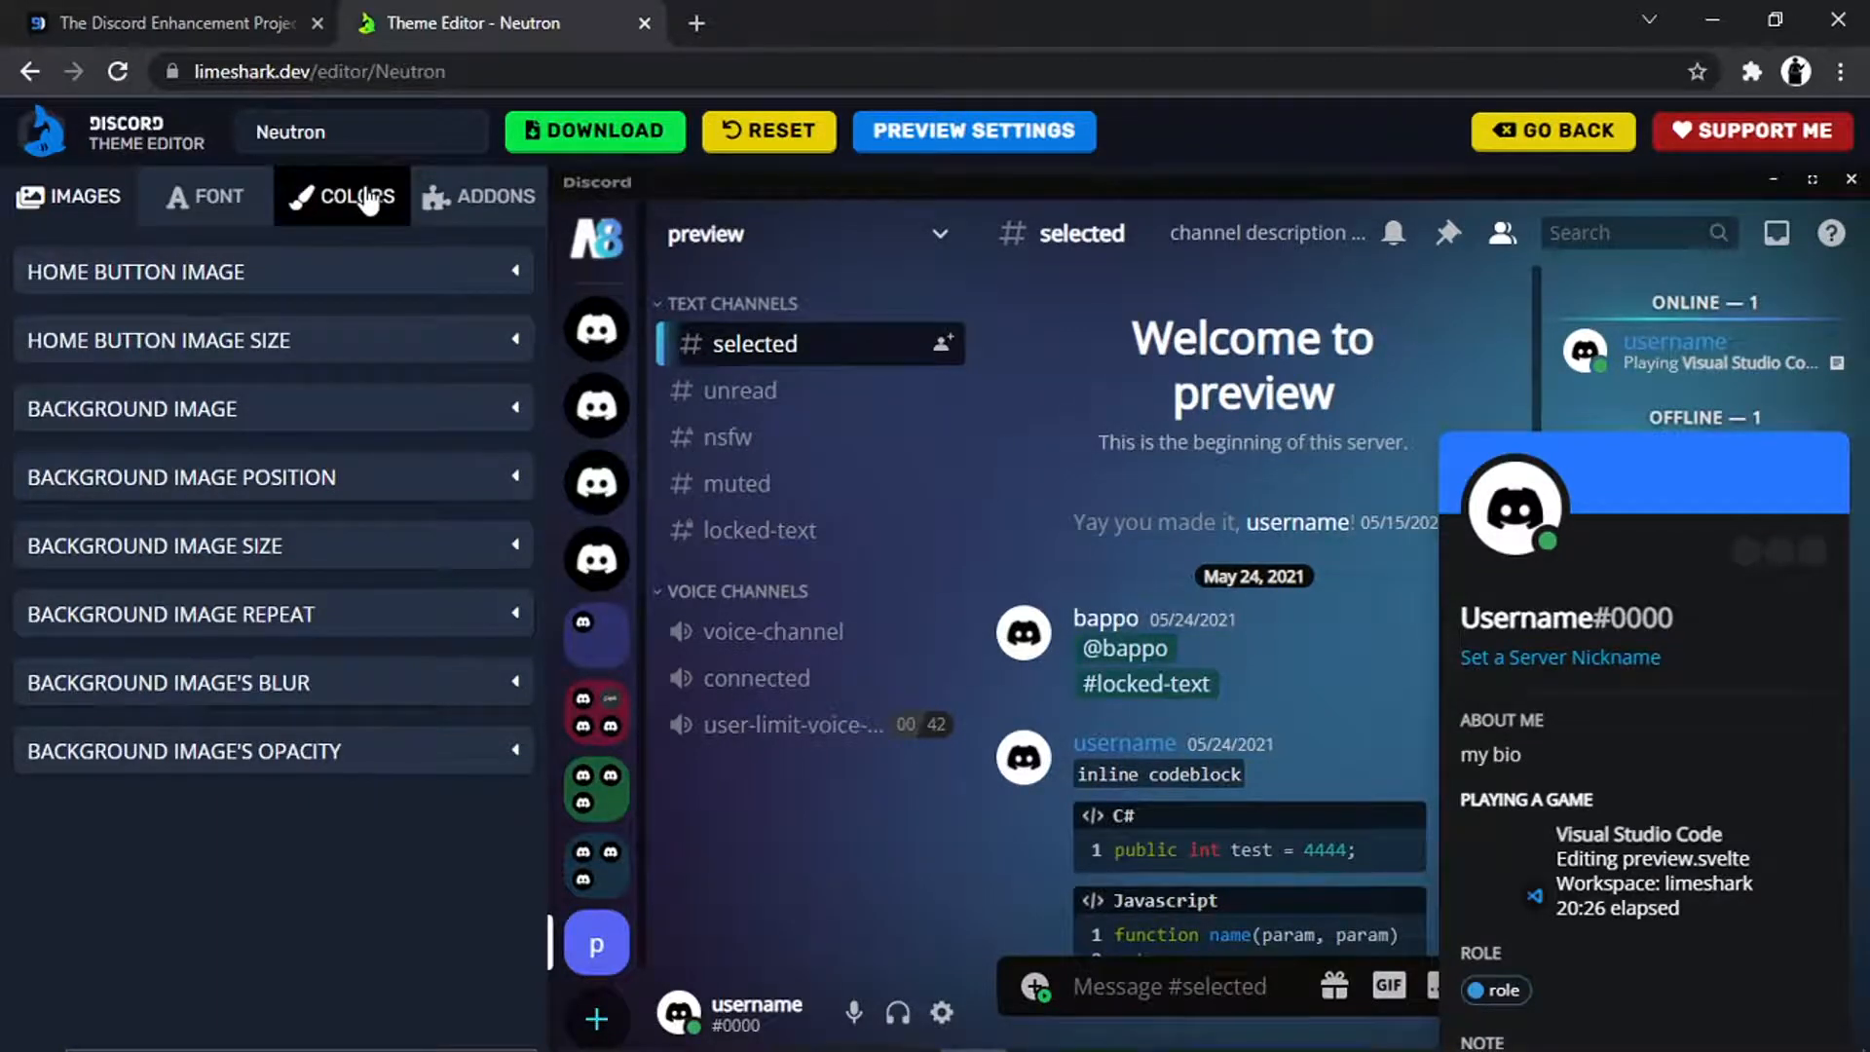
pyautogui.click(216, 195)
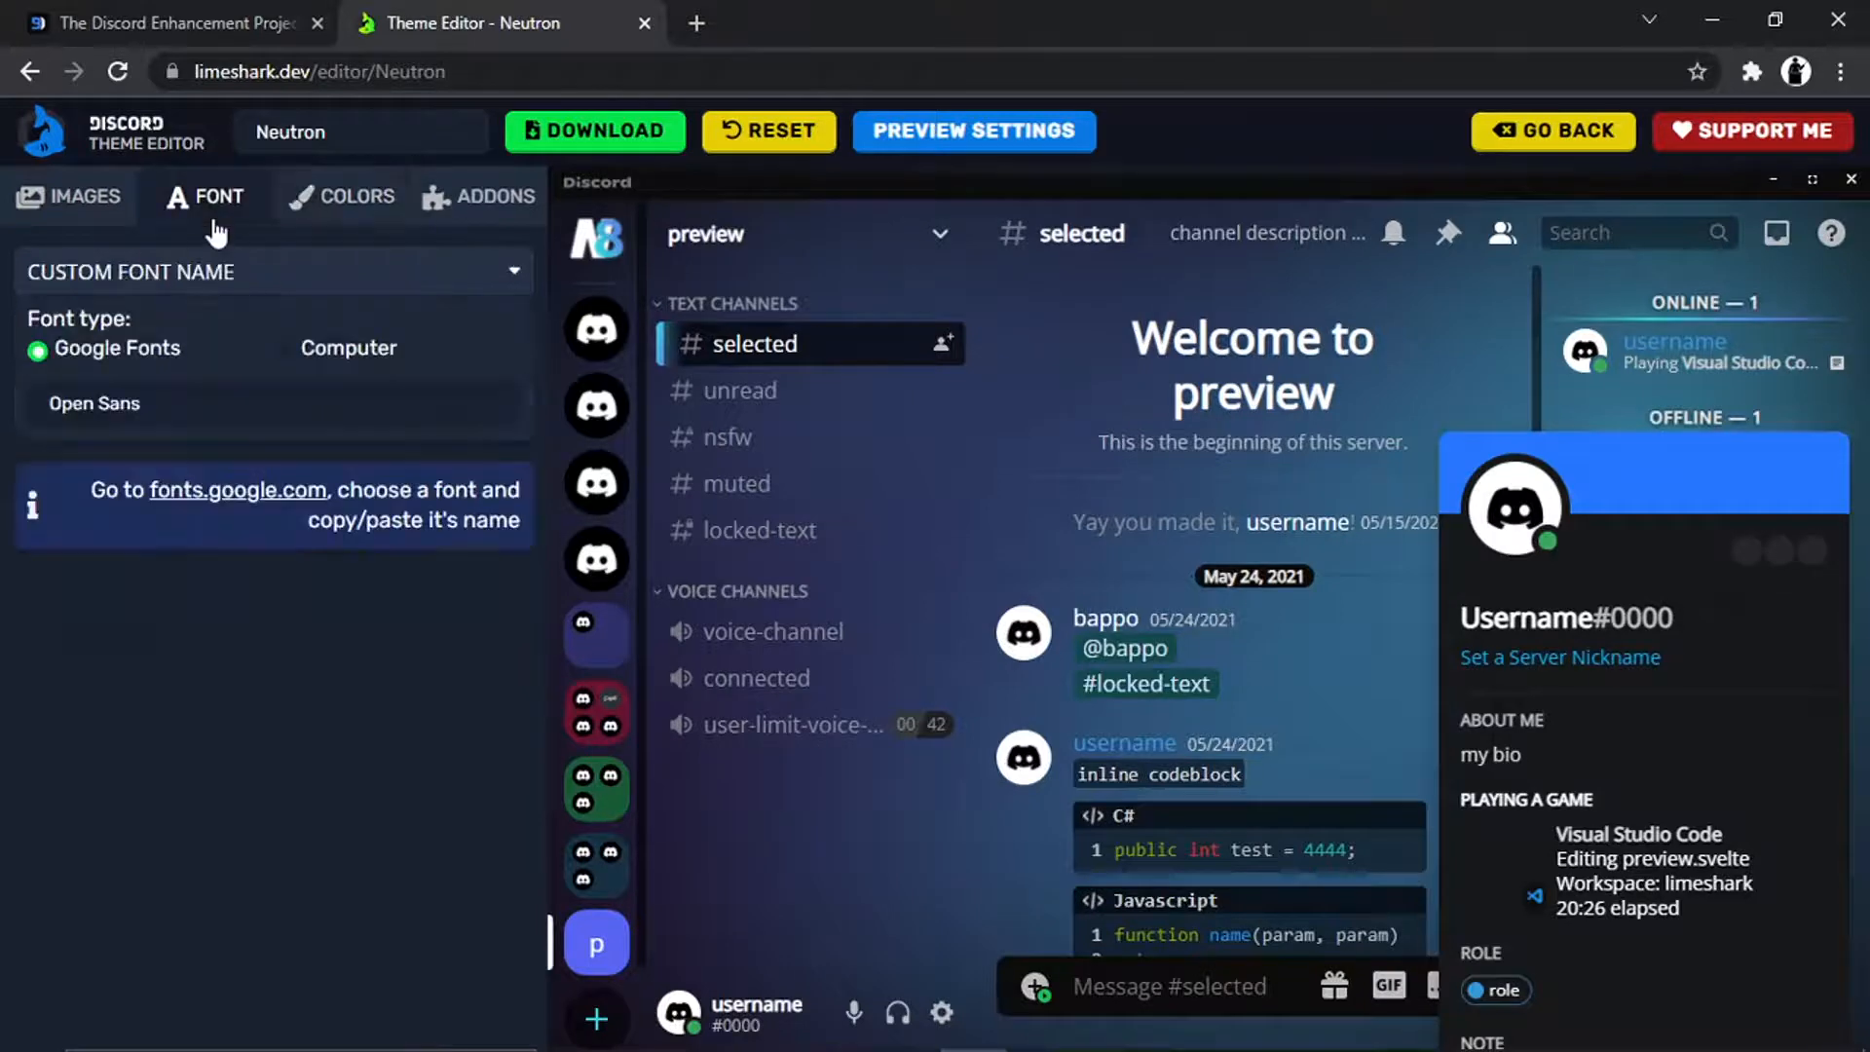
pyautogui.click(68, 194)
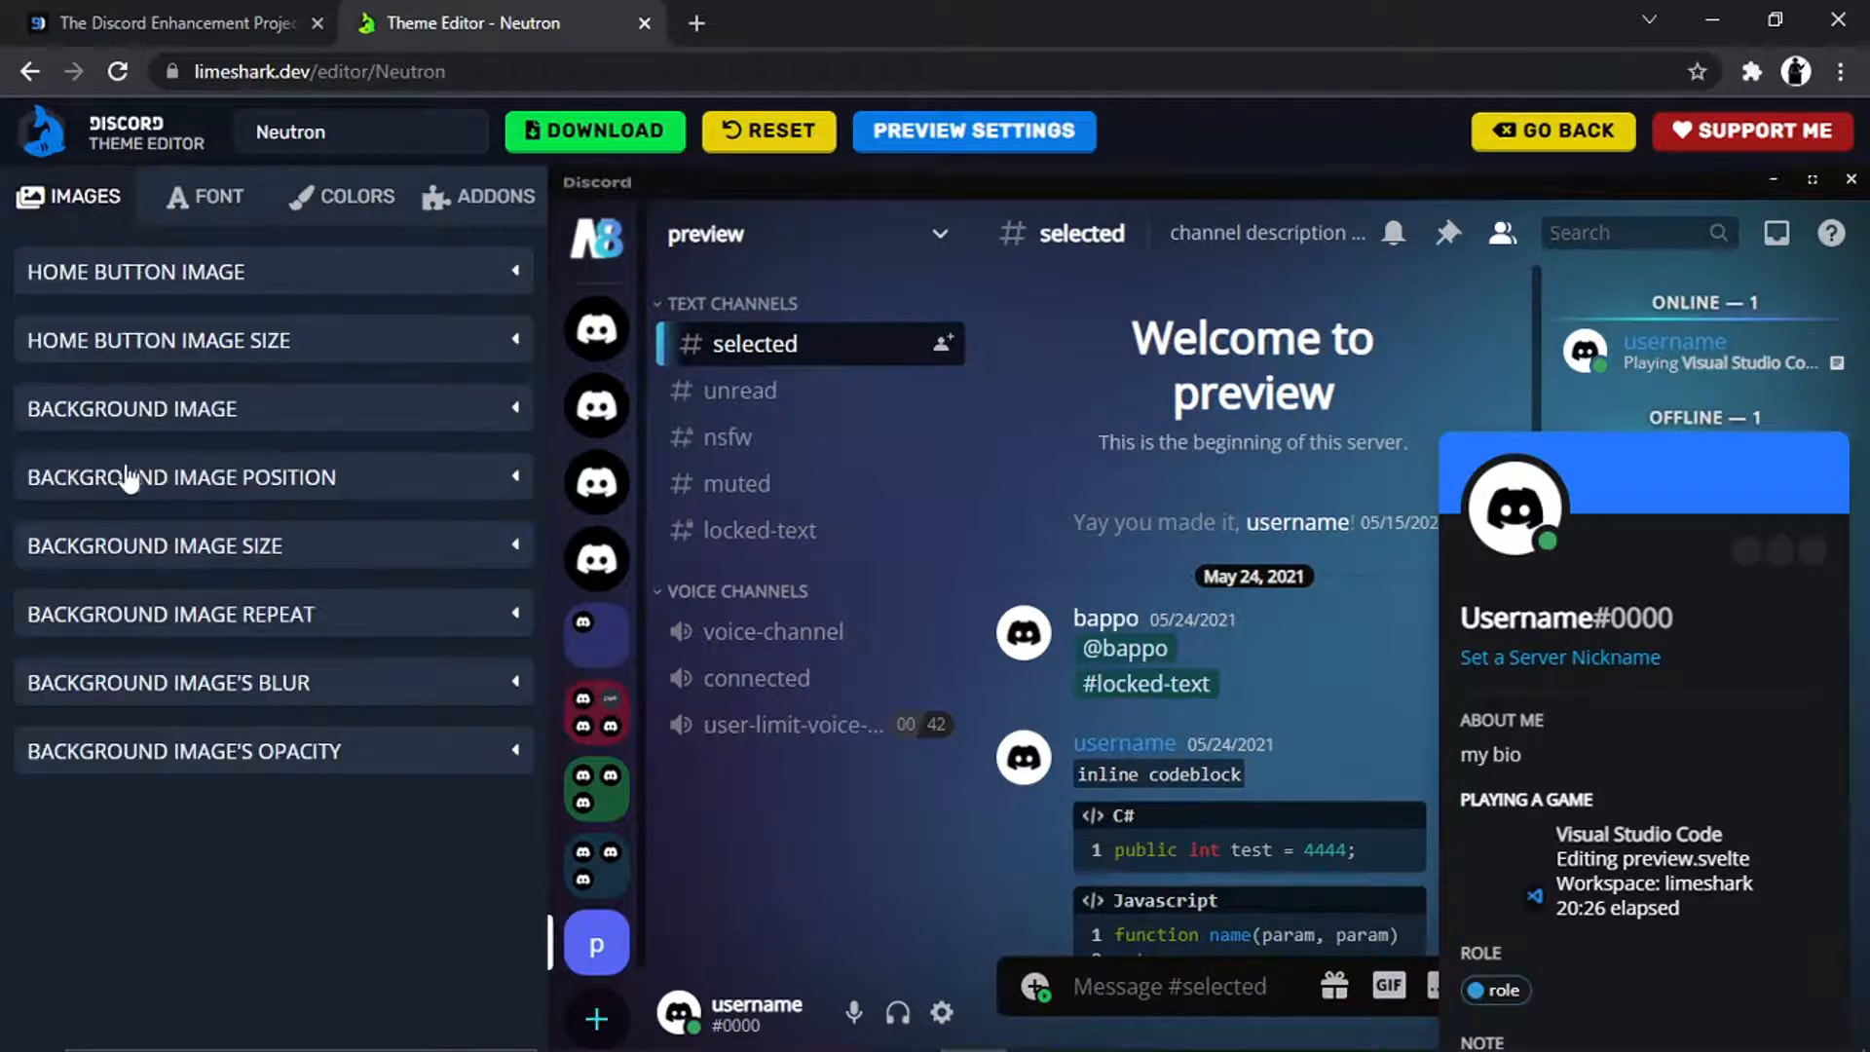
pyautogui.moveTo(294, 619)
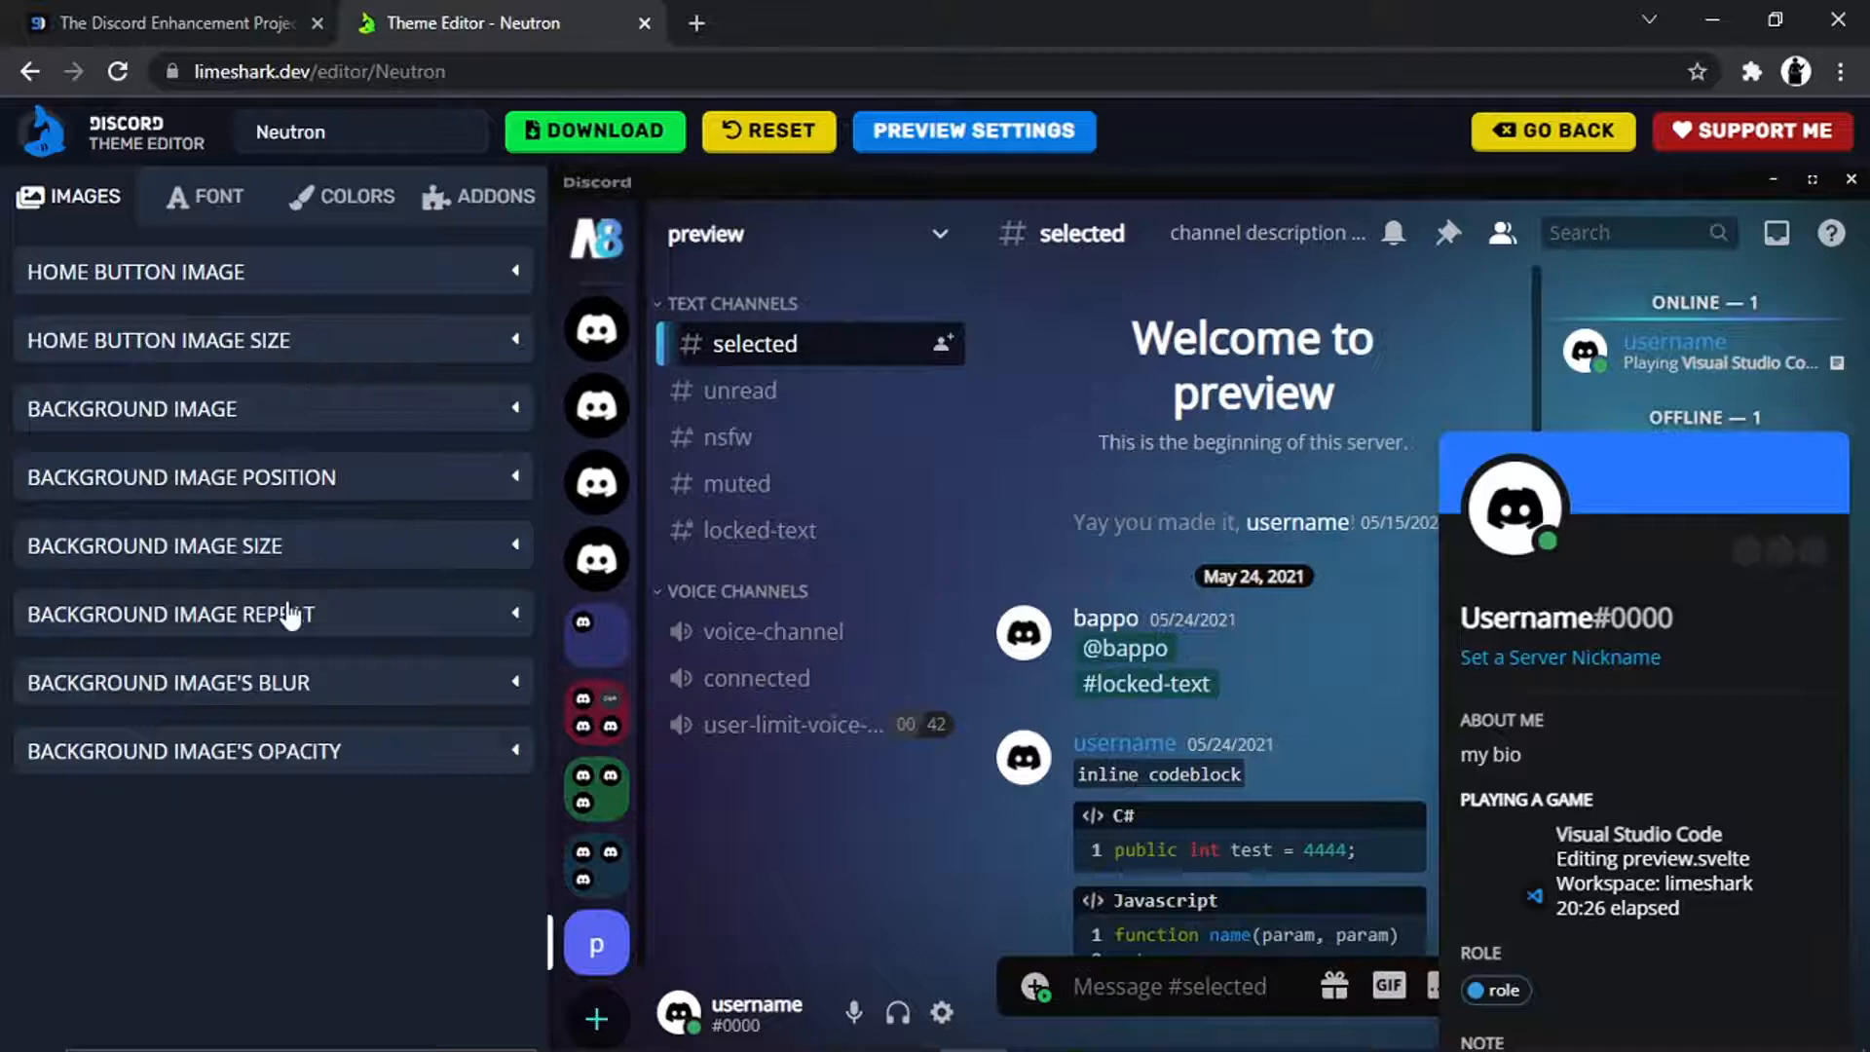
pyautogui.moveTo(523, 391)
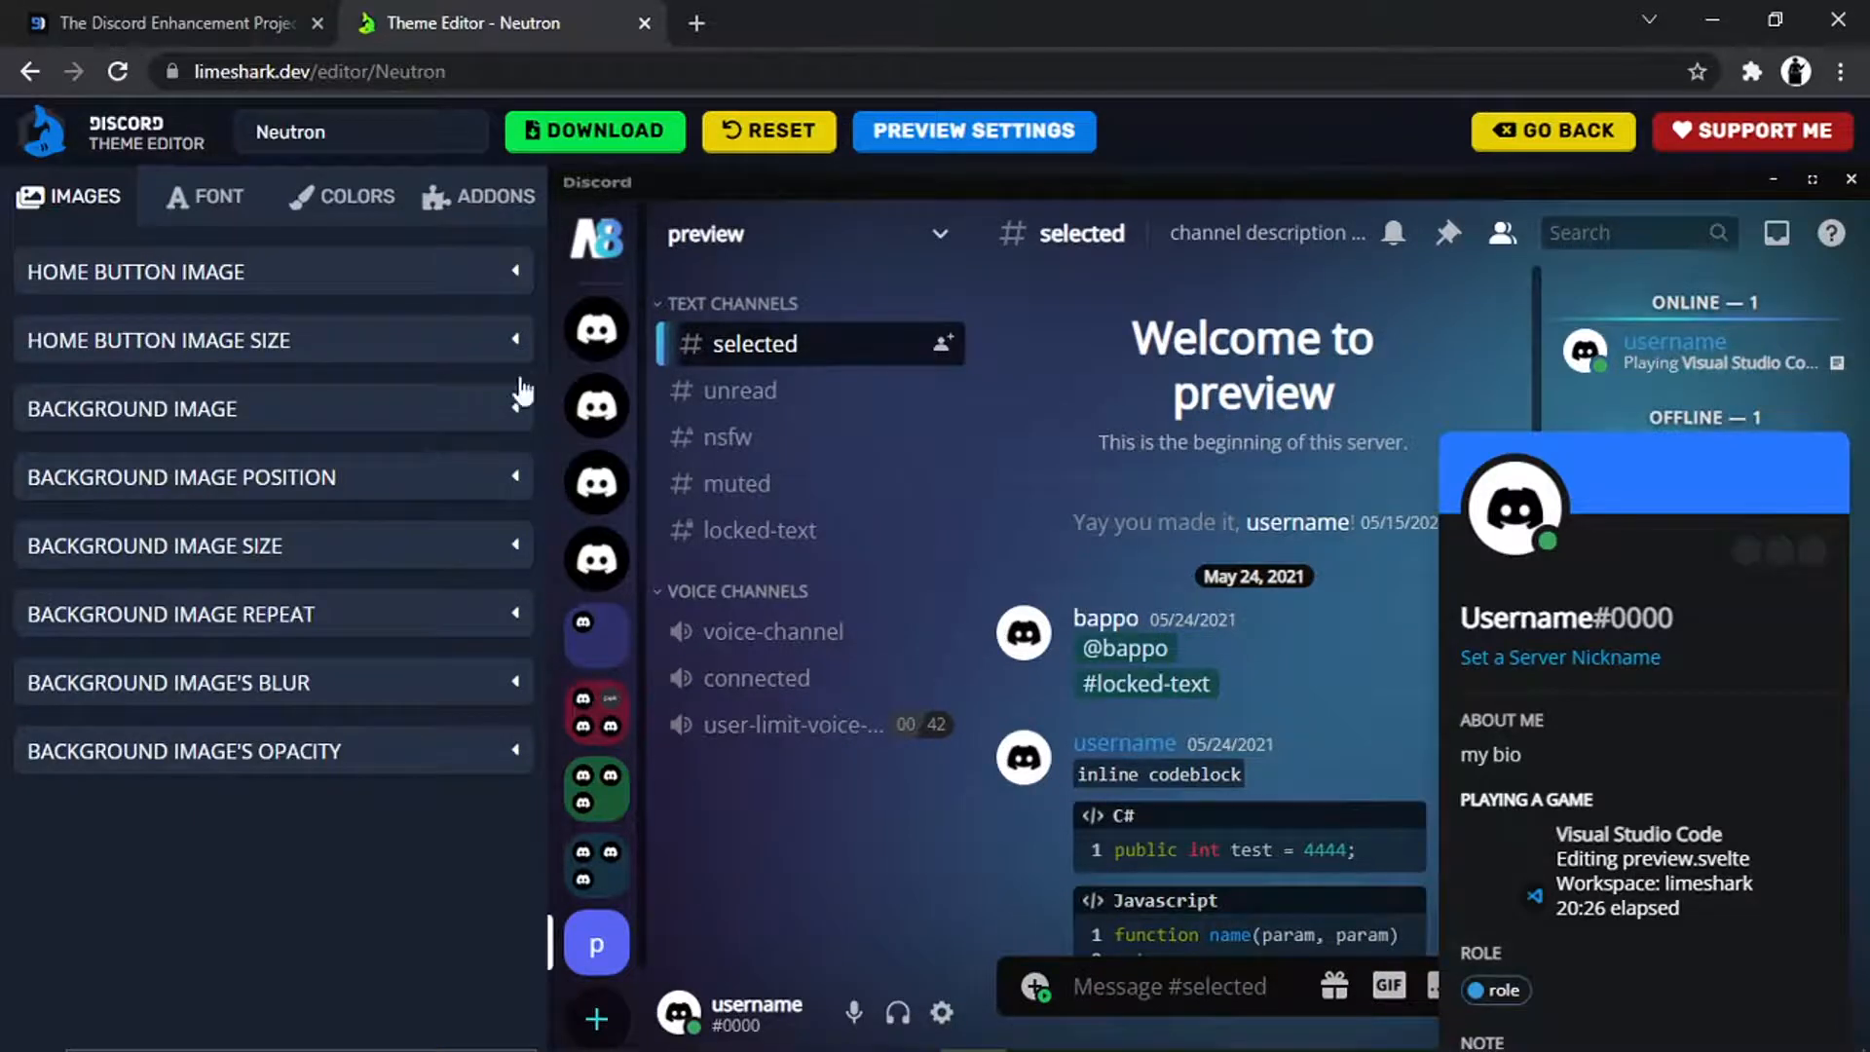
pyautogui.moveTo(540, 378)
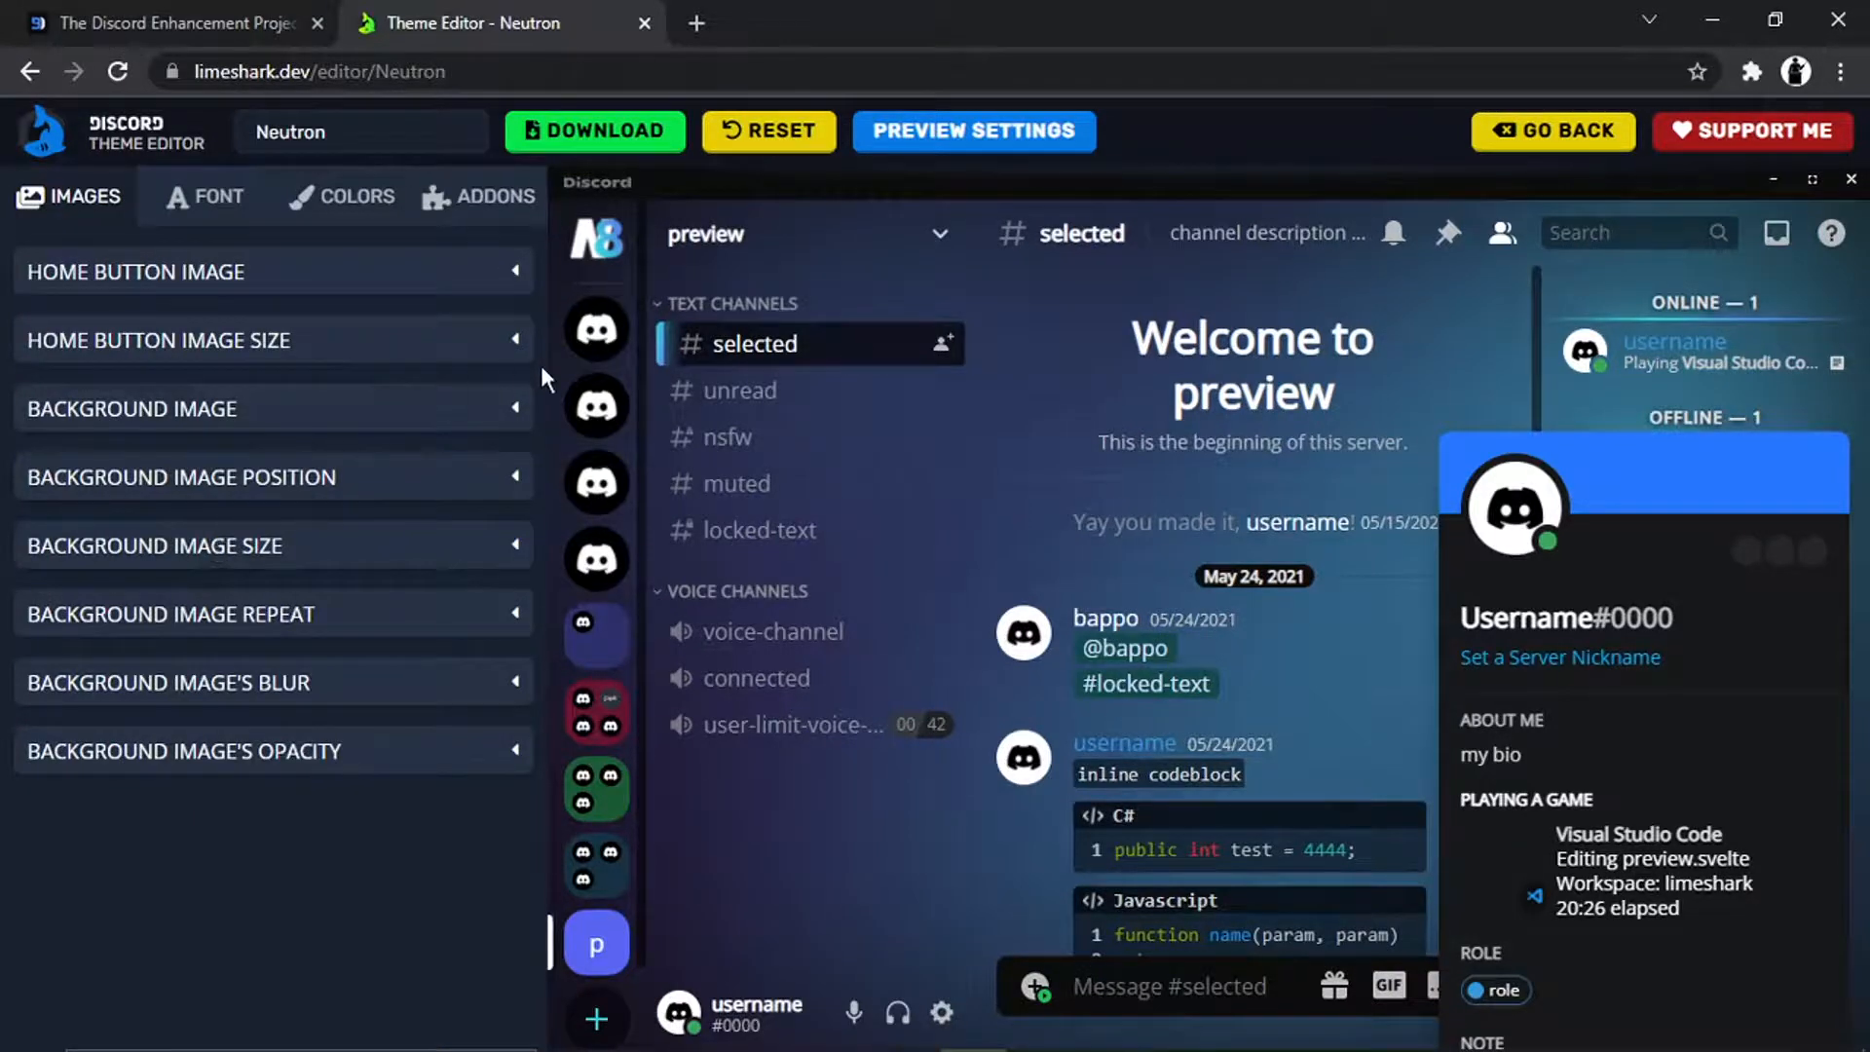
pyautogui.moveTo(534, 370)
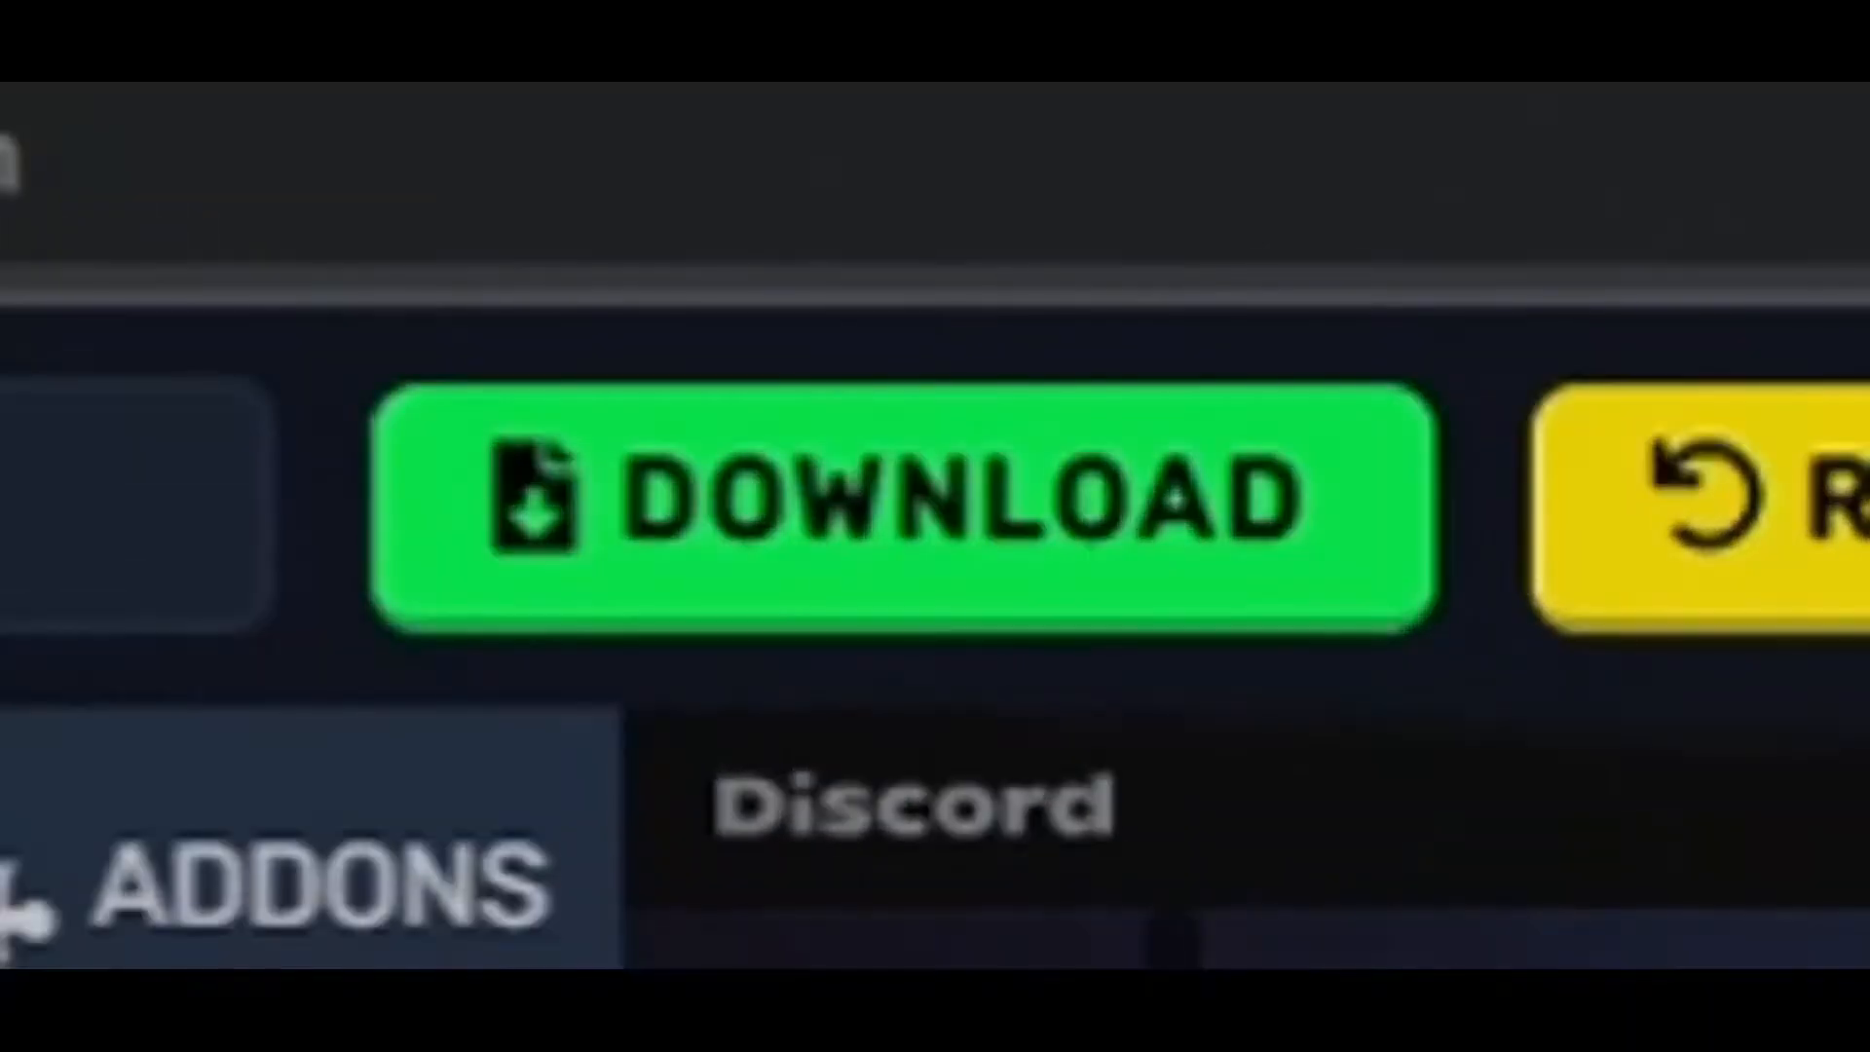
# - Download the Neutron theme file from the Limeshark editor
pyautogui.click(594, 131)
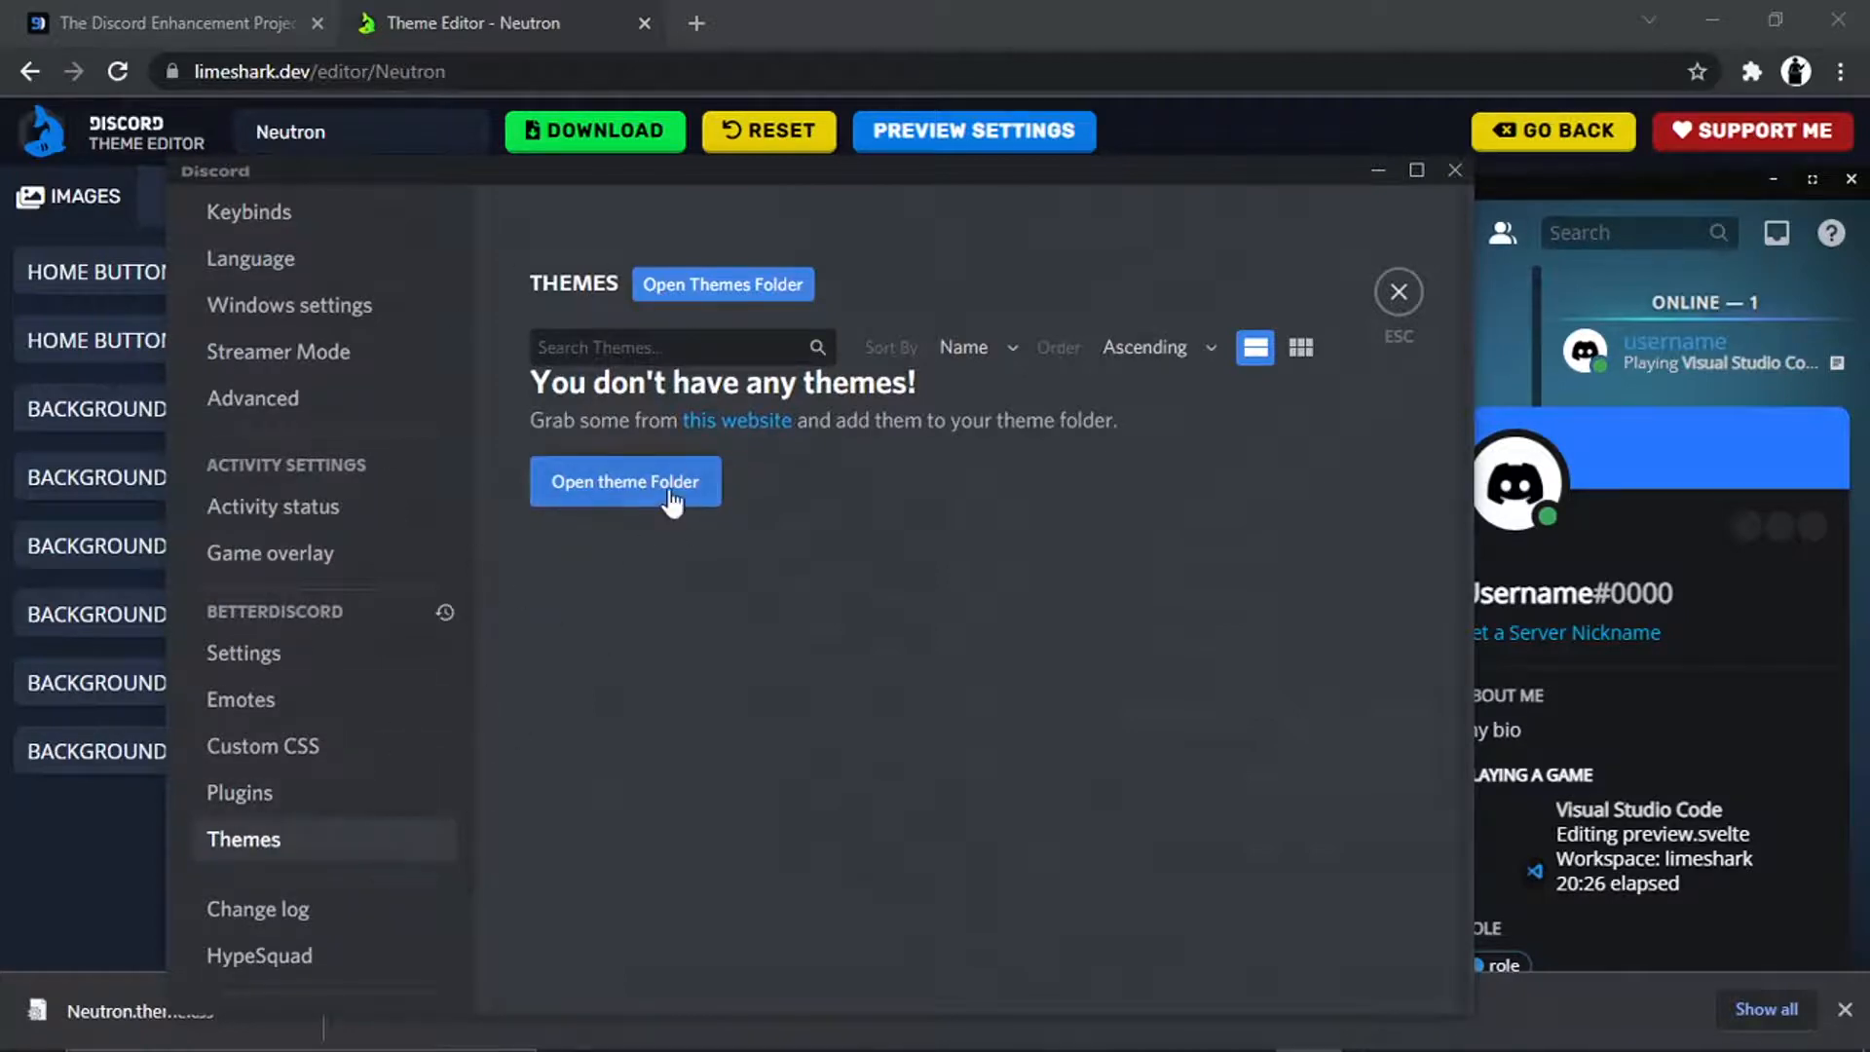
# - Put Neutron.theme into BetterDiscord's themes folder and return to Discord's Themes list
pyautogui.click(625, 481)
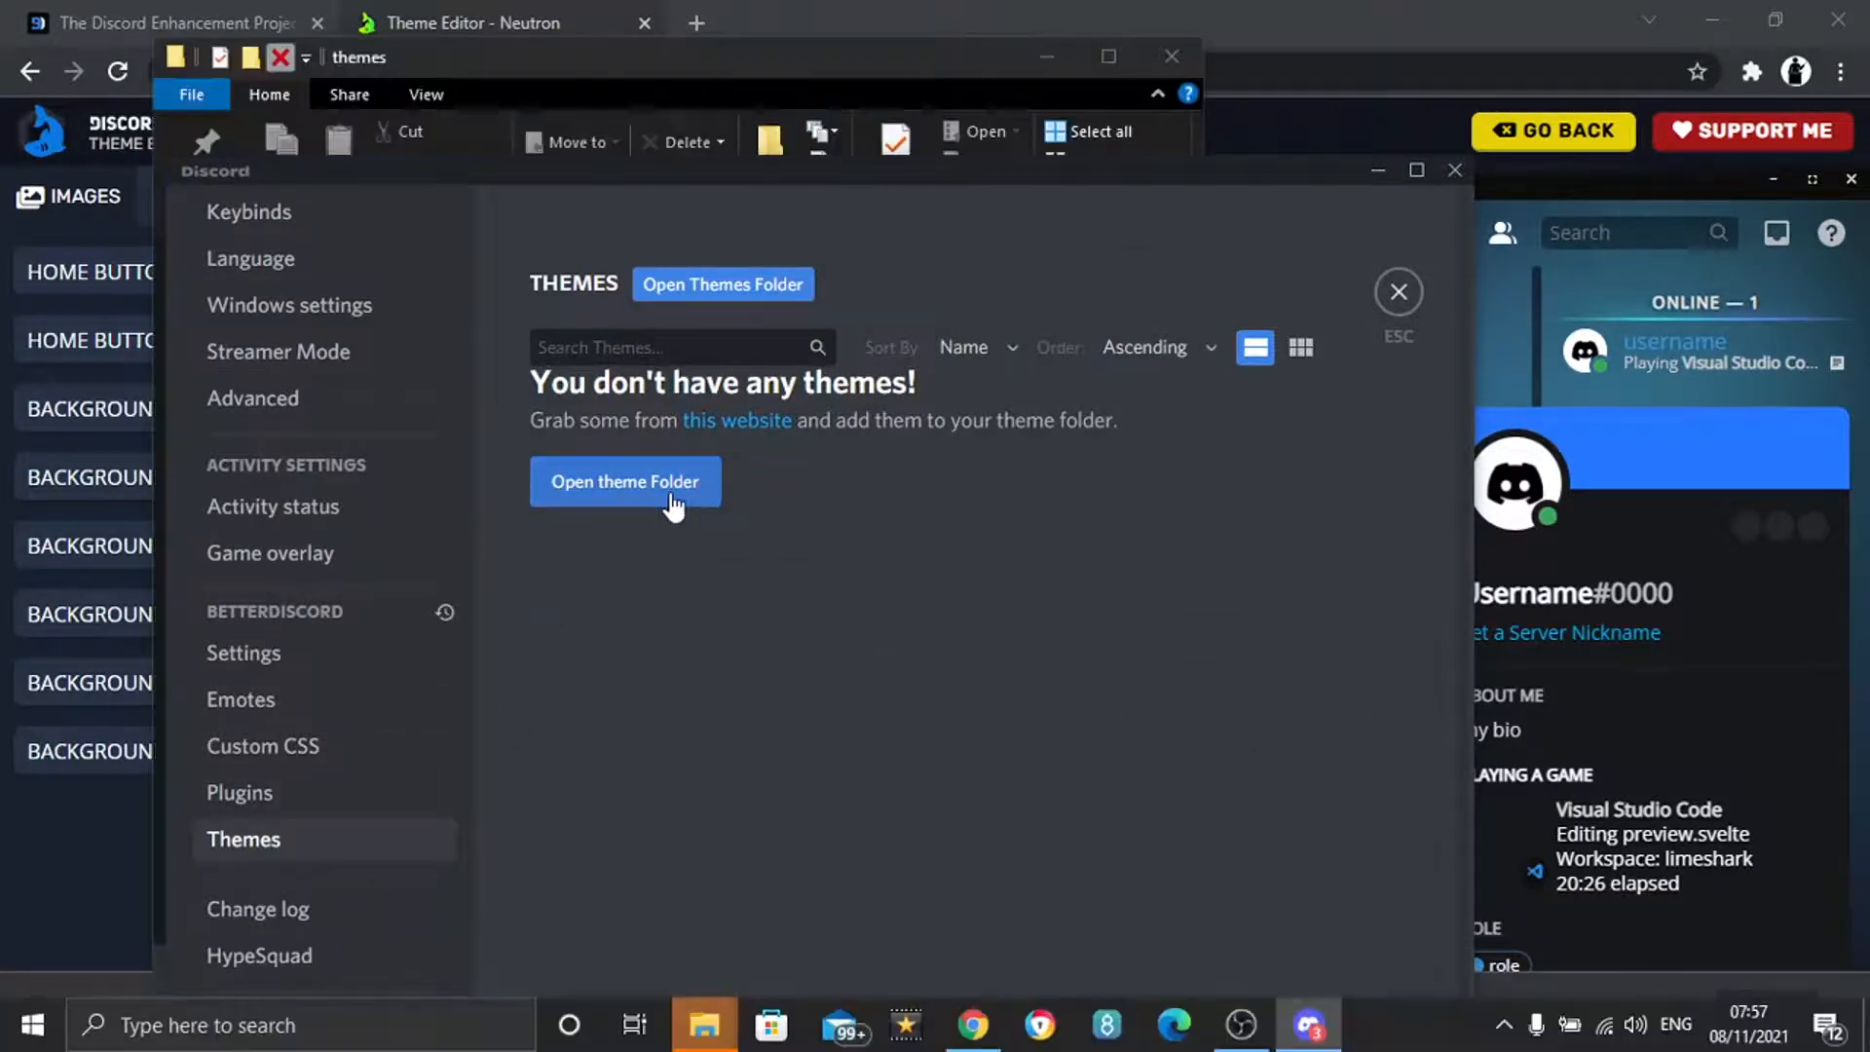
pyautogui.moveTo(703, 1025)
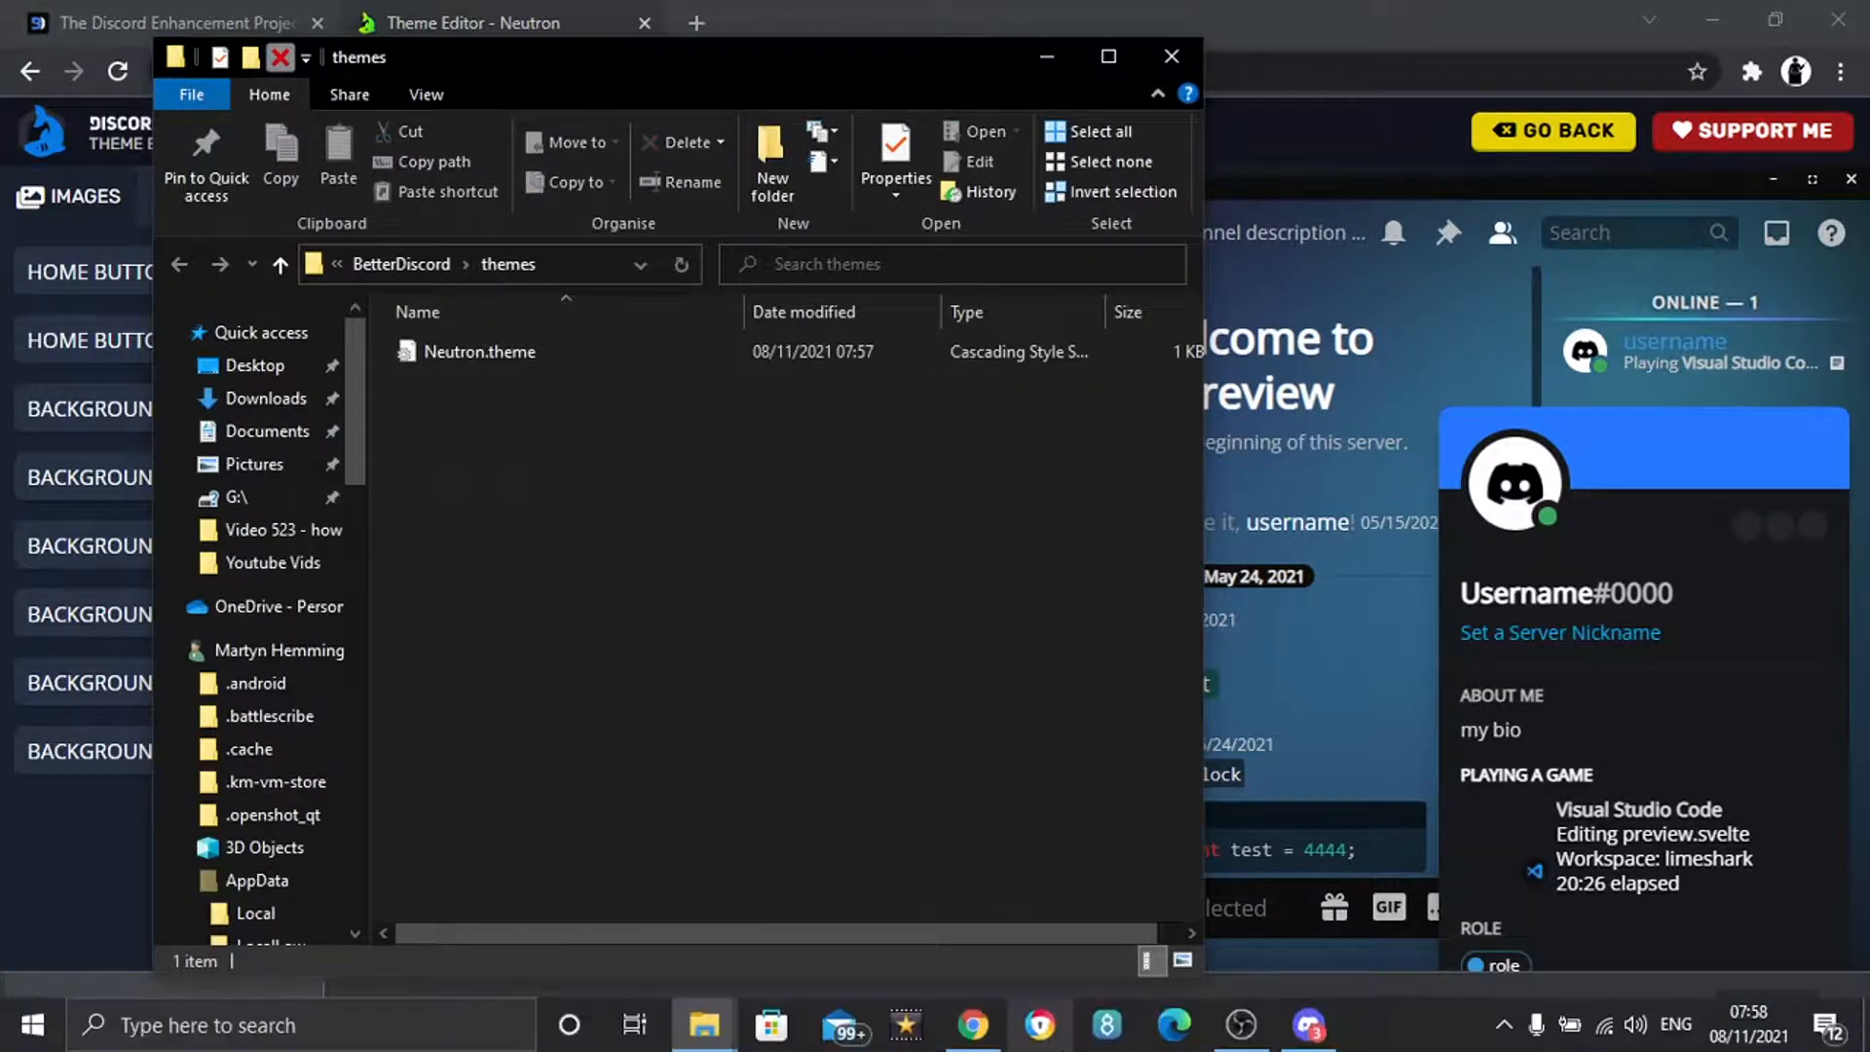
pyautogui.click(1308, 1024)
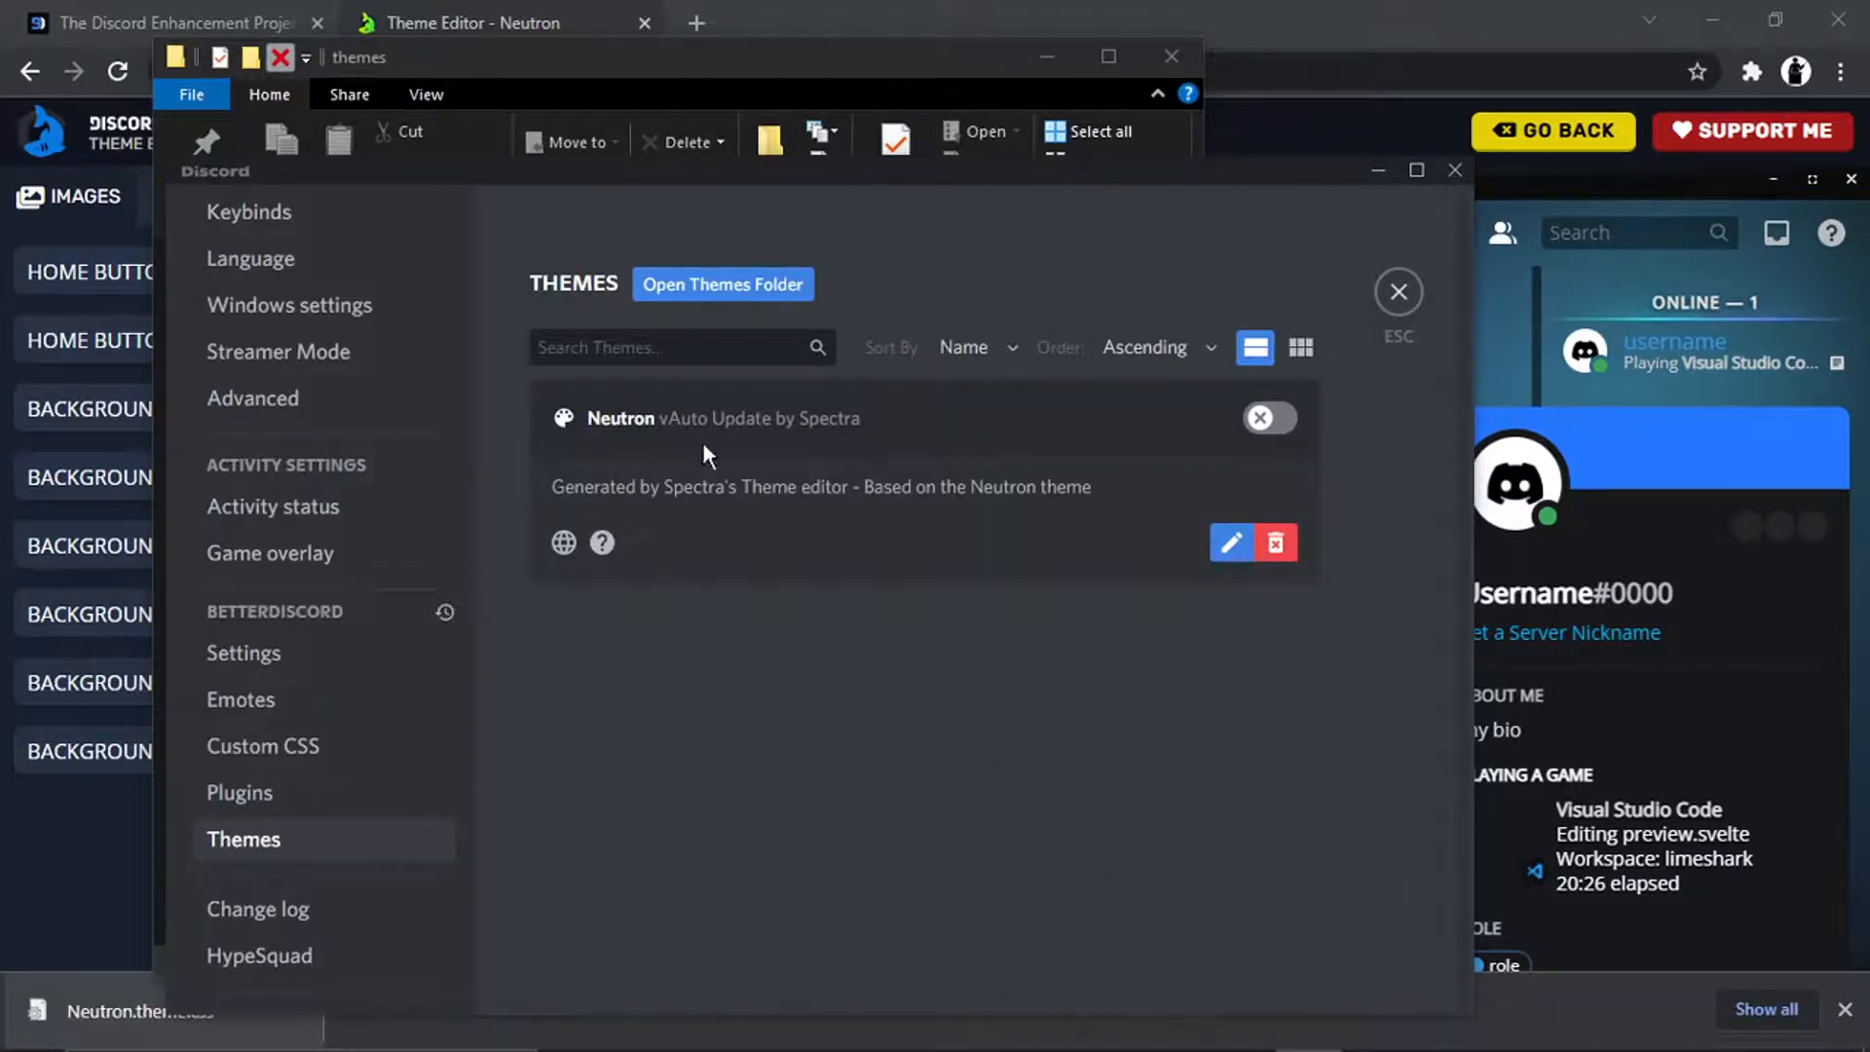
pyautogui.moveTo(721, 477)
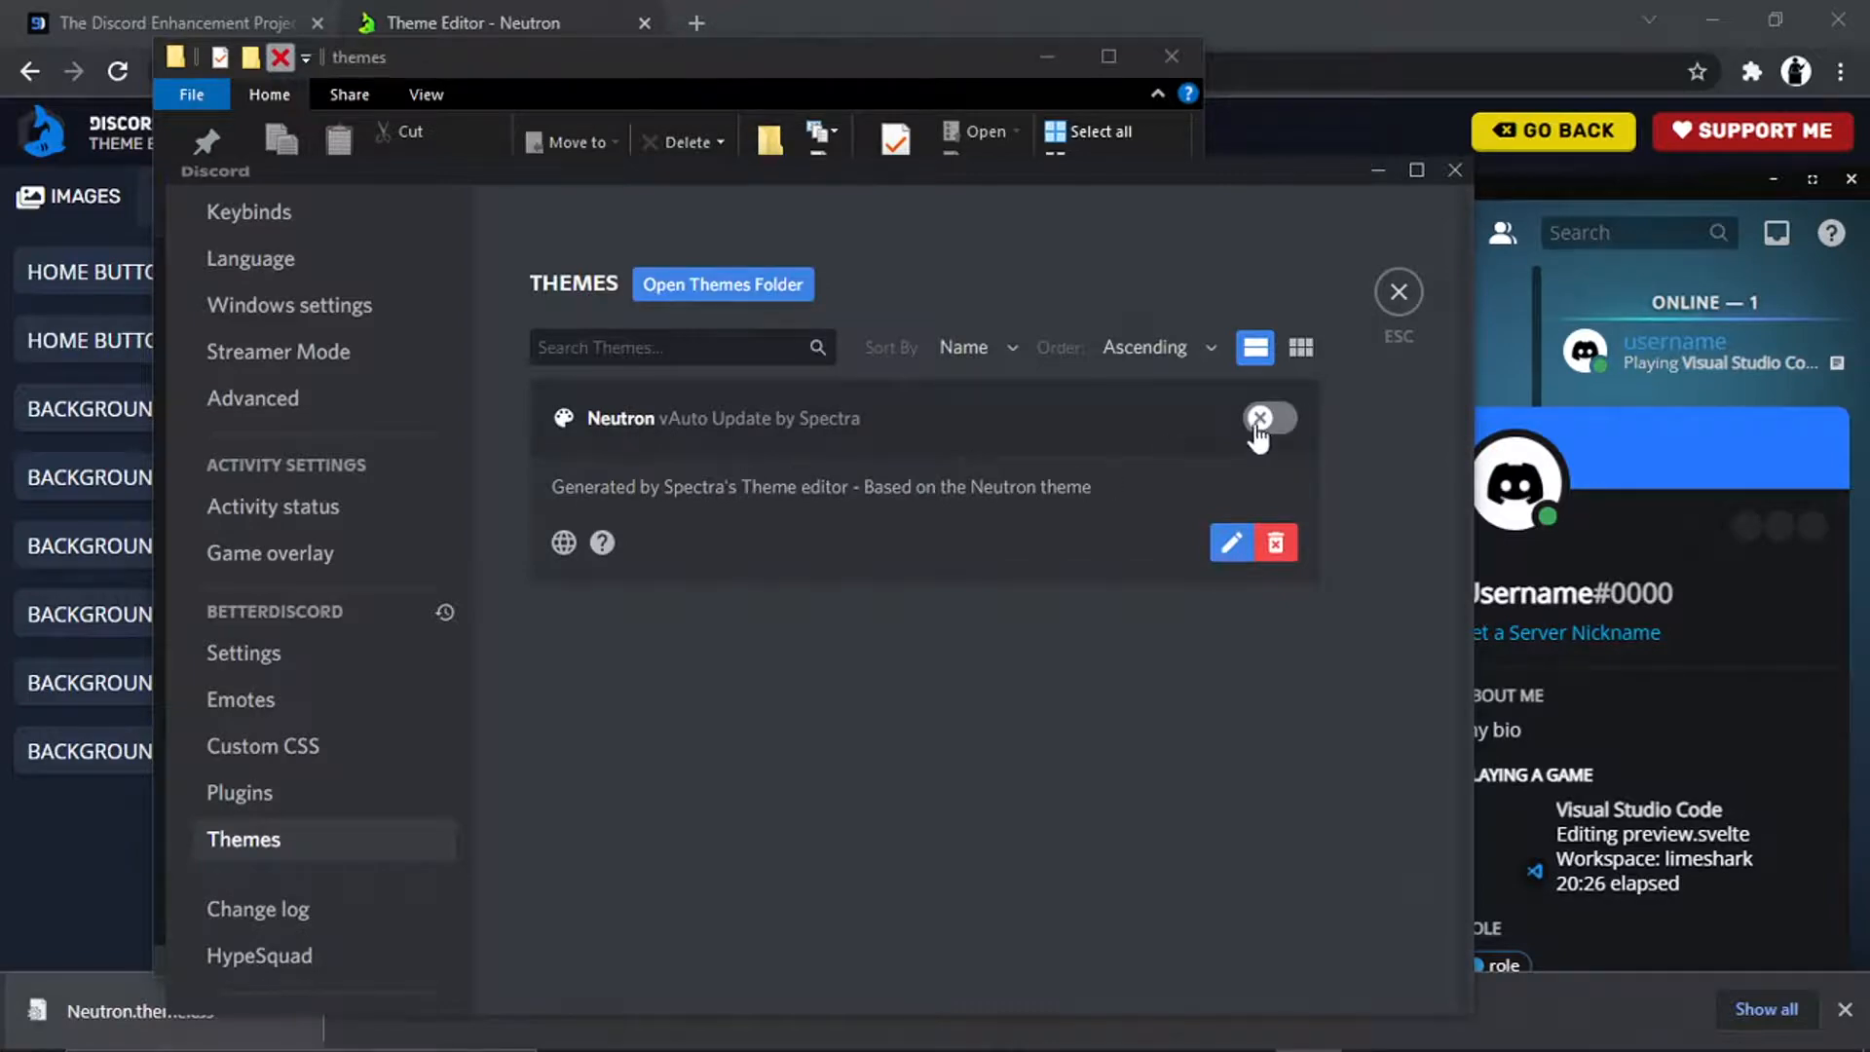
# - Switch on the Neutron theme and close settings to see the blue restyled Discord
pyautogui.click(1268, 419)
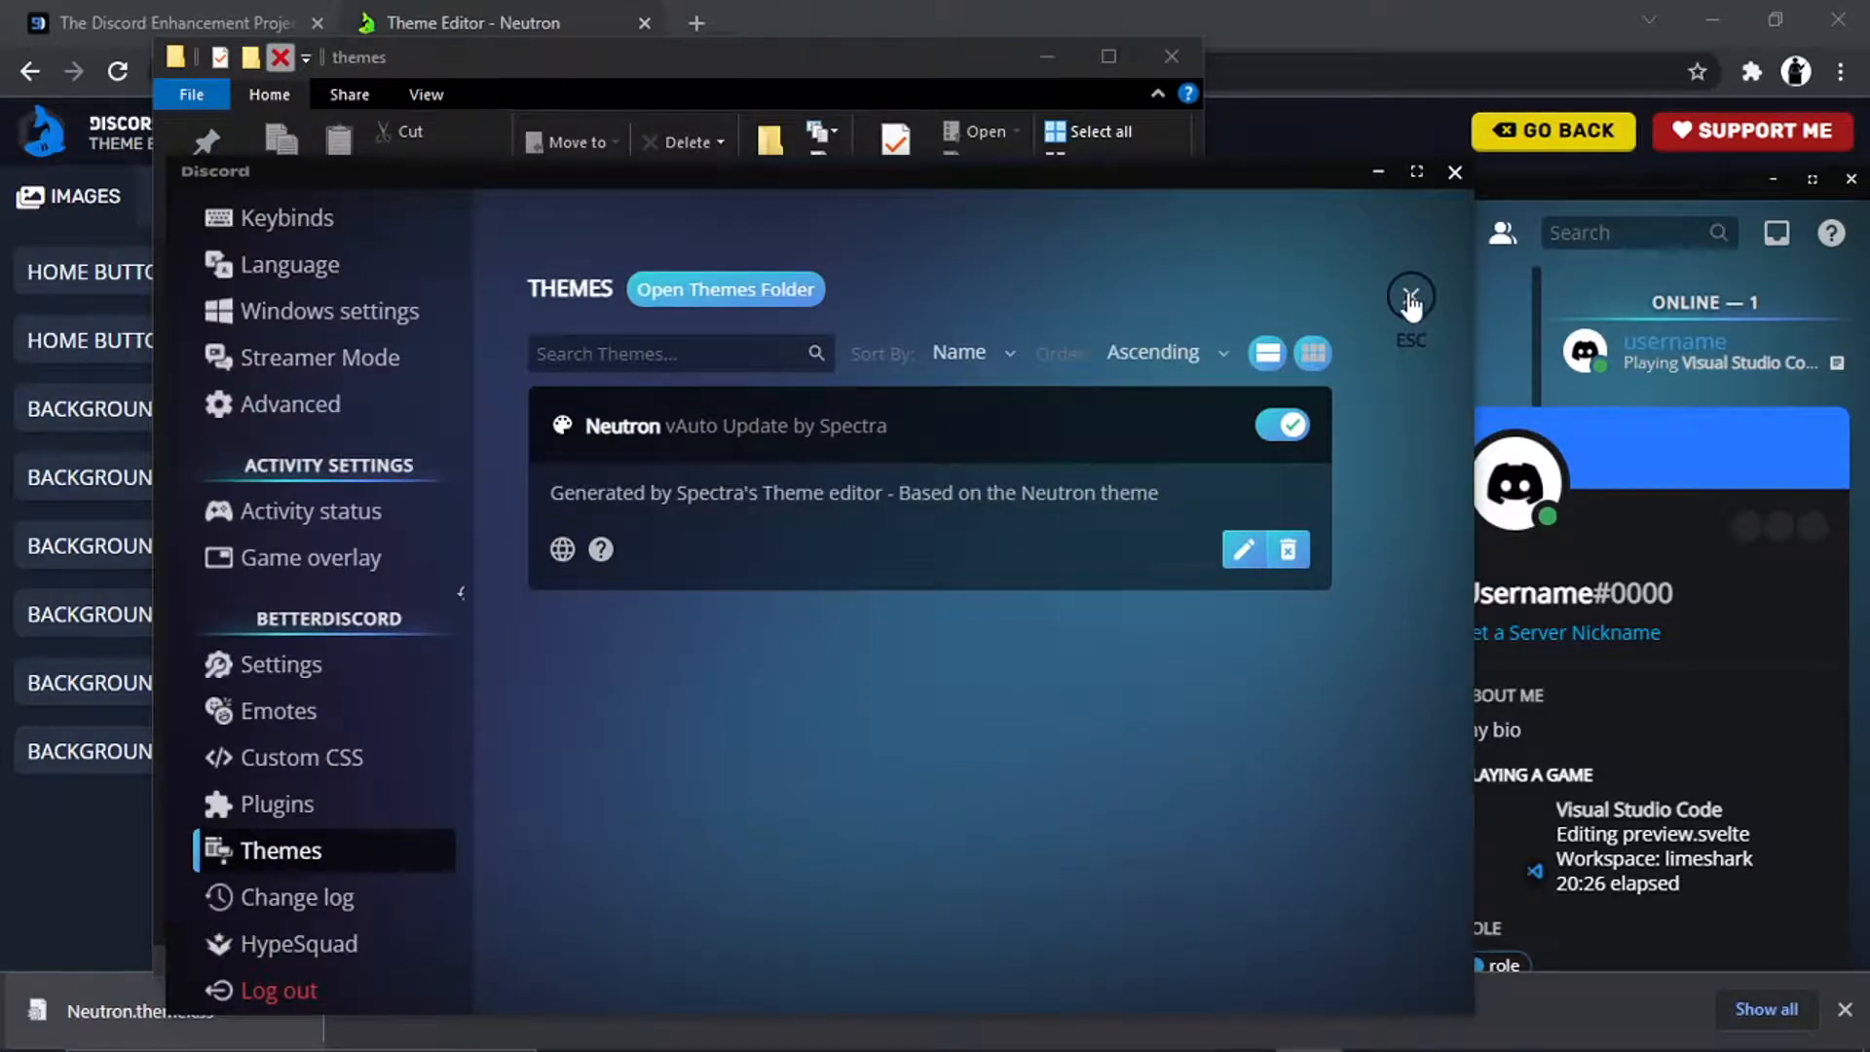
pyautogui.click(1410, 296)
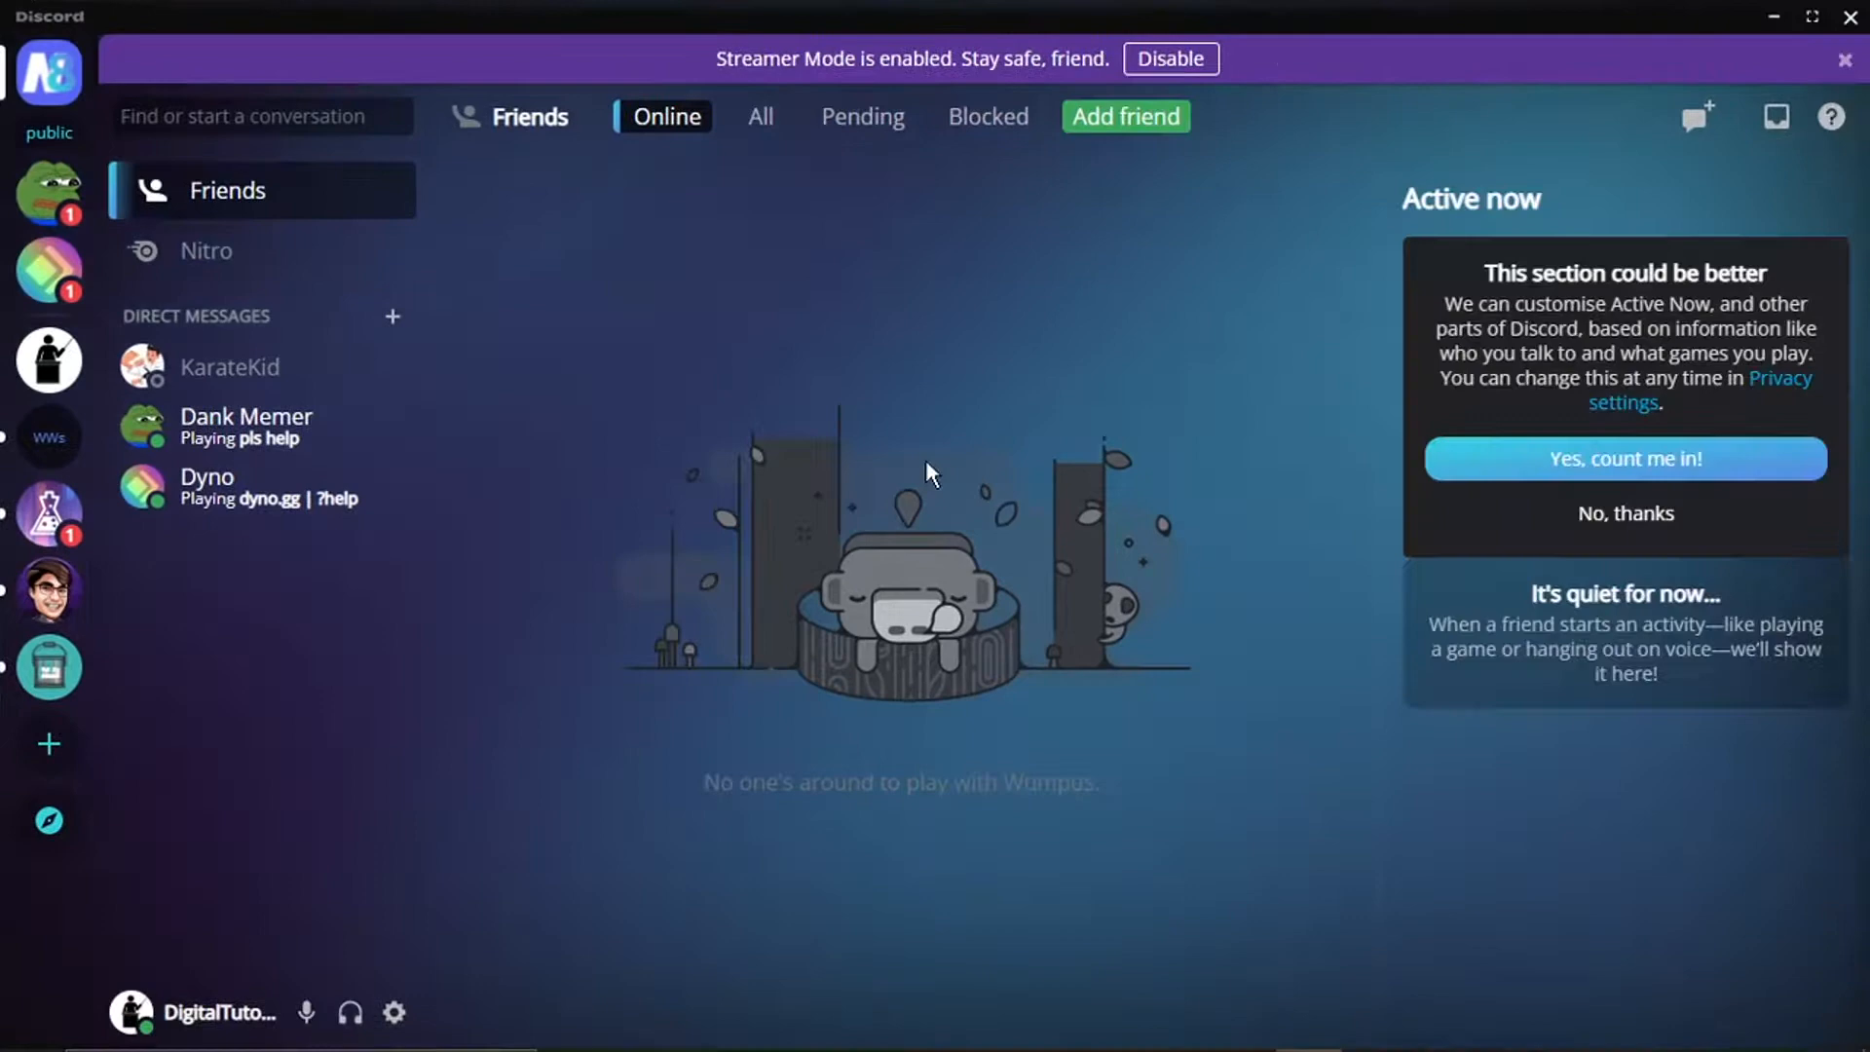
pyautogui.moveTo(725, 788)
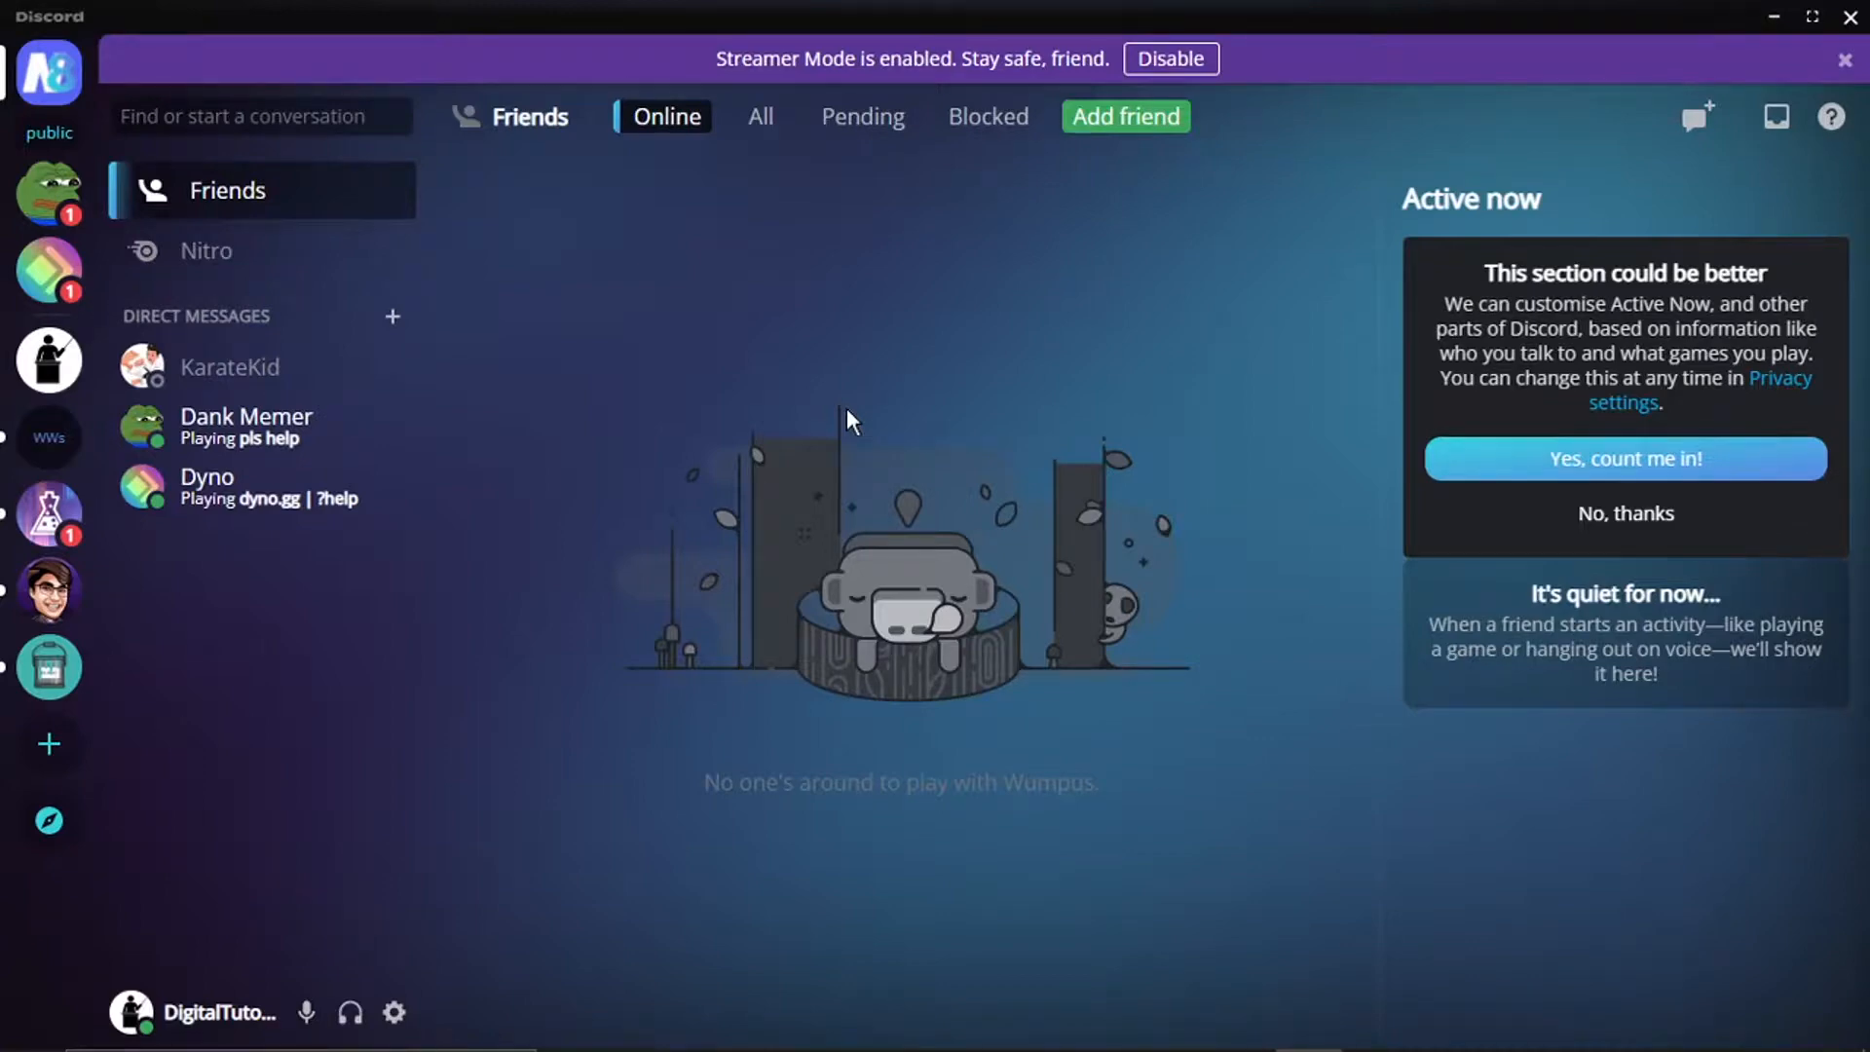
pyautogui.moveTo(30, 432)
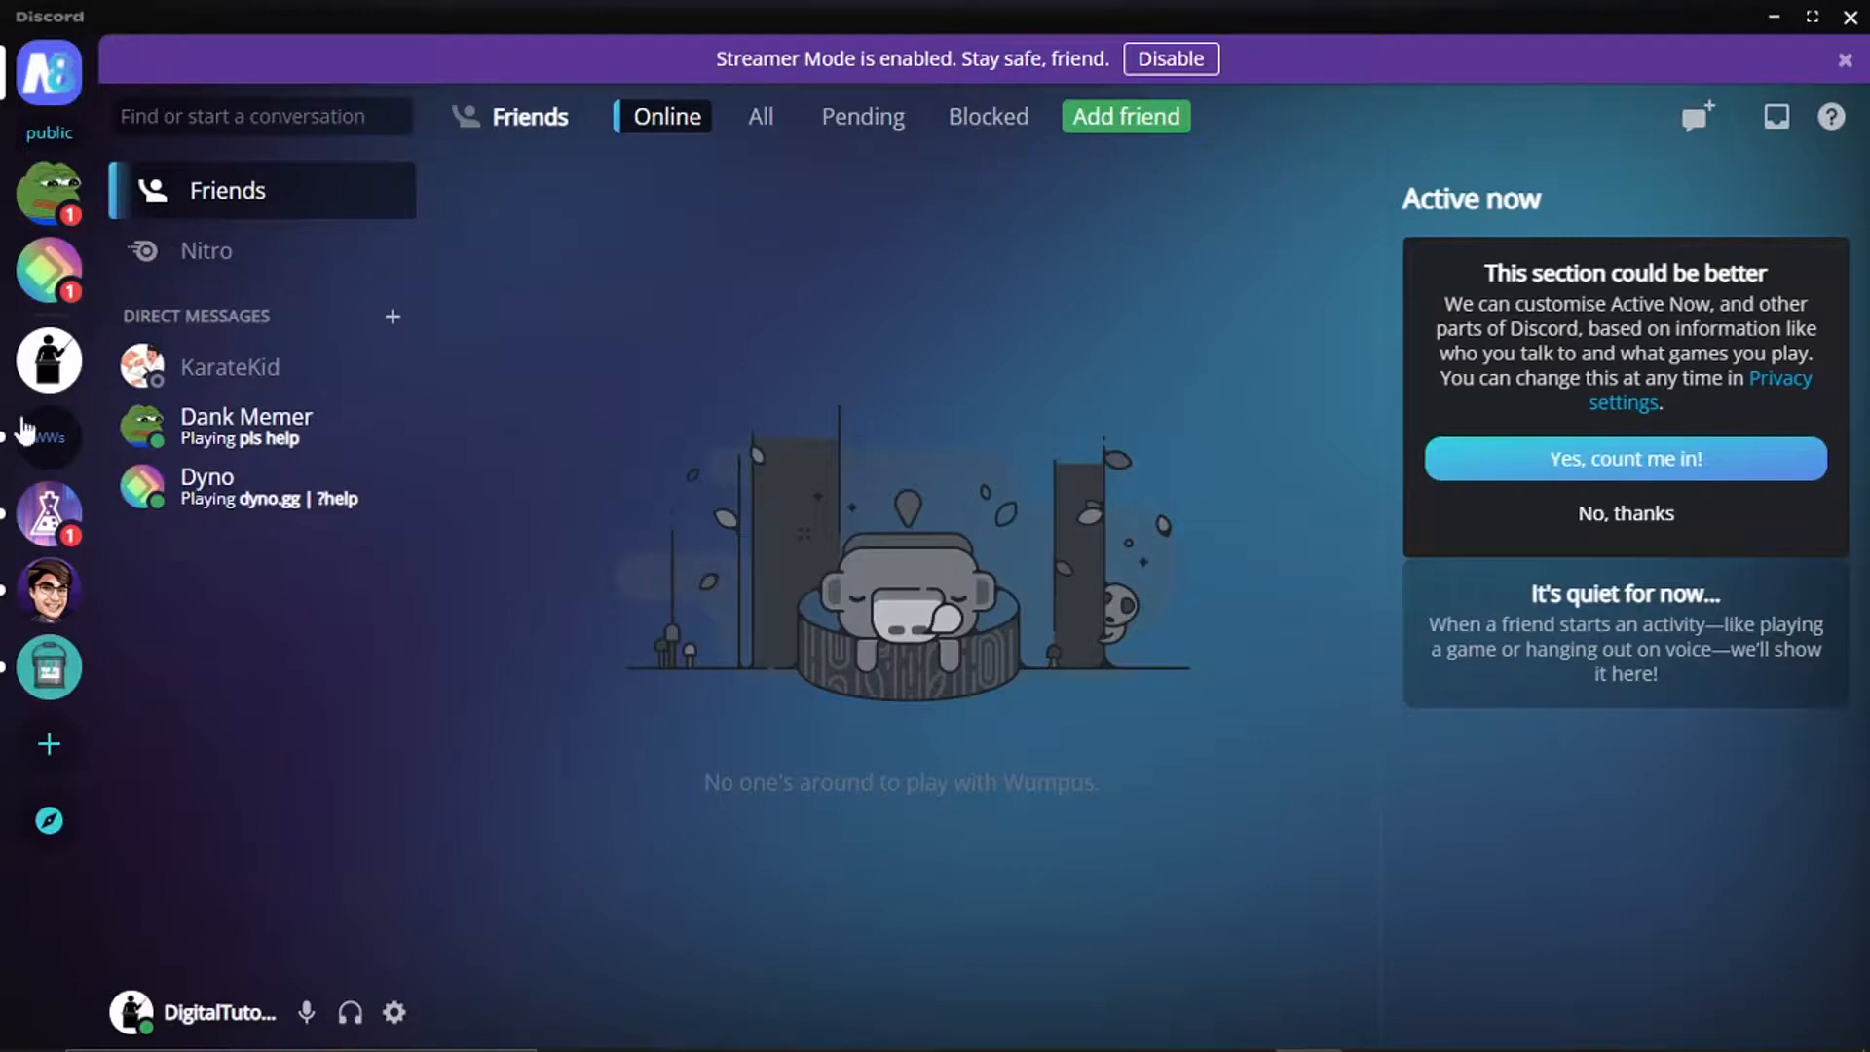
pyautogui.moveTo(395, 1013)
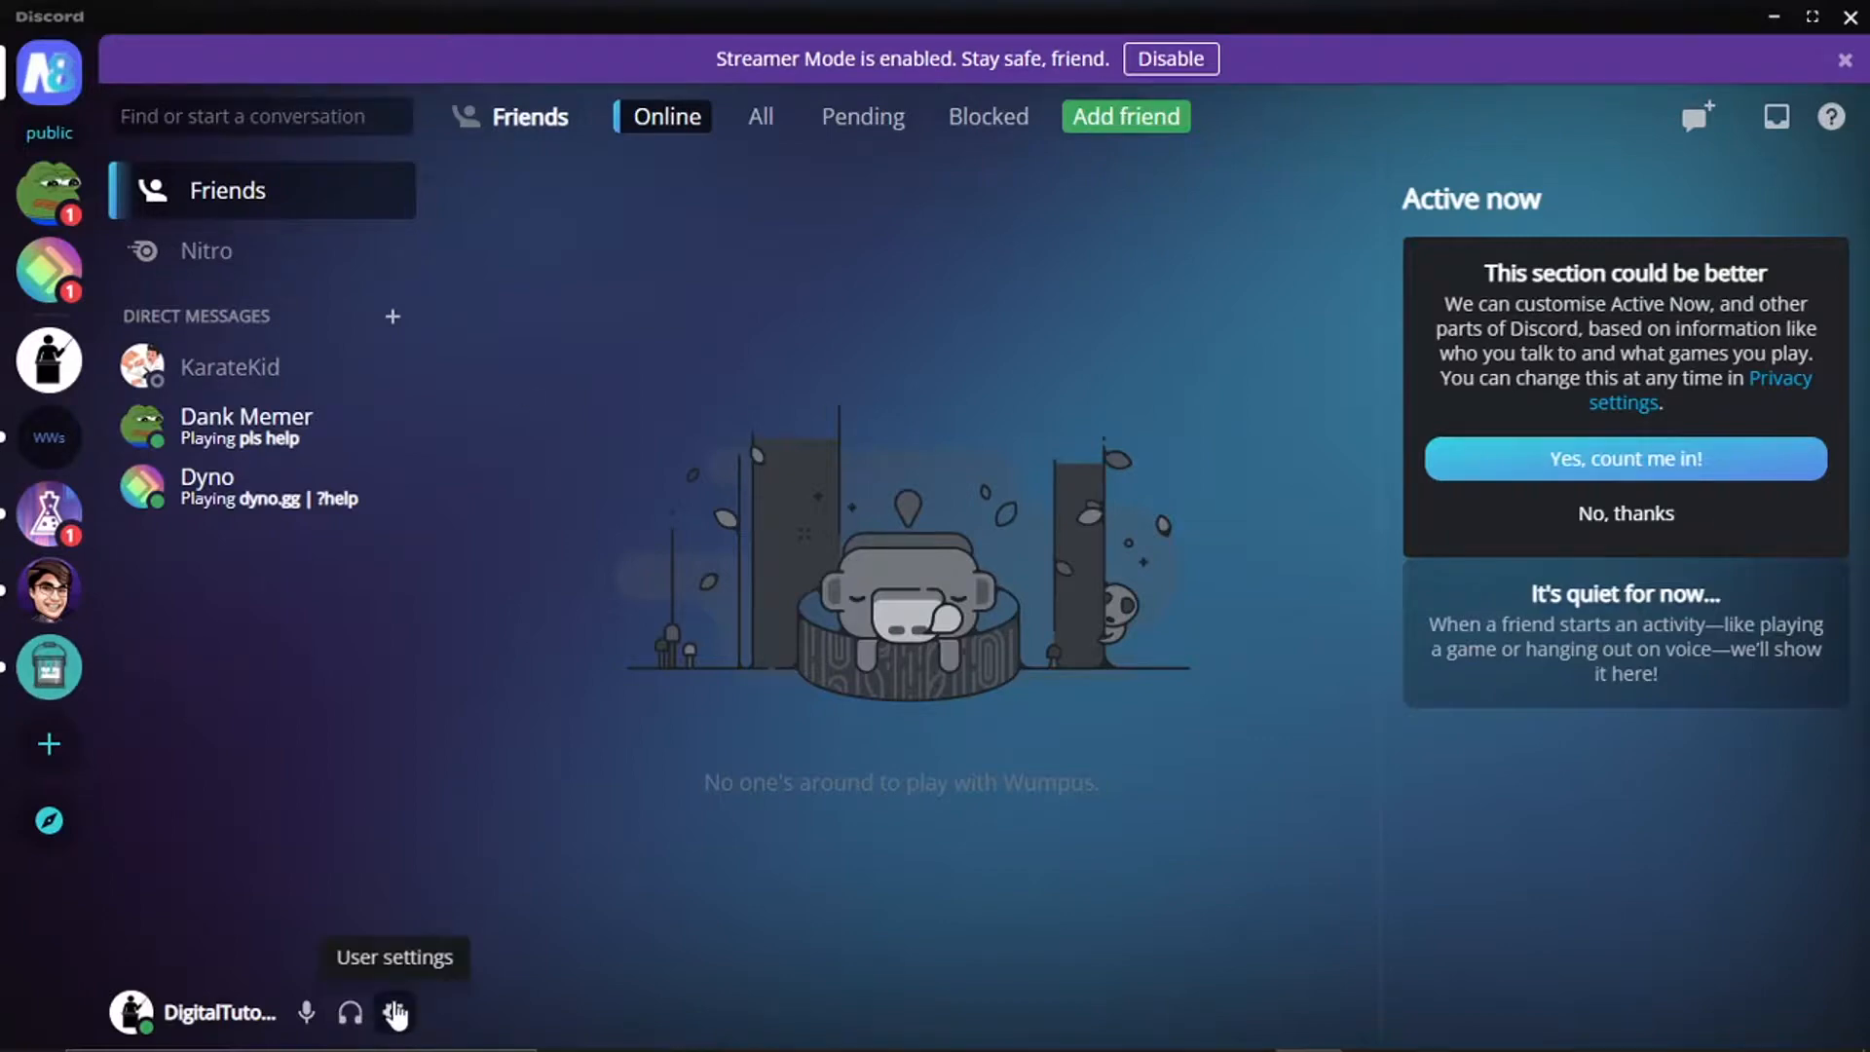
# - Switch off the Neutron theme in BetterDiscord's Themes page, restoring the default look
pyautogui.click(394, 1013)
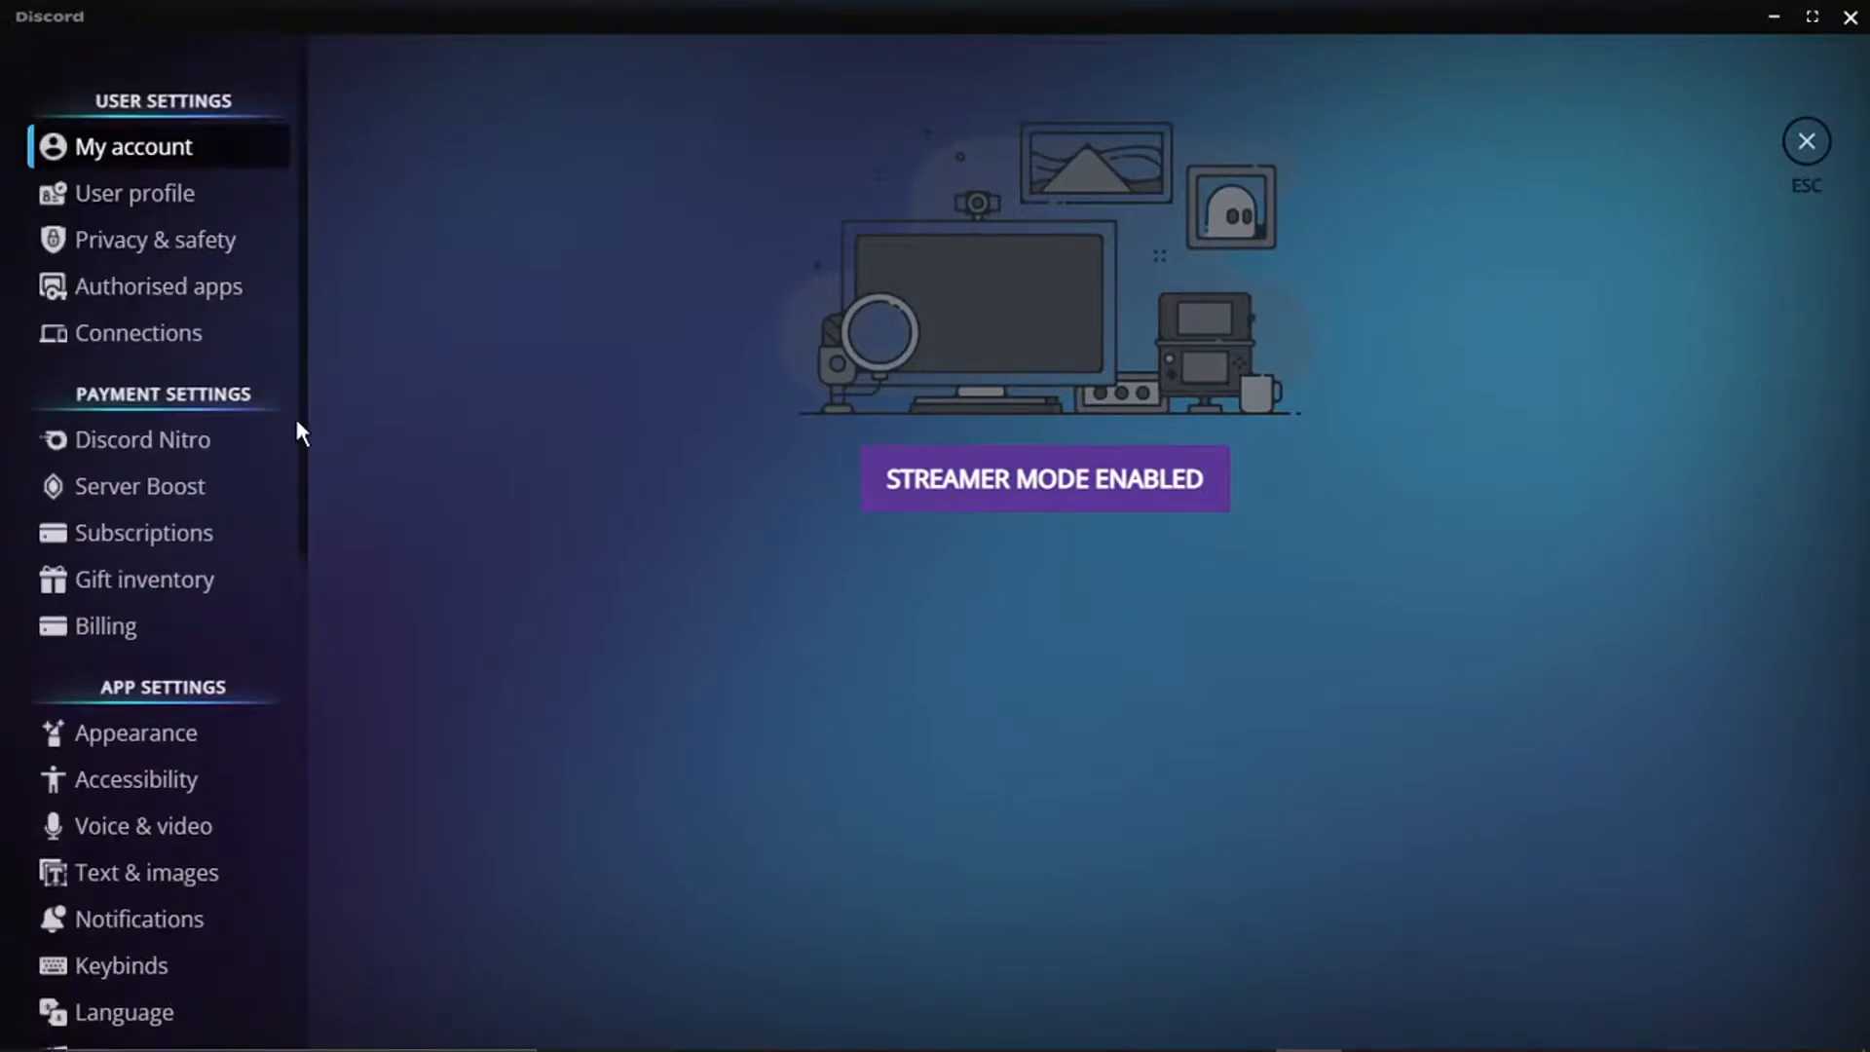
pyautogui.scroll(-3)
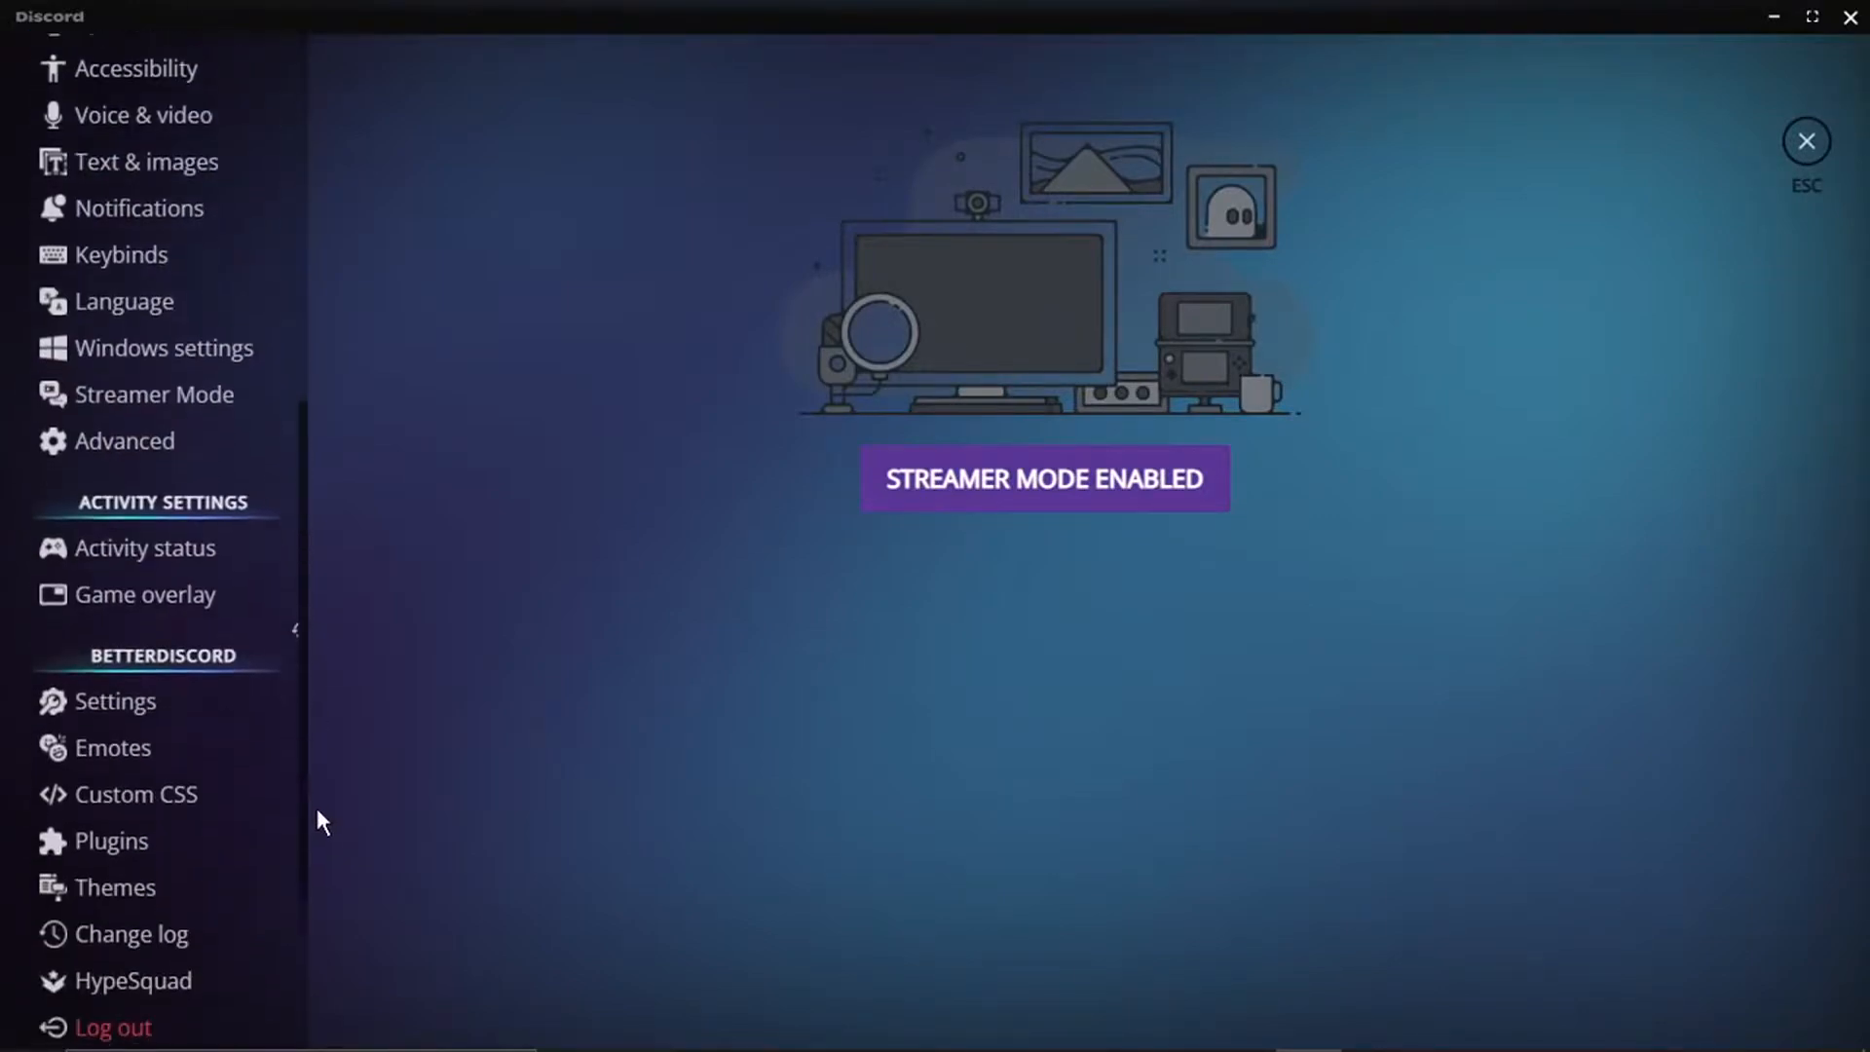
pyautogui.scroll(-3)
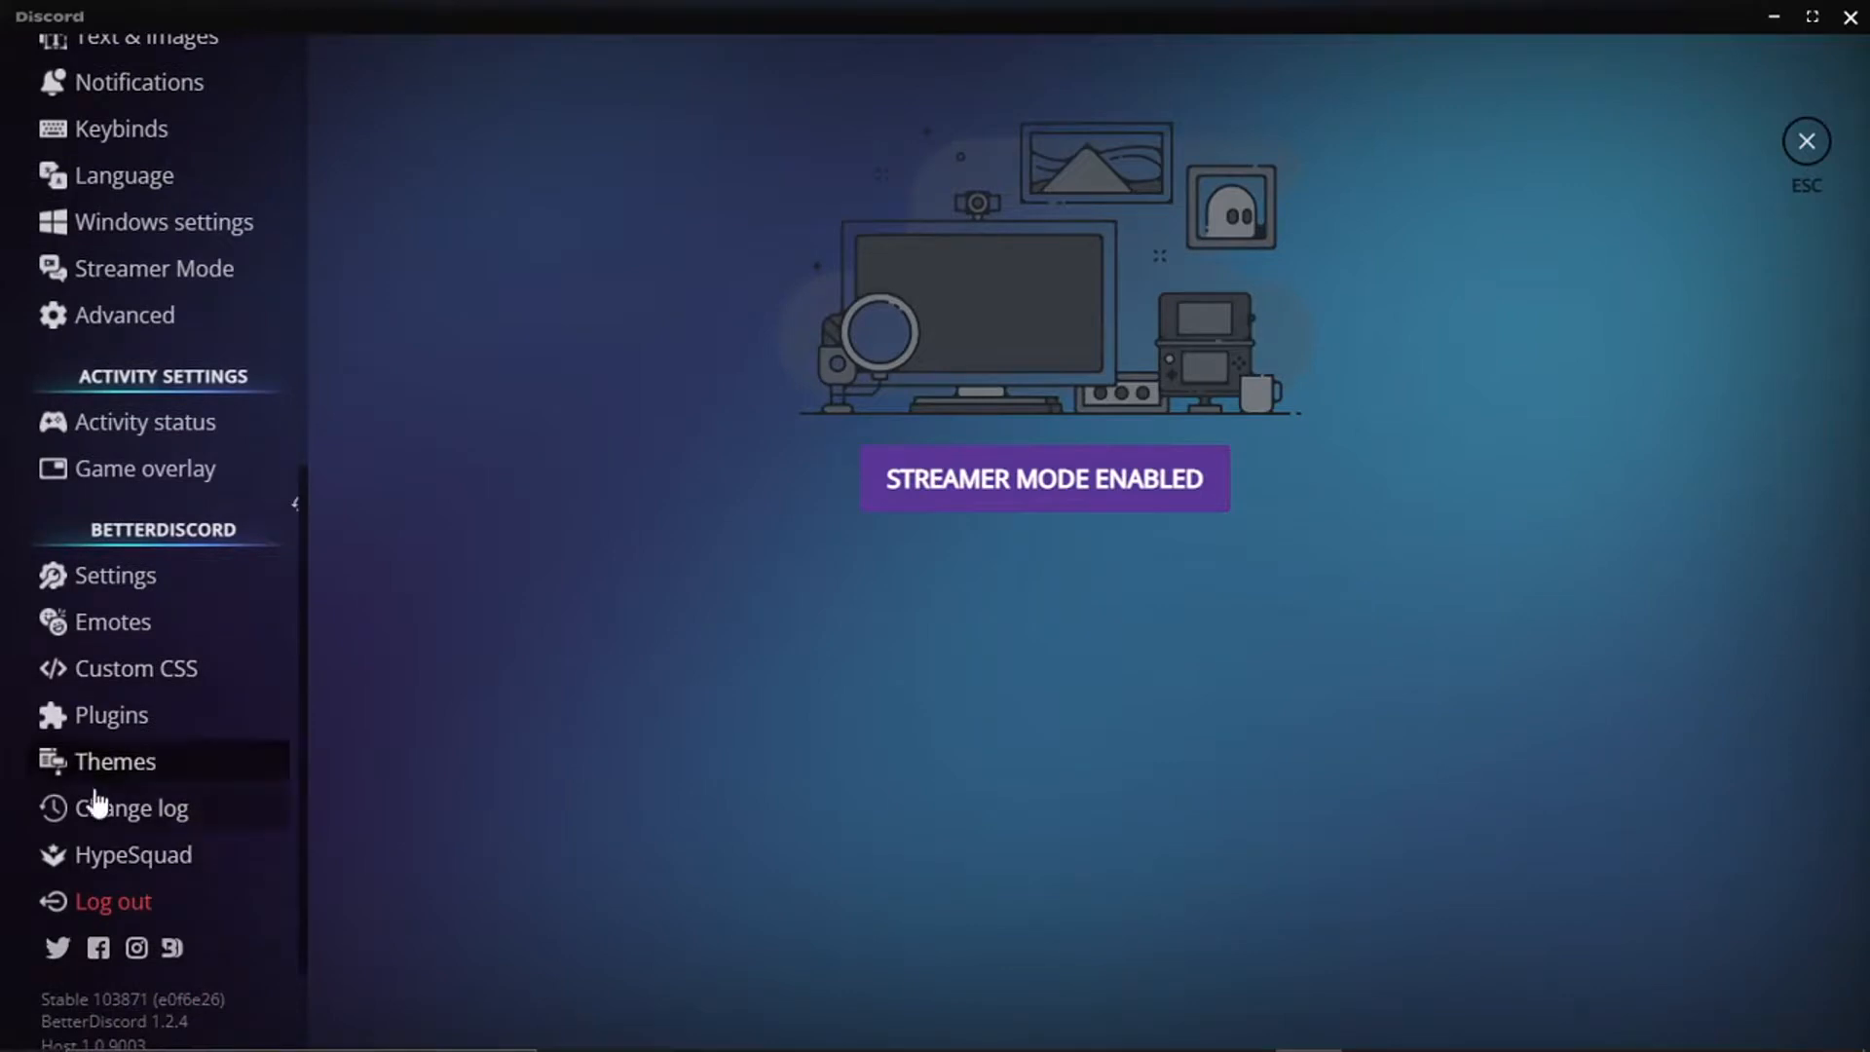
pyautogui.click(114, 761)
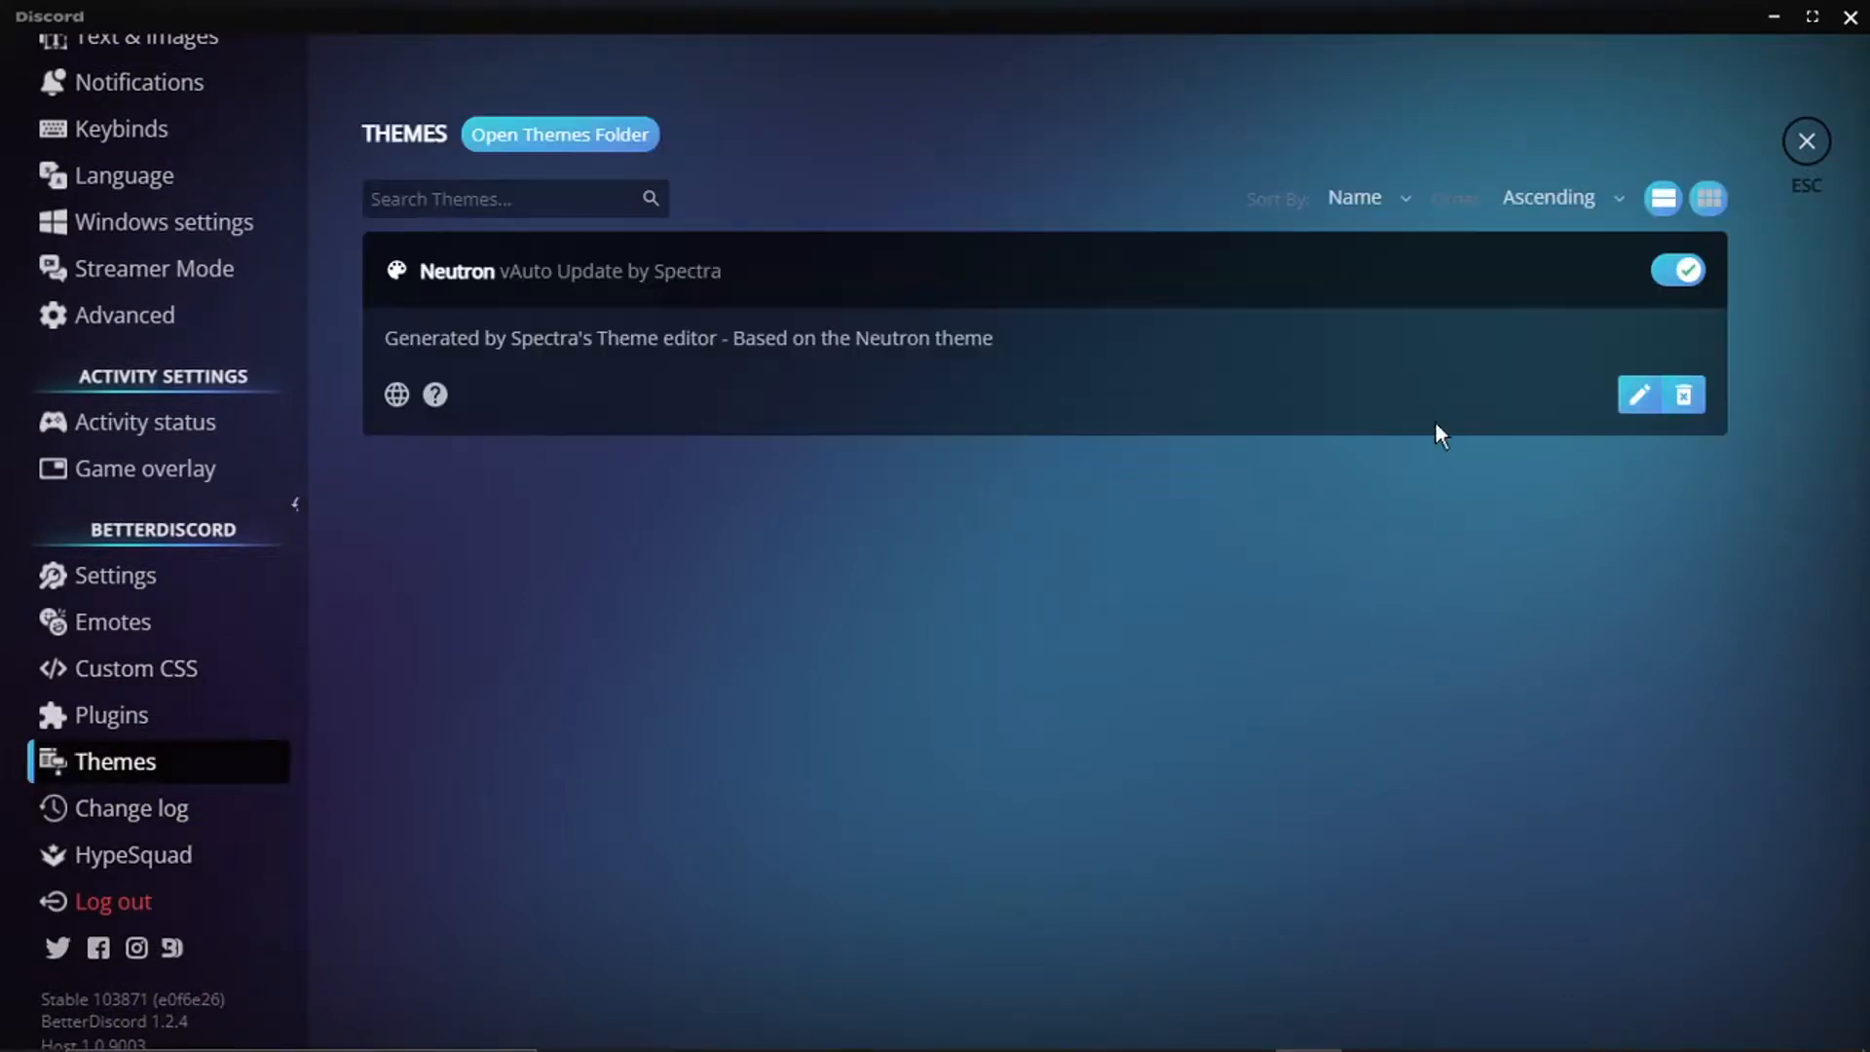
pyautogui.click(1677, 269)
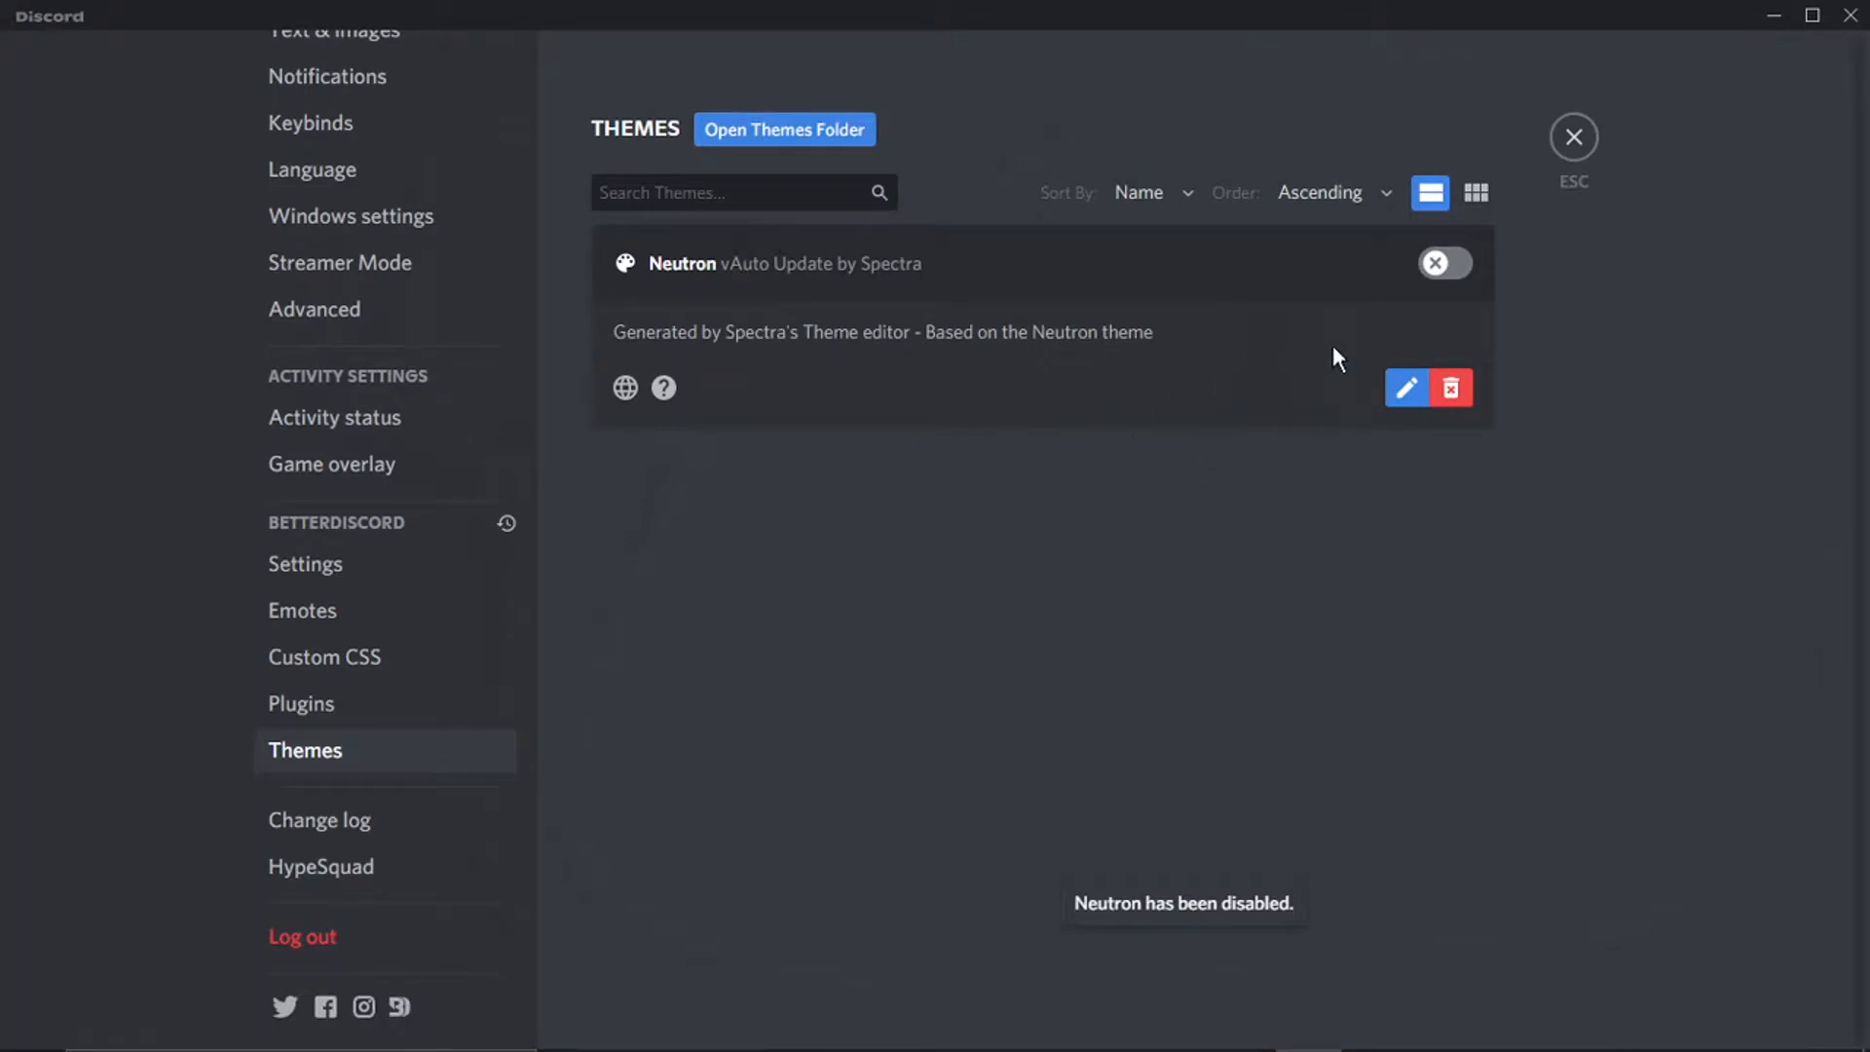
pyautogui.moveTo(1449, 386)
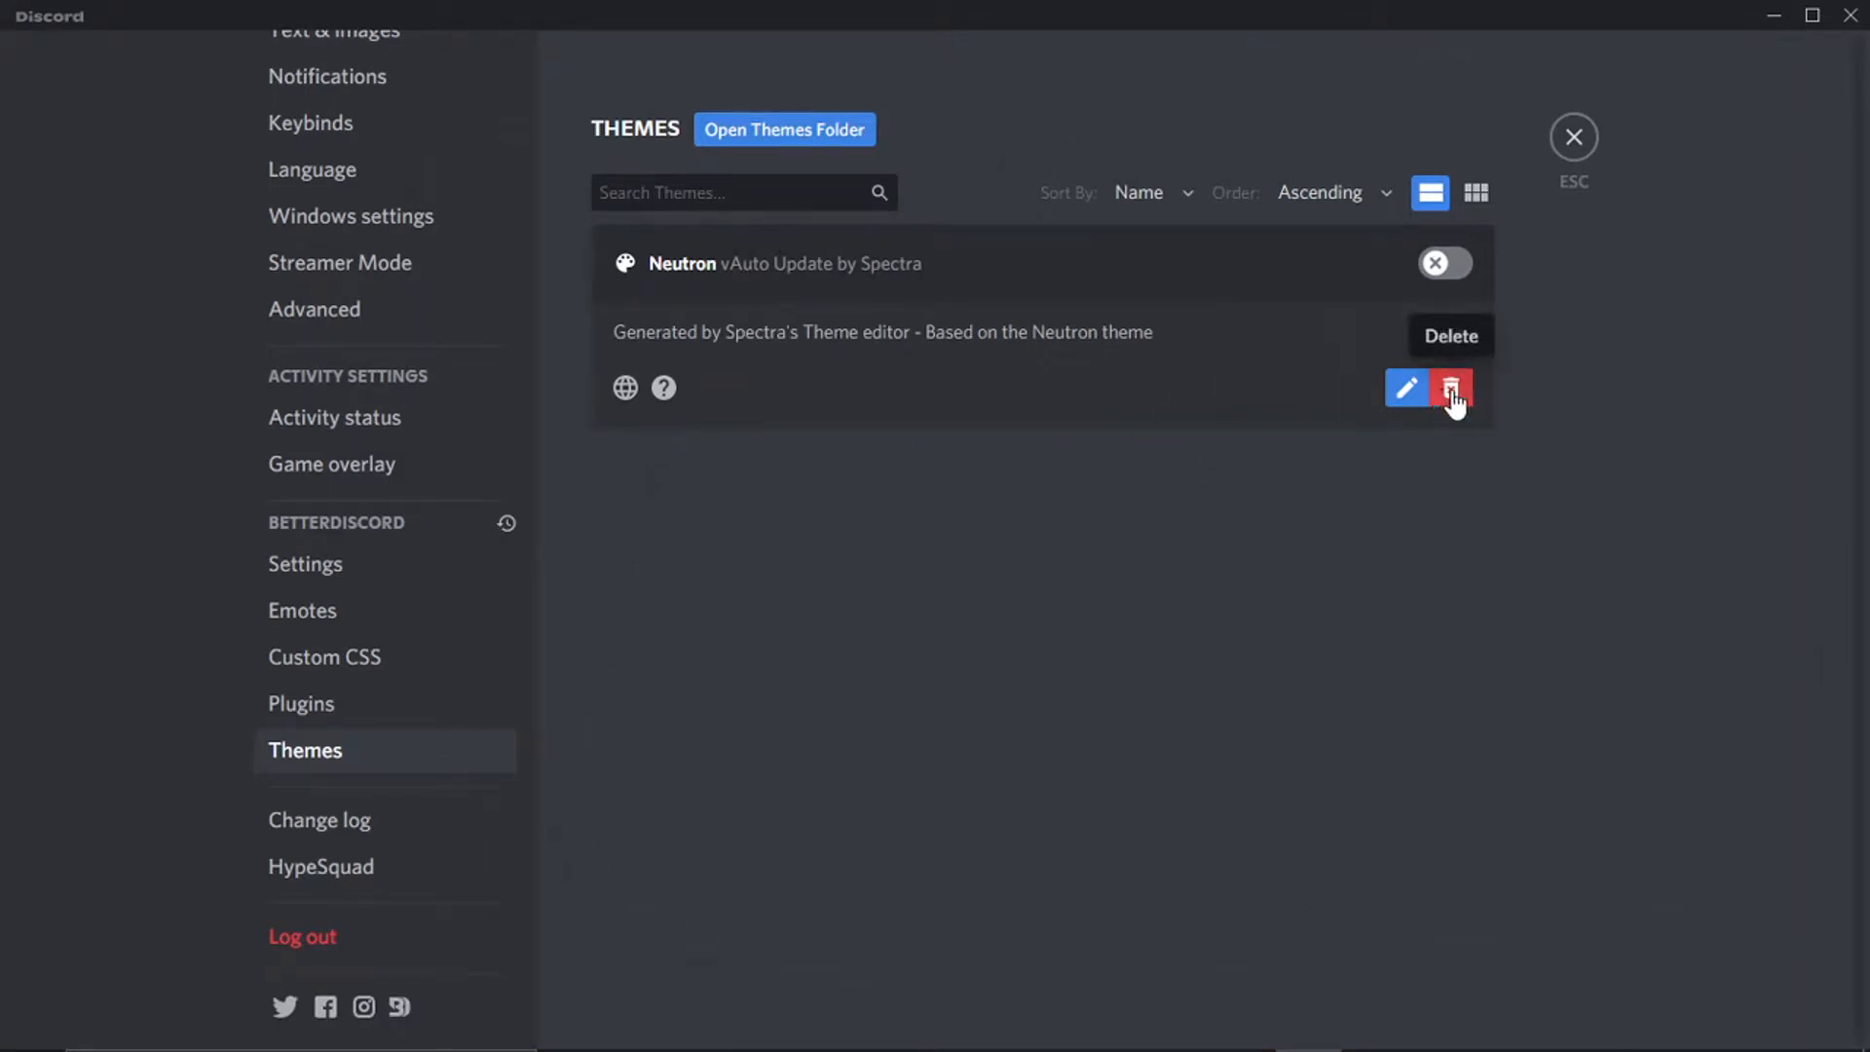
pyautogui.moveTo(1436, 349)
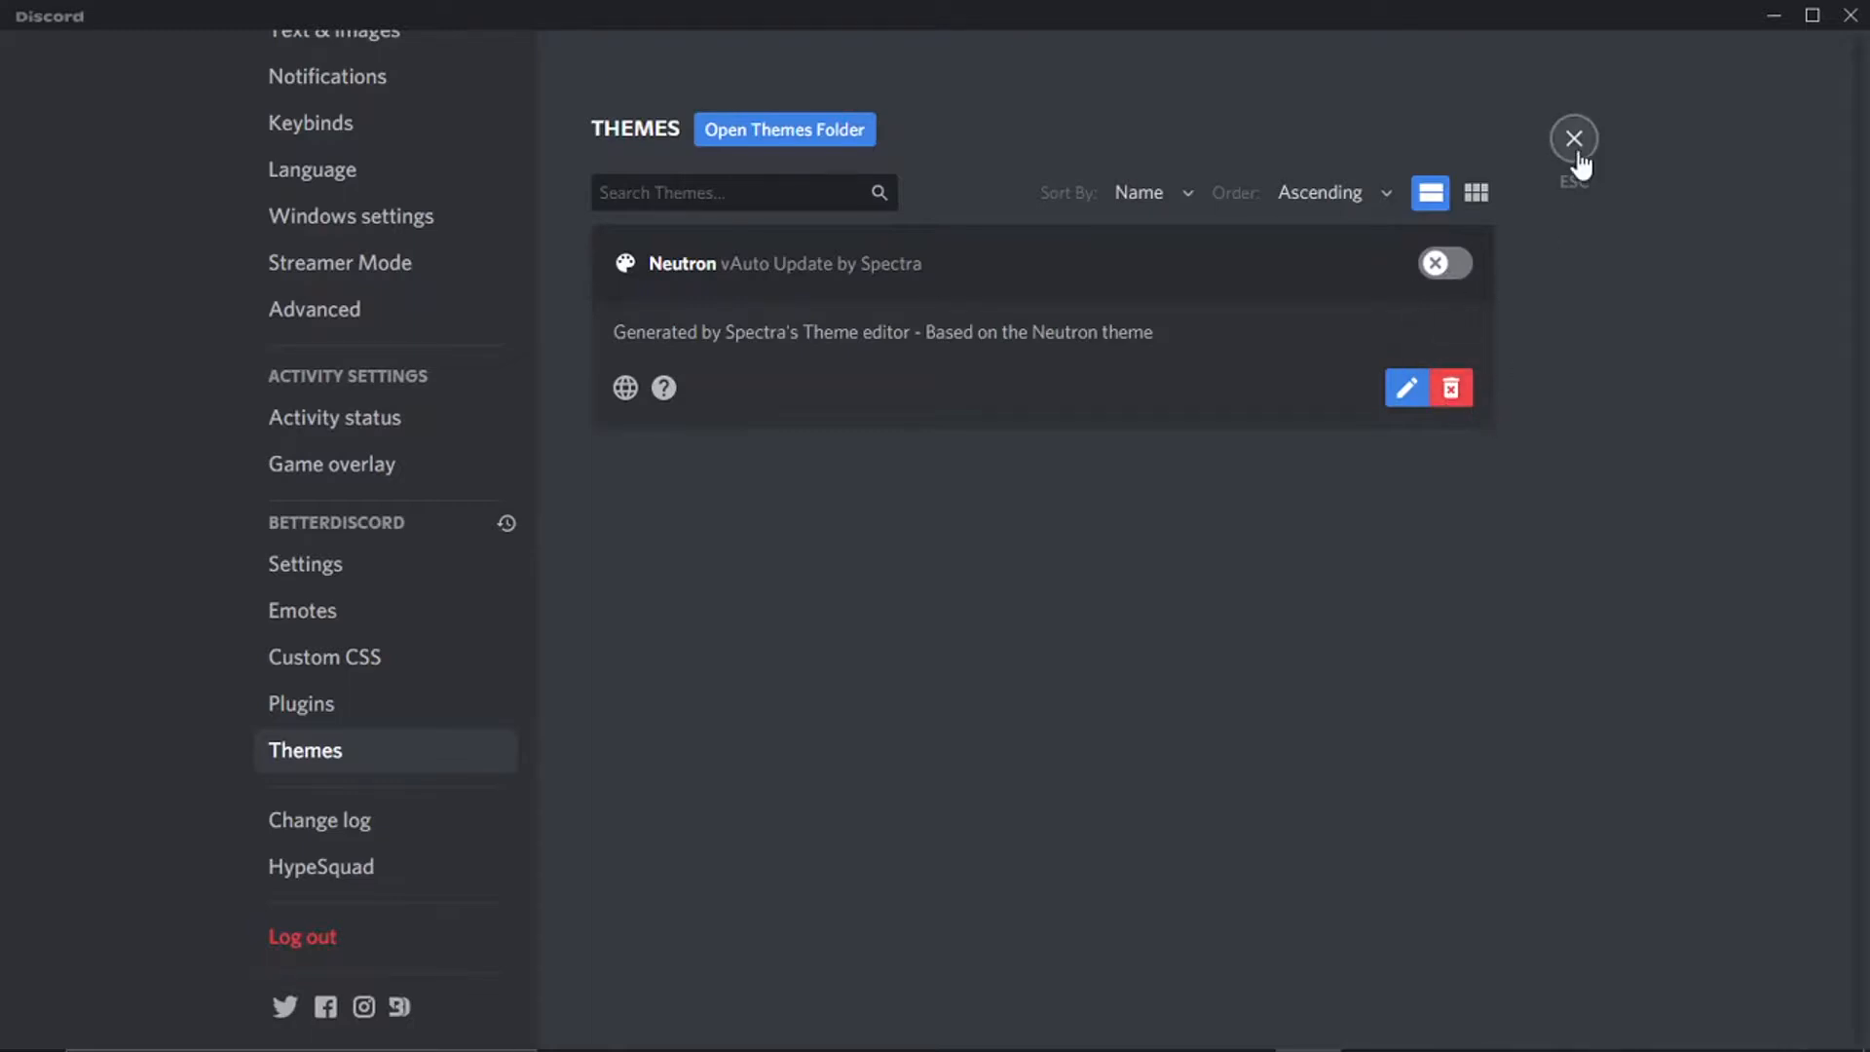
# - Close the settings and return to the Friends page in Discord's default dark look
pyautogui.click(1574, 138)
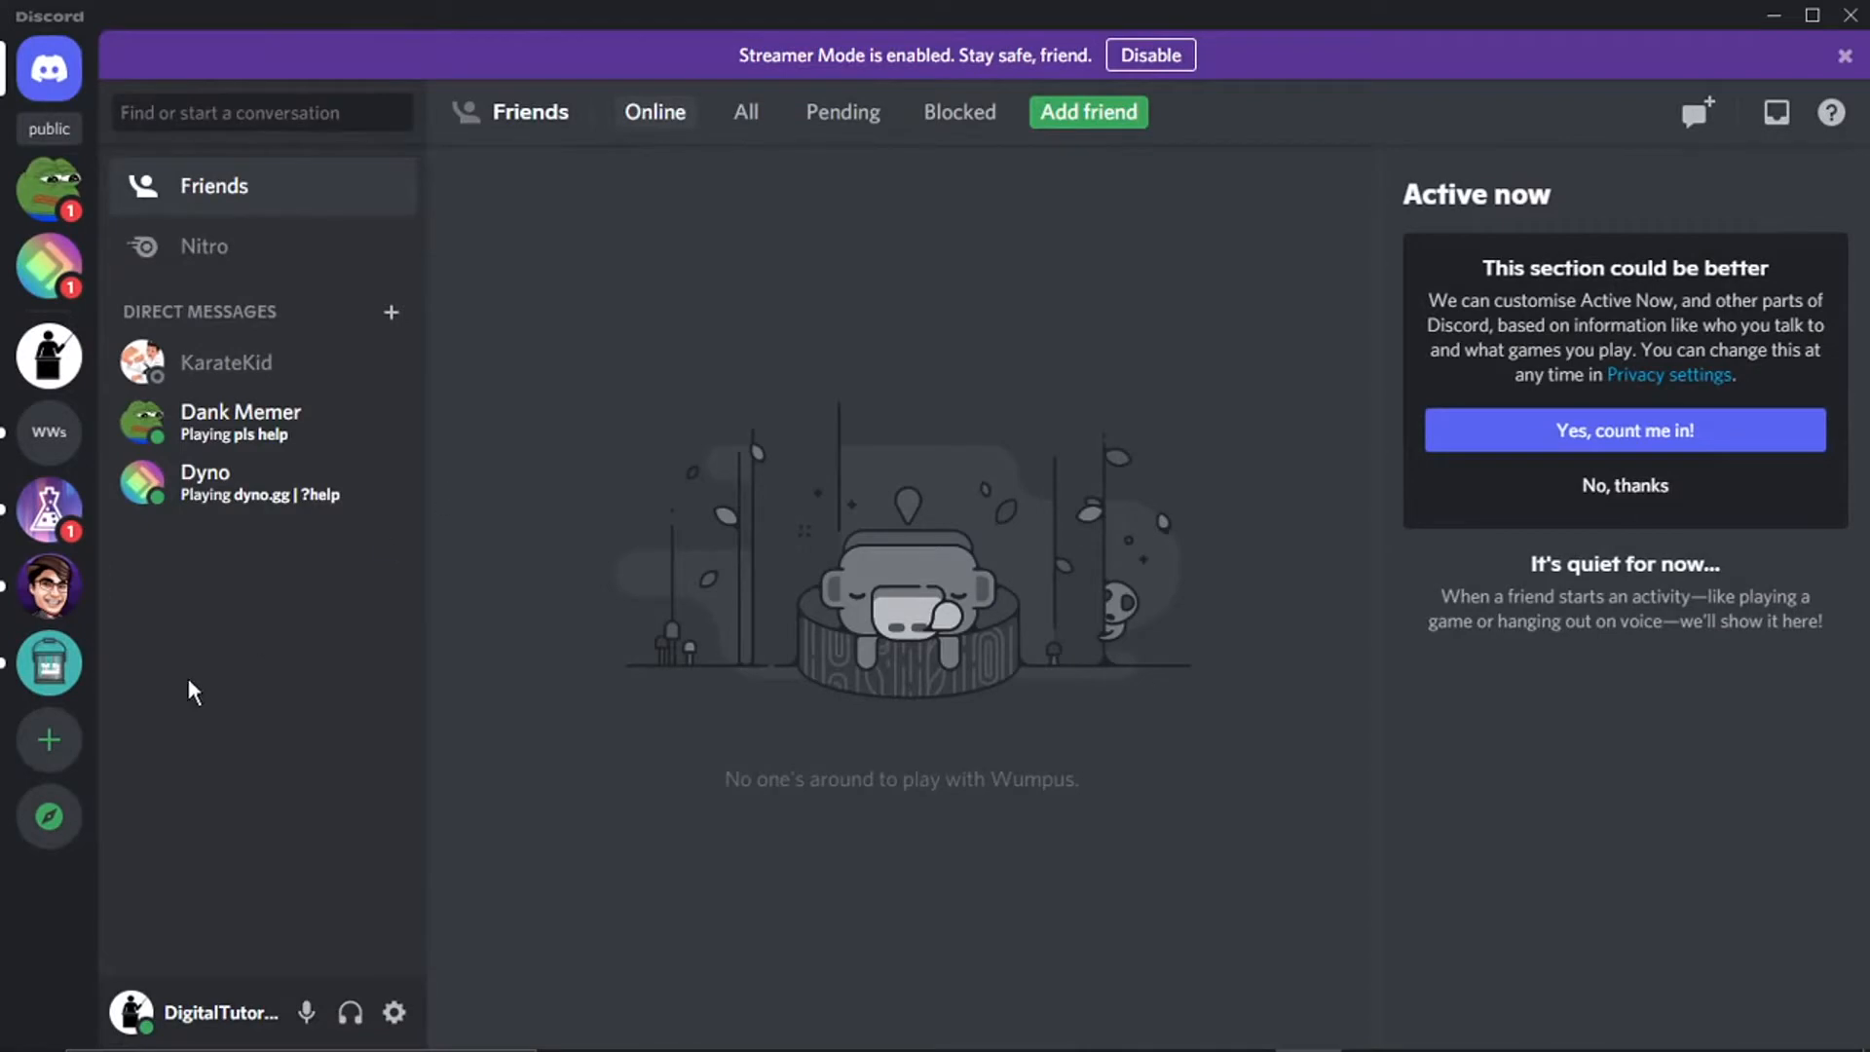
pyautogui.moveTo(203, 689)
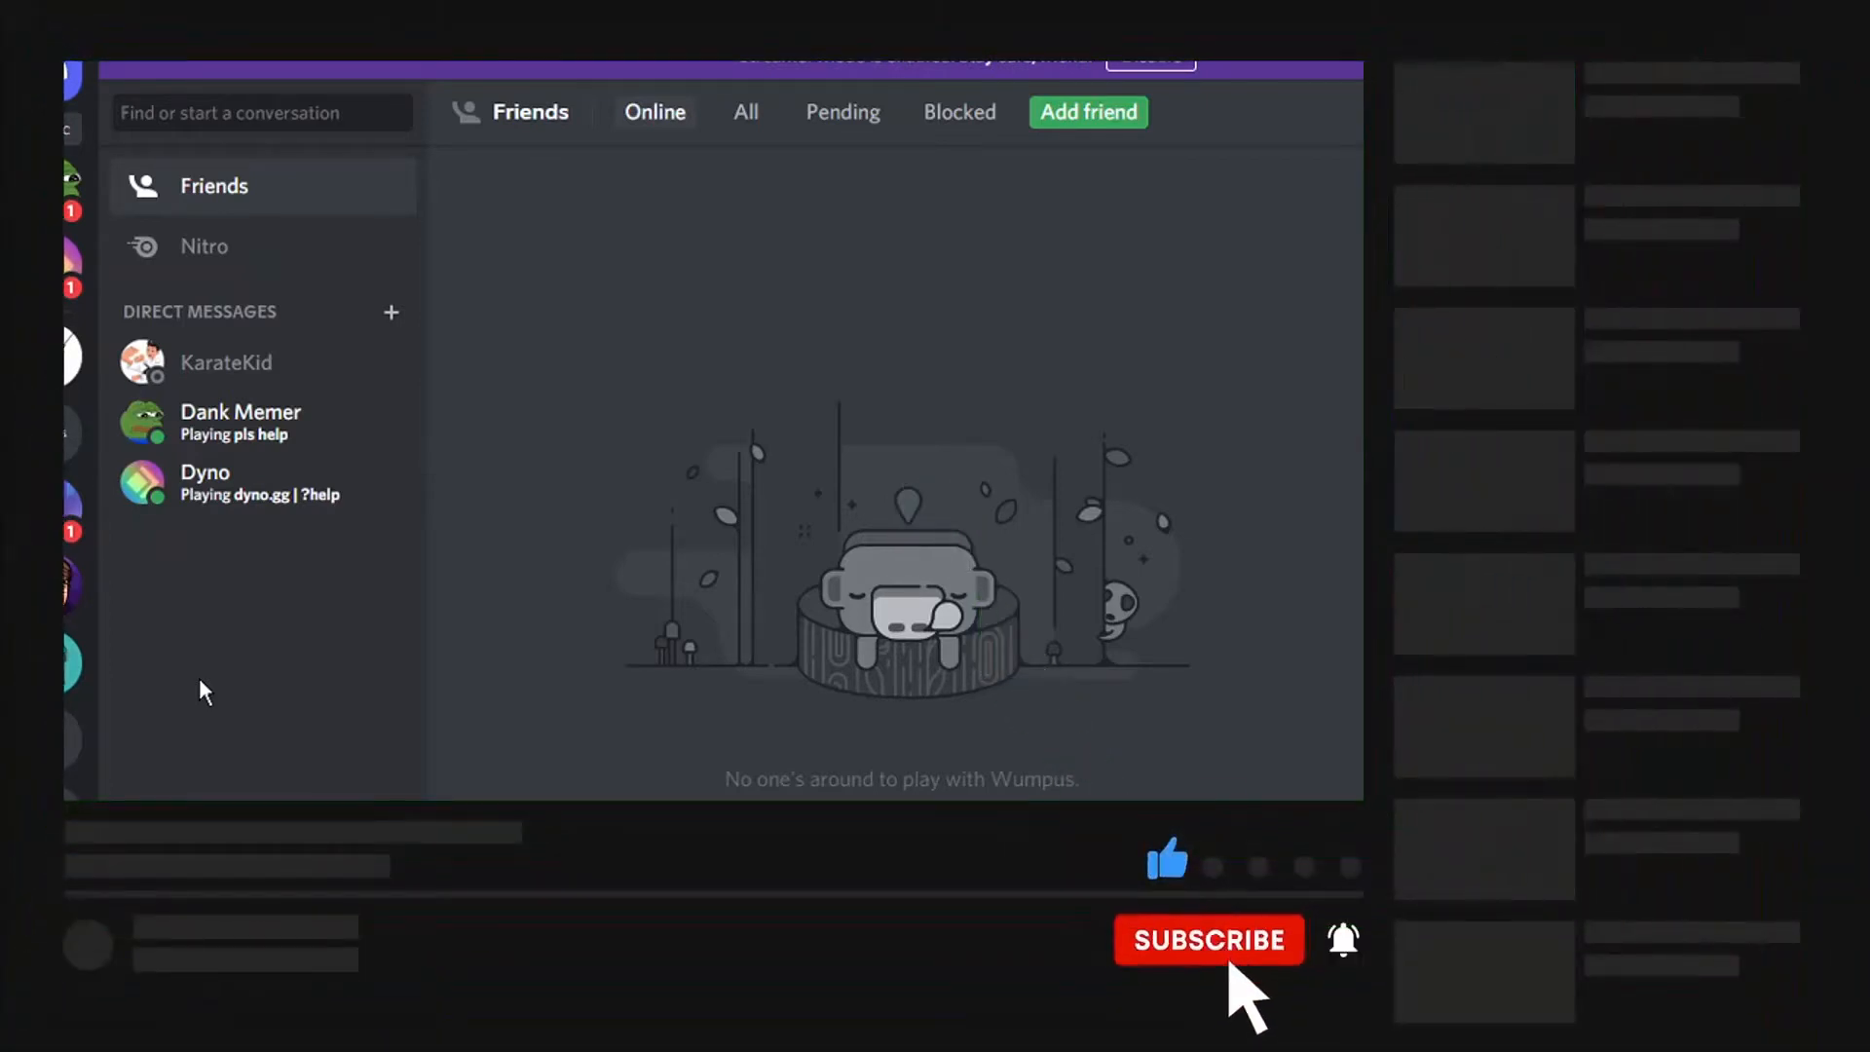
pyautogui.click(1208, 939)
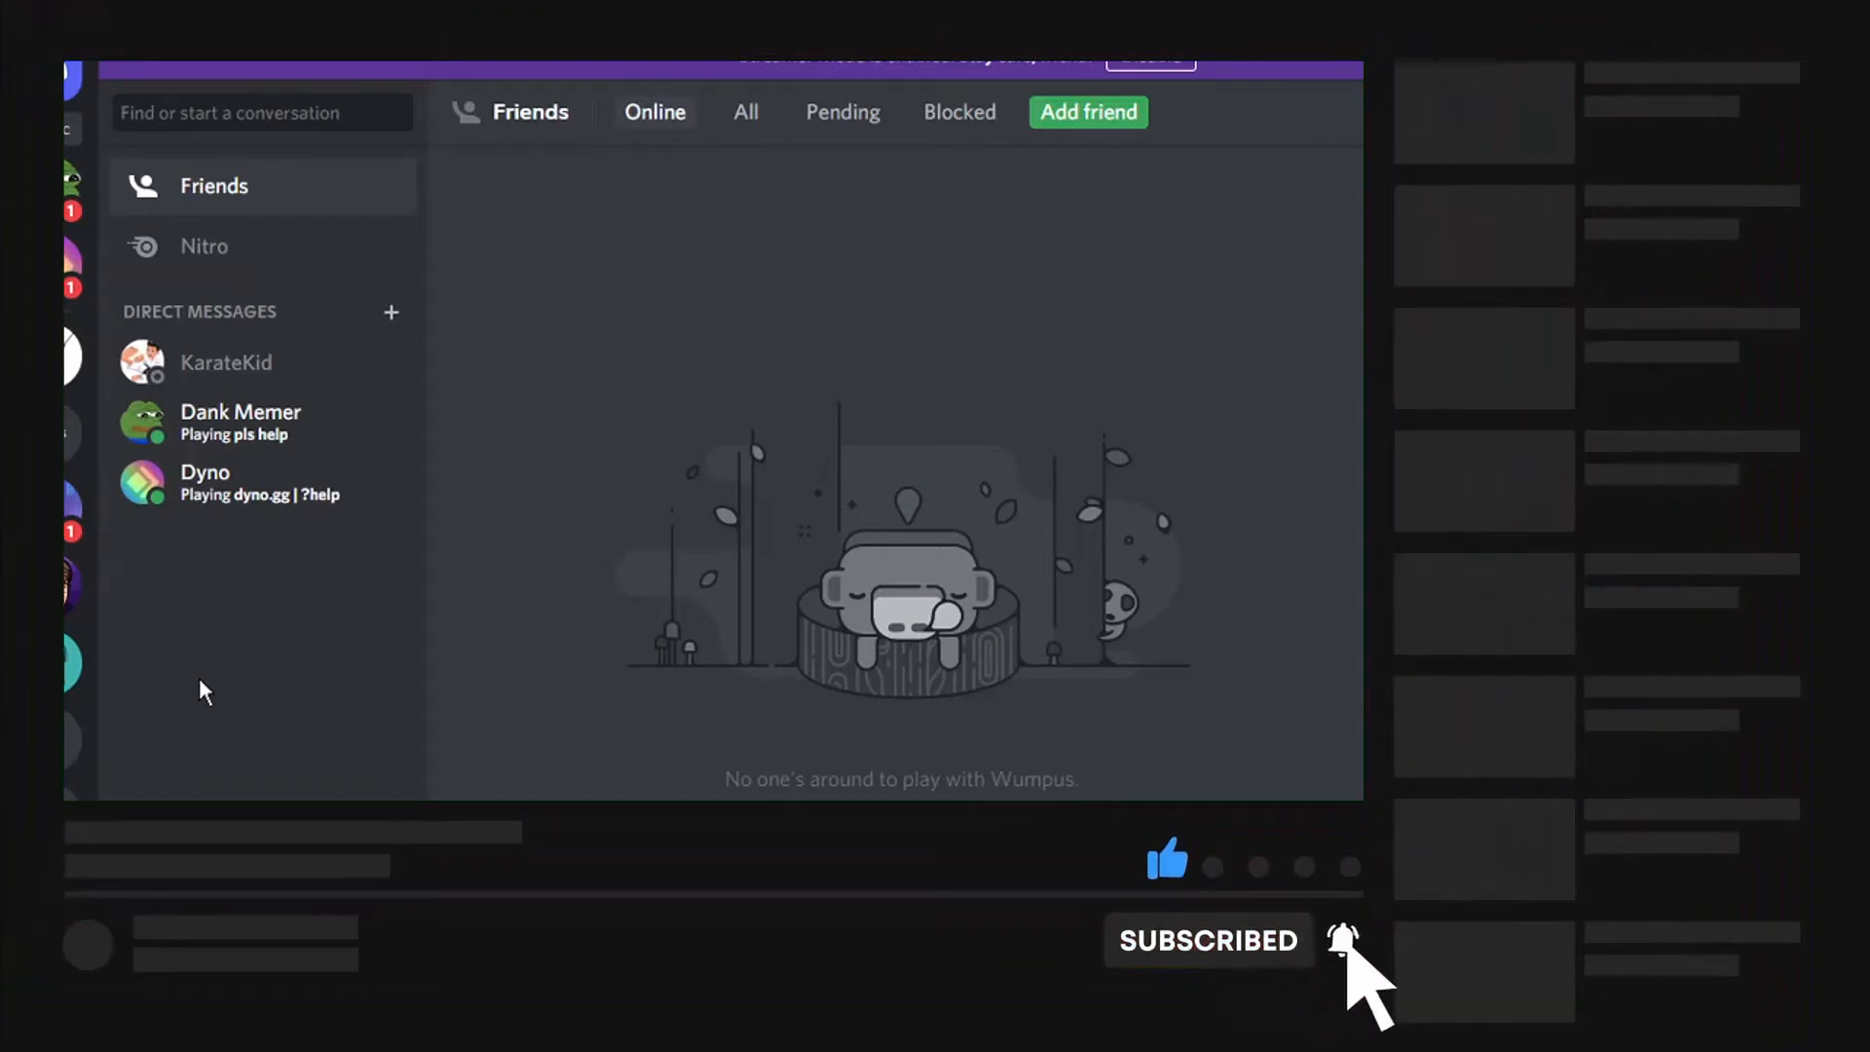